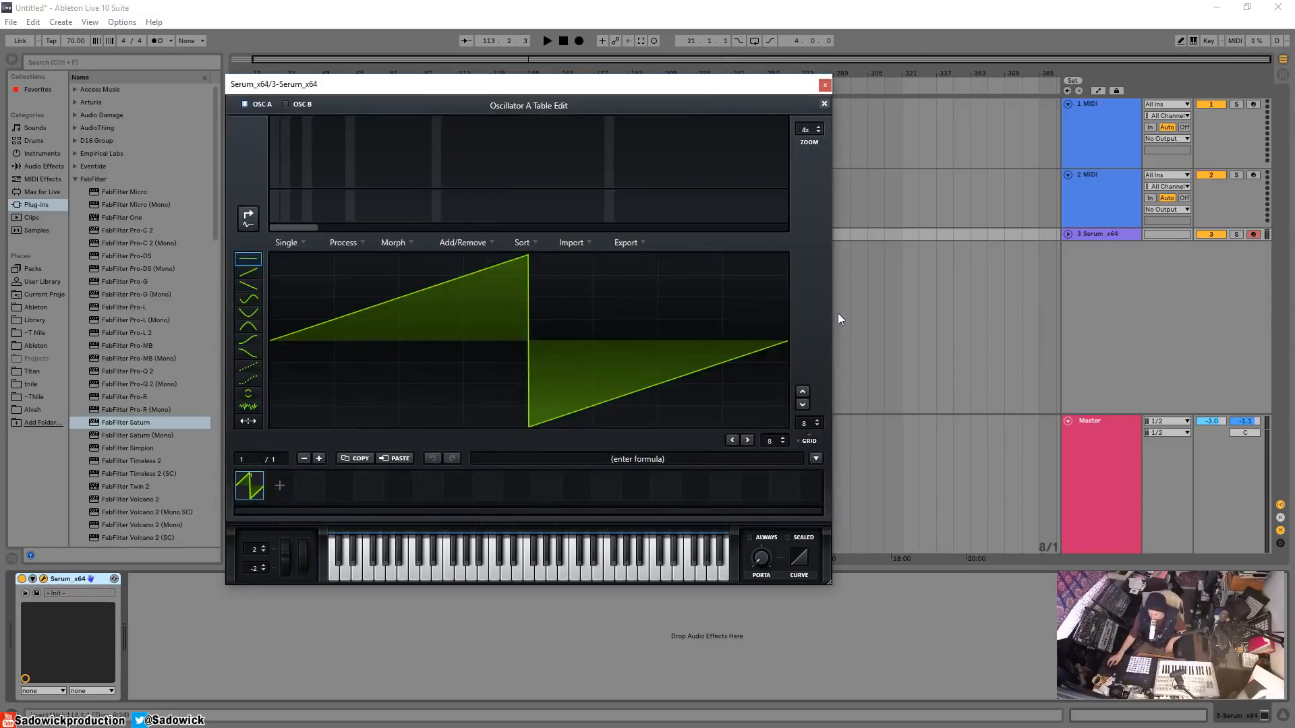
Step: Load the Singles > sin formula into OSC A's wavetable and close the Table Edit window
left_click(816, 458)
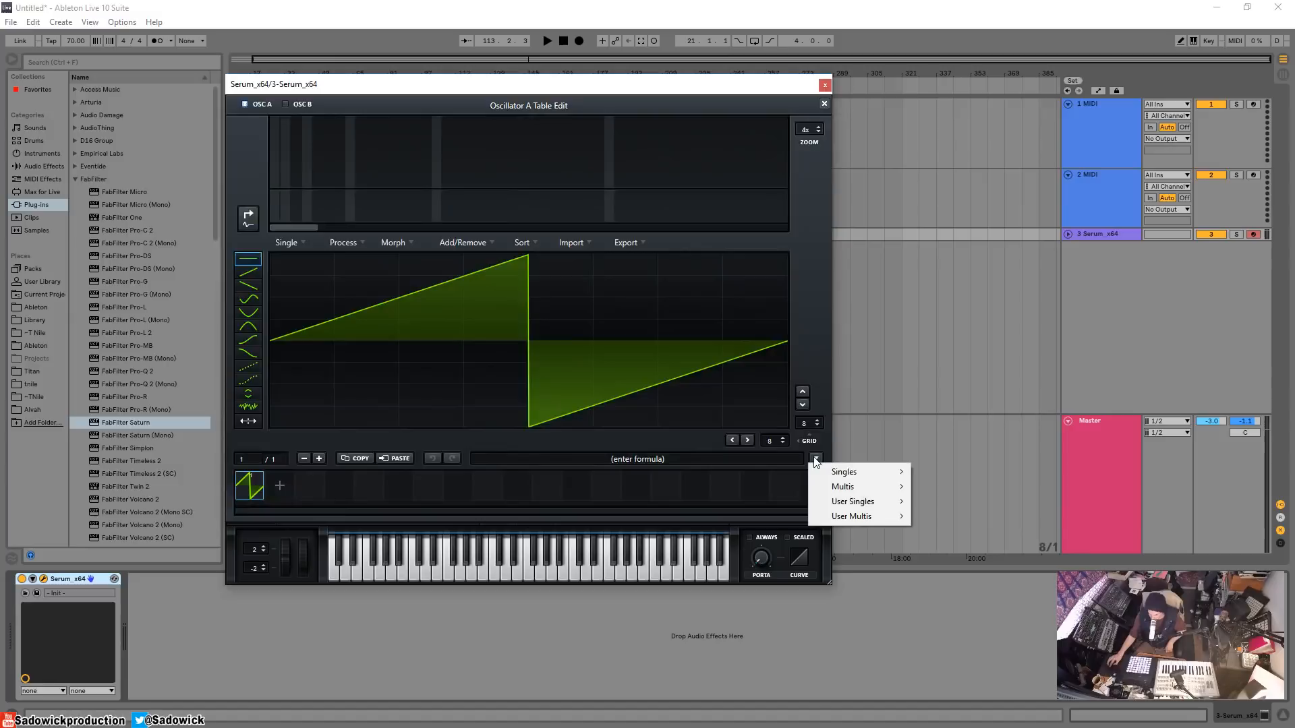
mouse_move(843, 472)
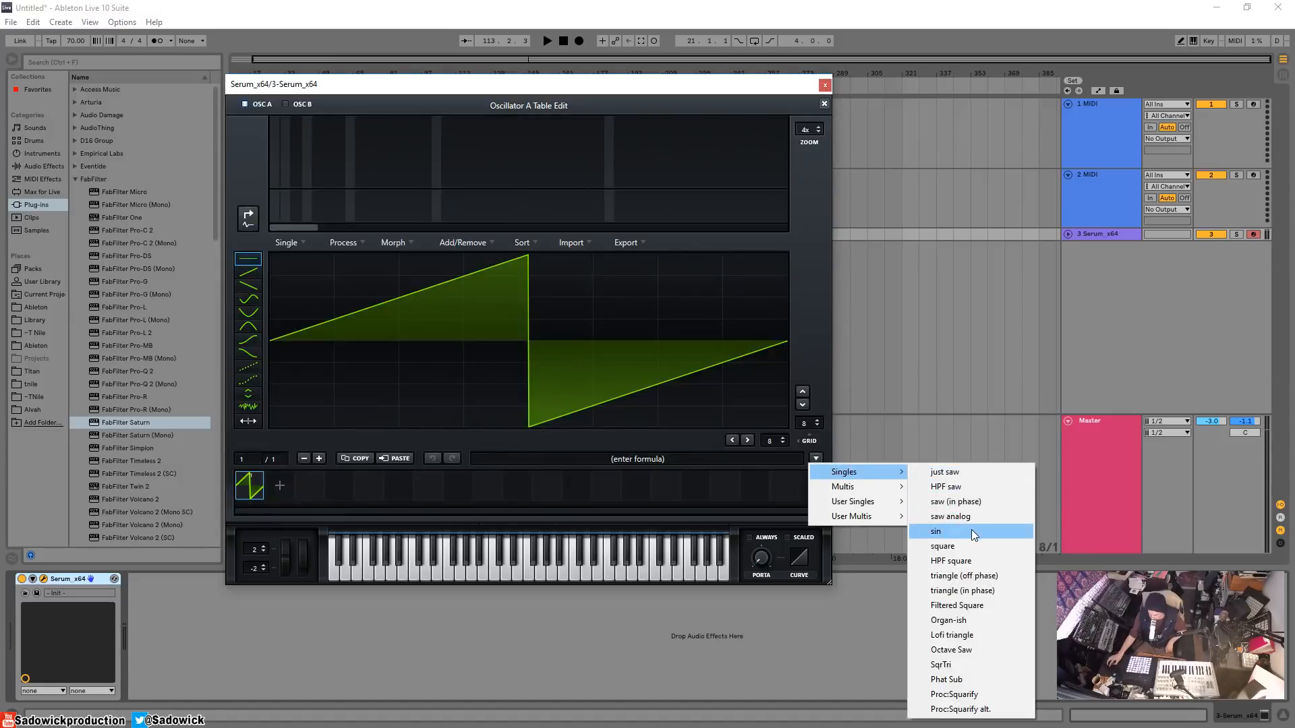
left_click(936, 532)
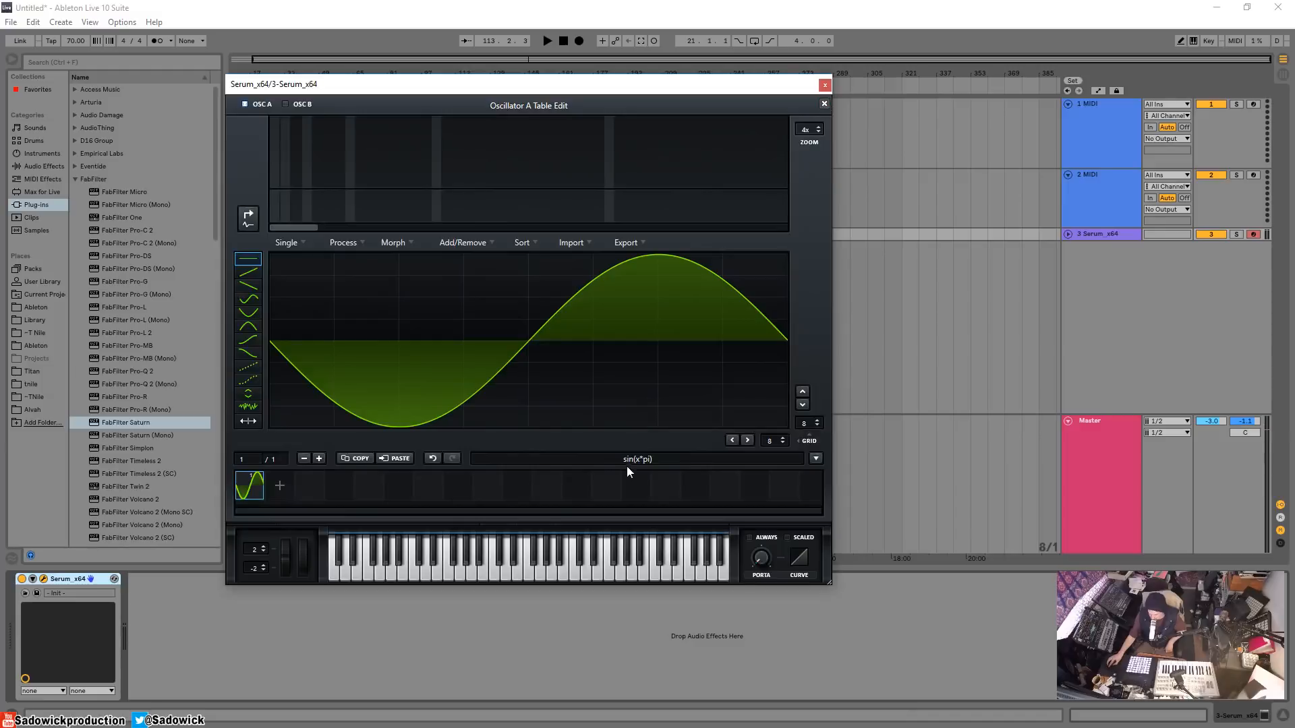
left_click(823, 102)
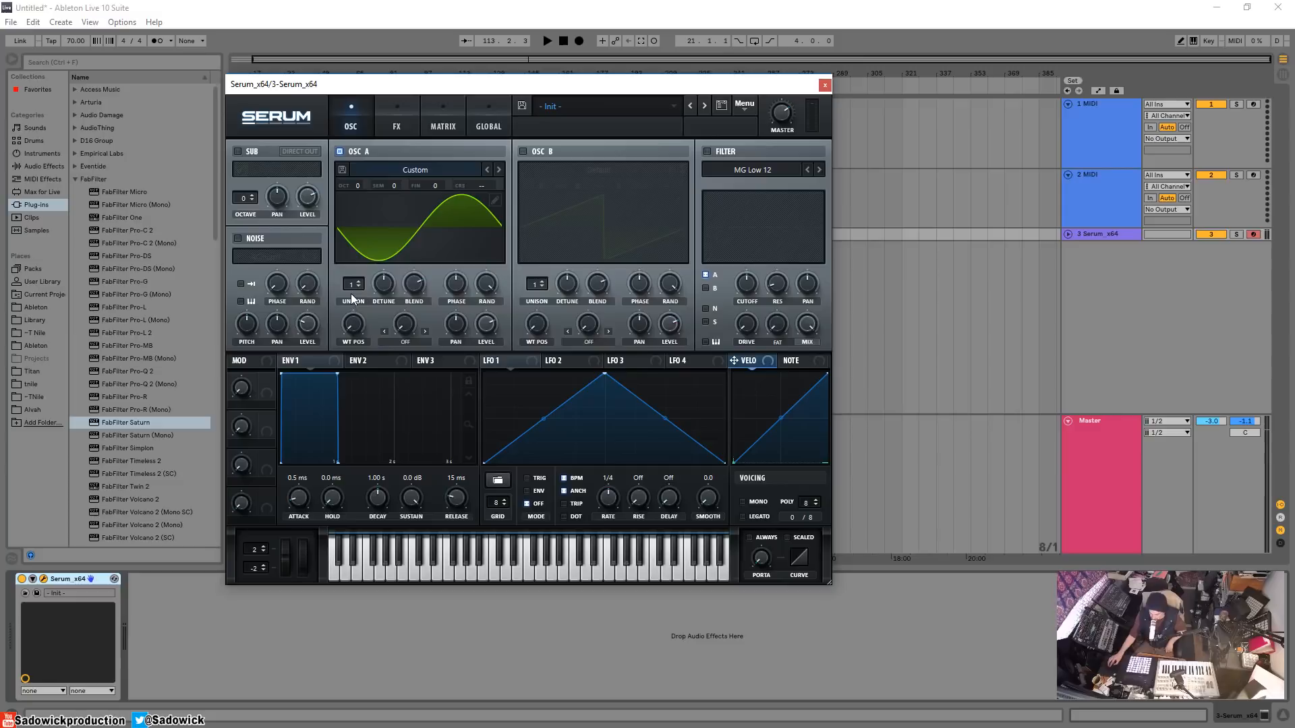
mouse_move(353, 285)
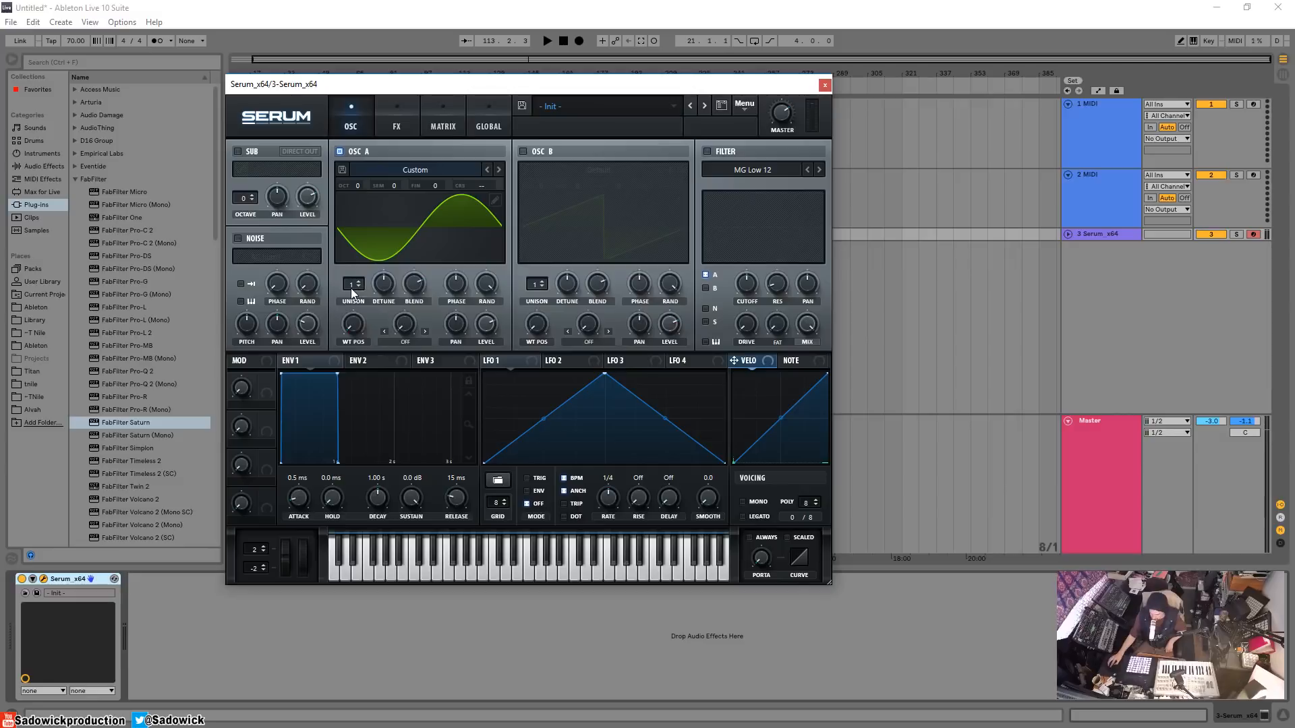
mouse_move(354, 285)
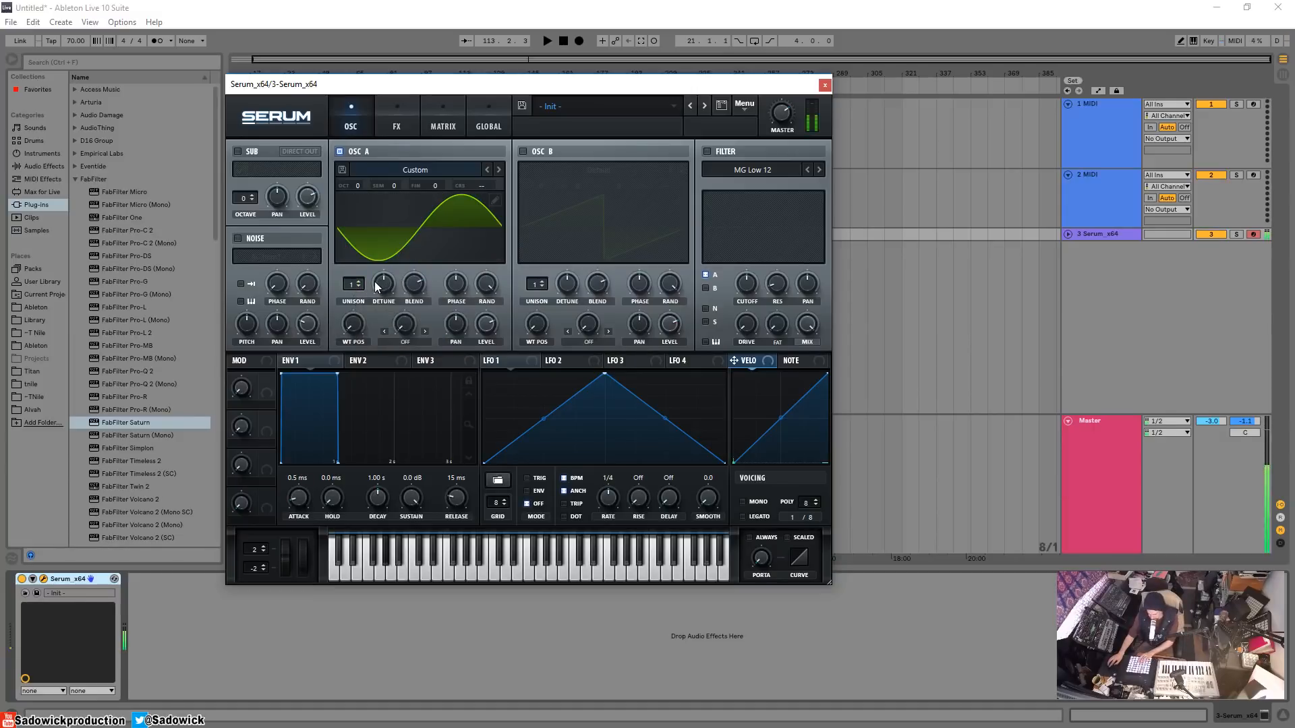
mouse_move(353, 283)
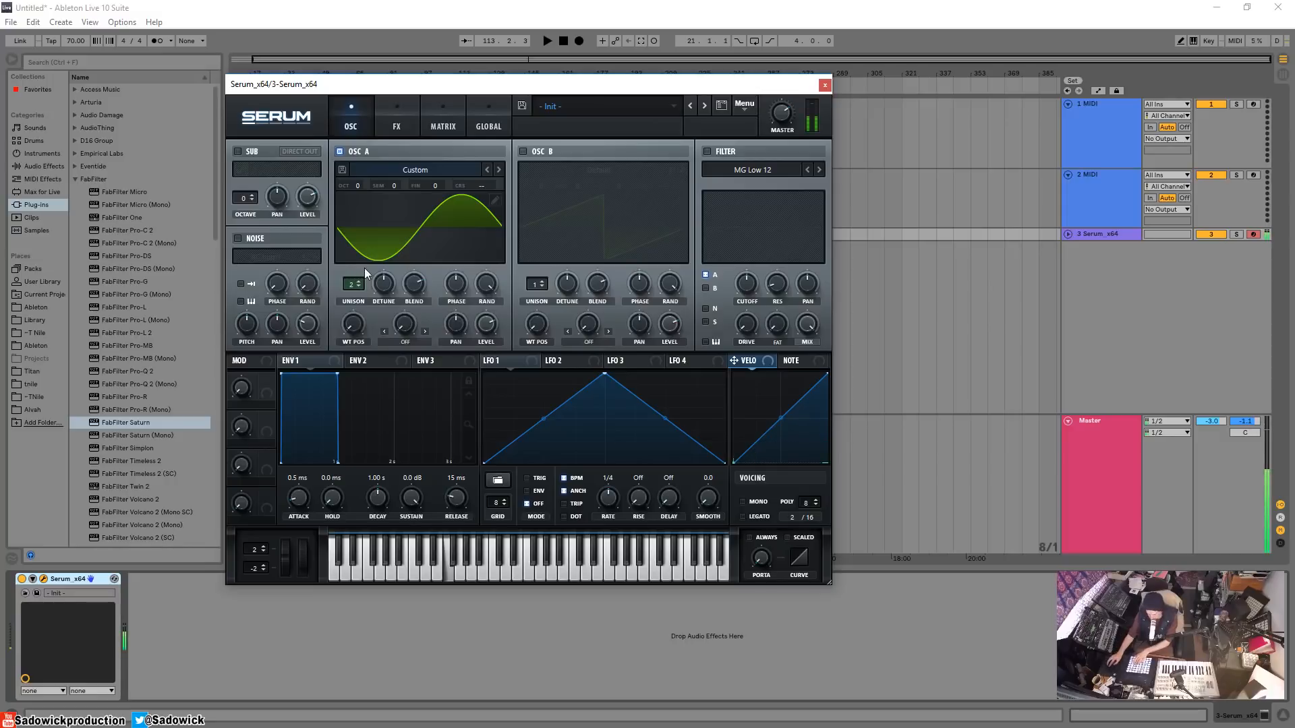
mouse_move(363, 285)
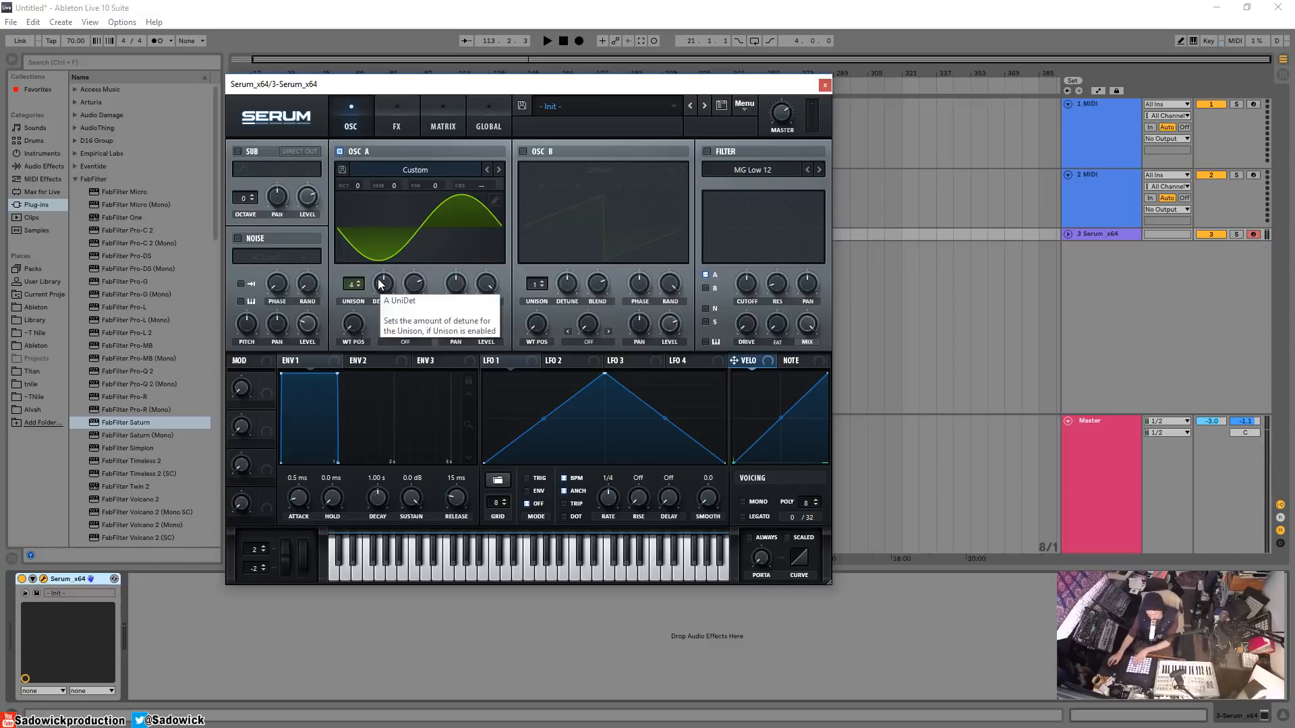
mouse_move(390, 287)
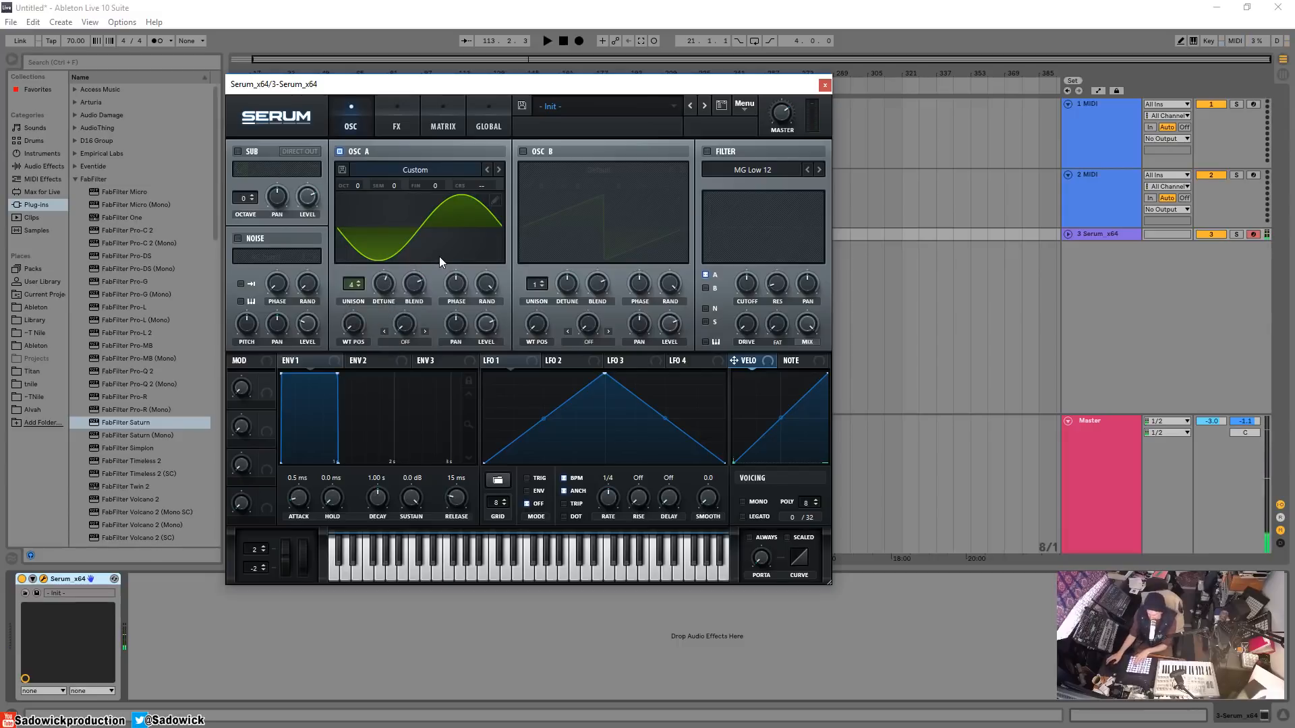
mouse_move(402, 134)
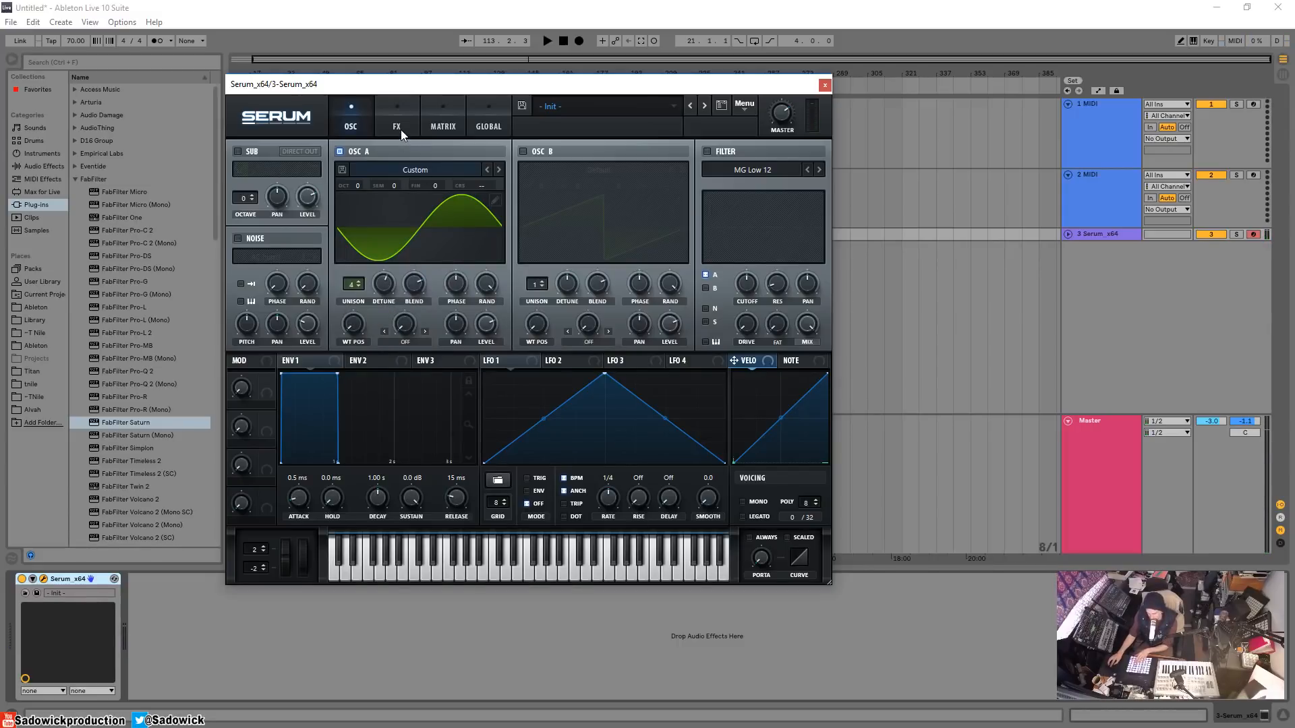
Step: Switch Serum to the FX section after setting OSC A's unison to 4 voices
left_click(397, 127)
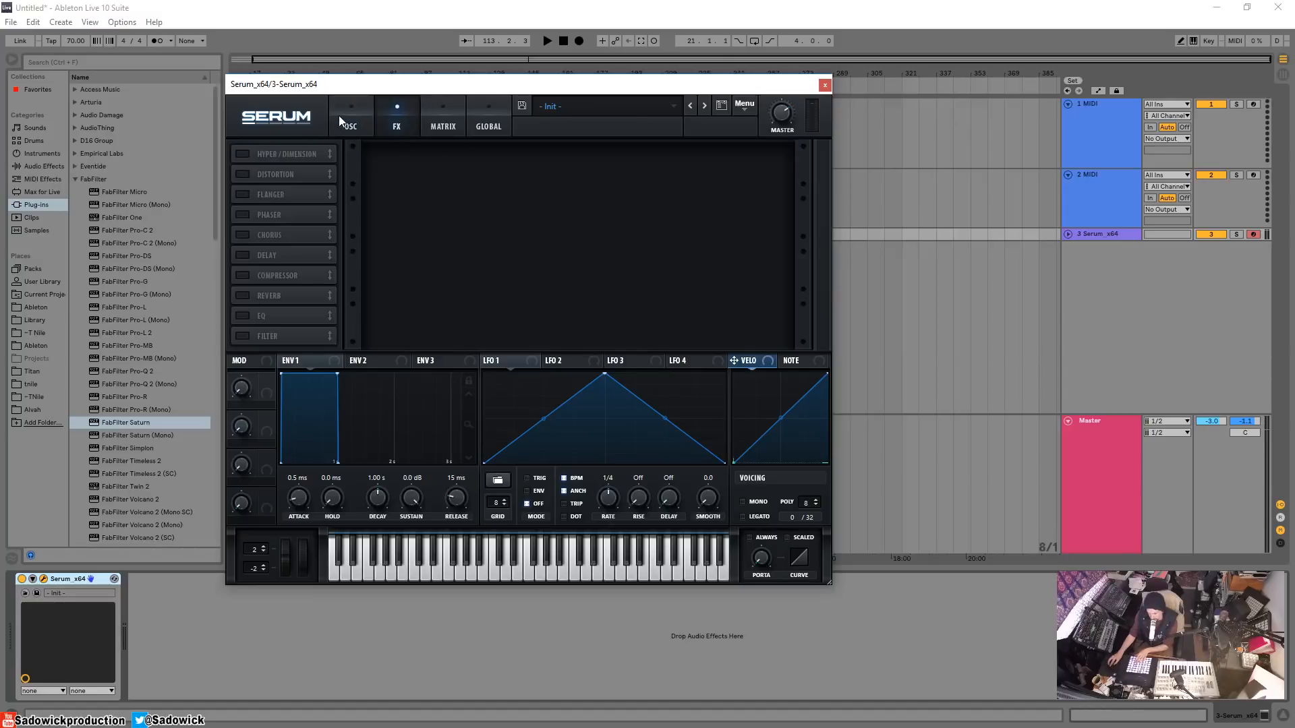
Step: Enable the Distortion module in Tube mode with its filter set to PRE
left_click(350, 120)
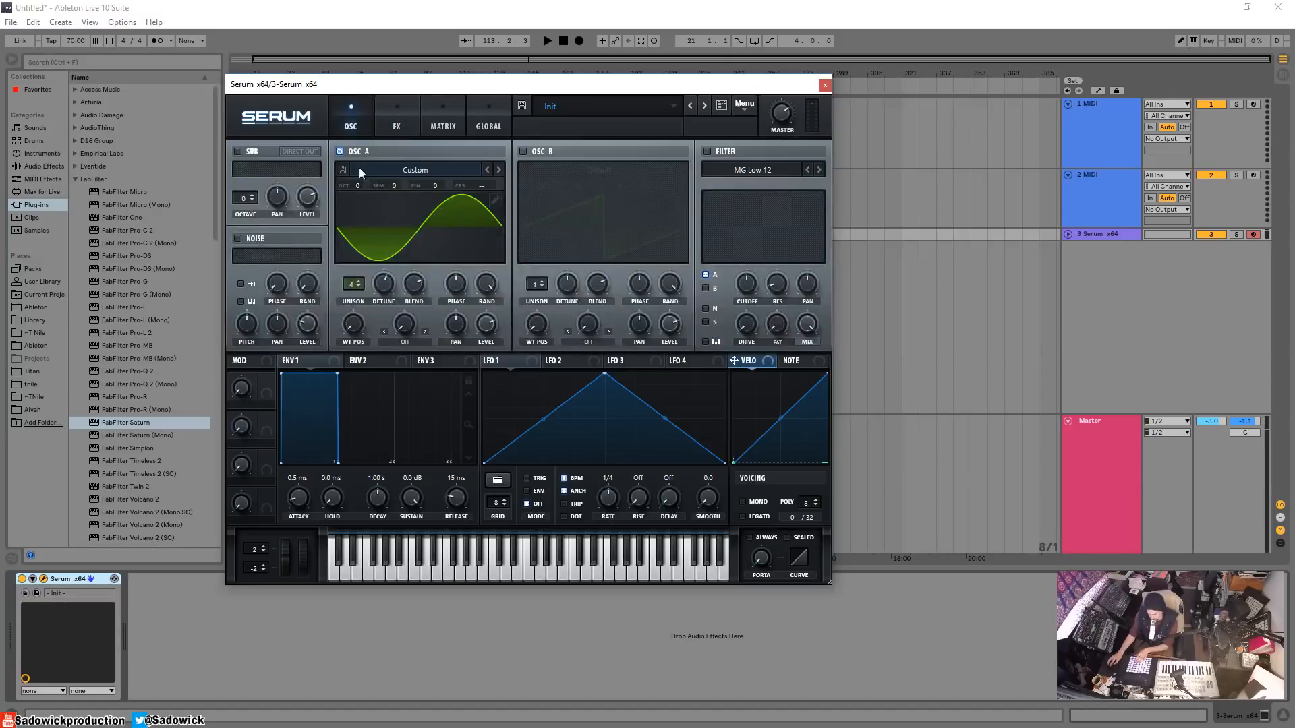
left_click(397, 126)
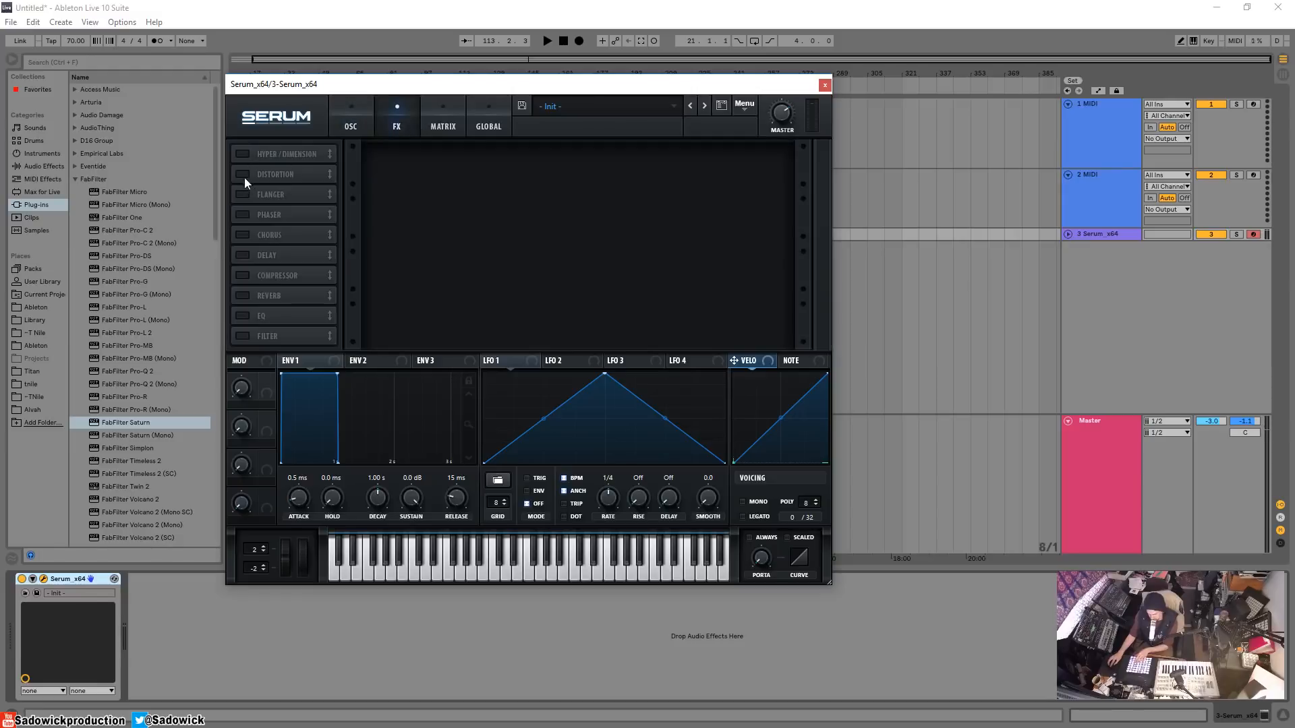
left_click(243, 173)
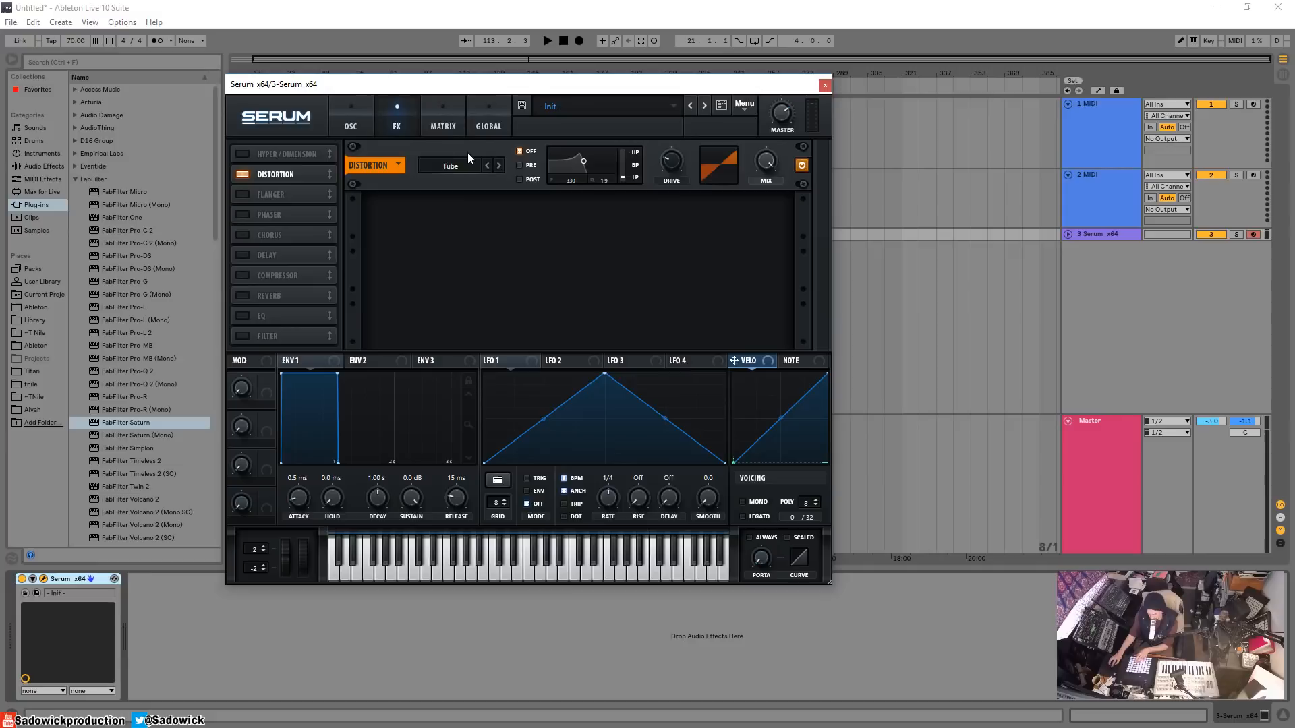
mouse_move(382, 210)
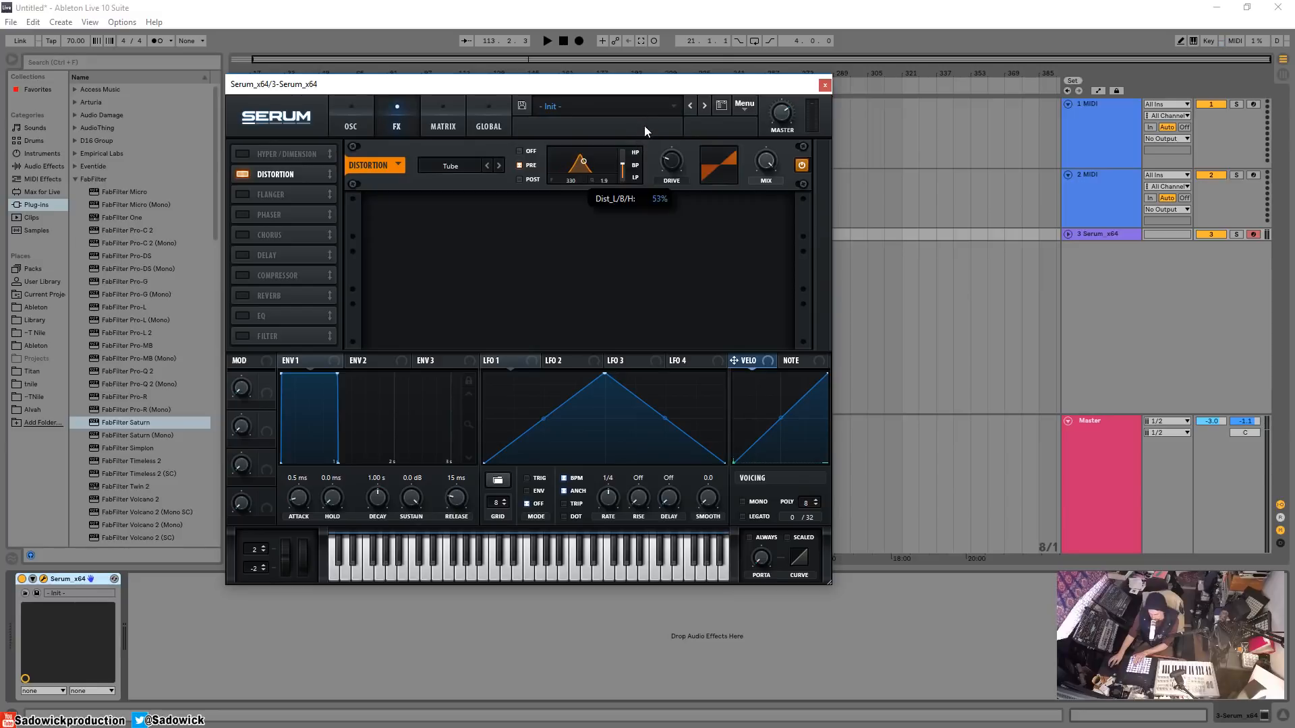
Step: Switch the distortion to a Diode type and start tuning the pre-filter frequency and resonance
left_click_drag(583, 160, 583, 170)
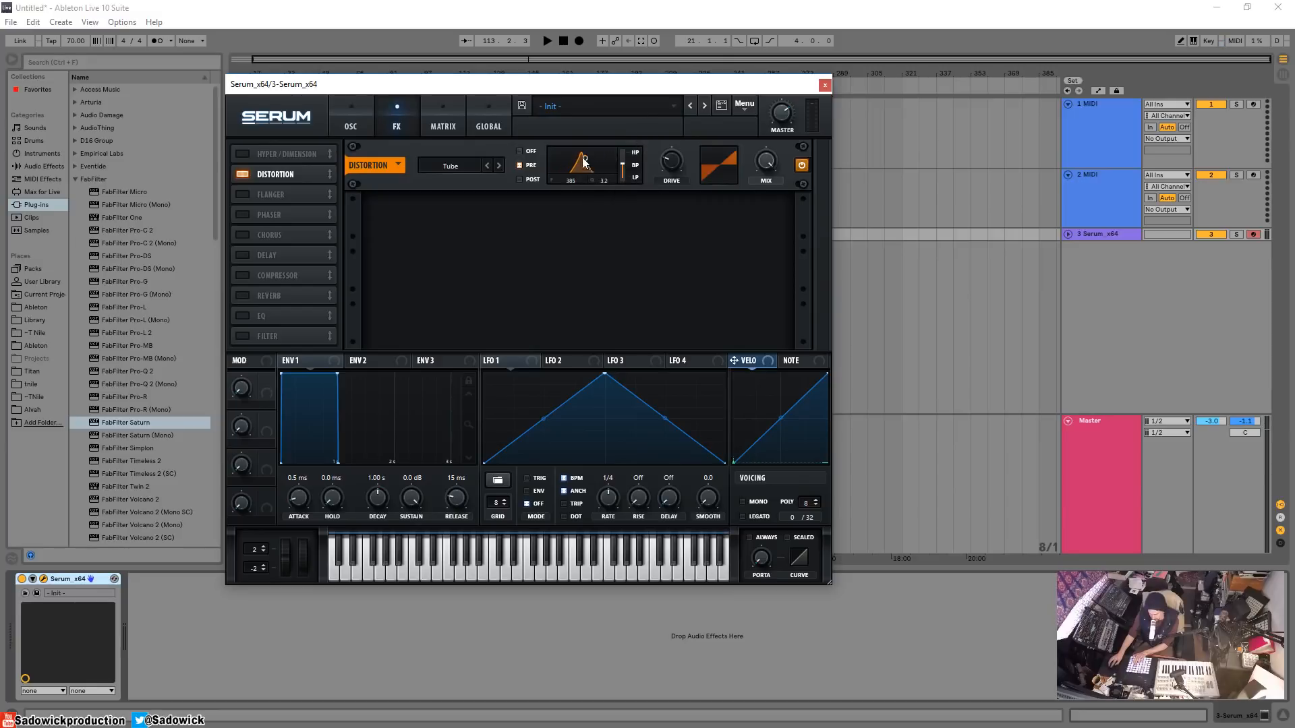
left_click_drag(587, 160, 590, 156)
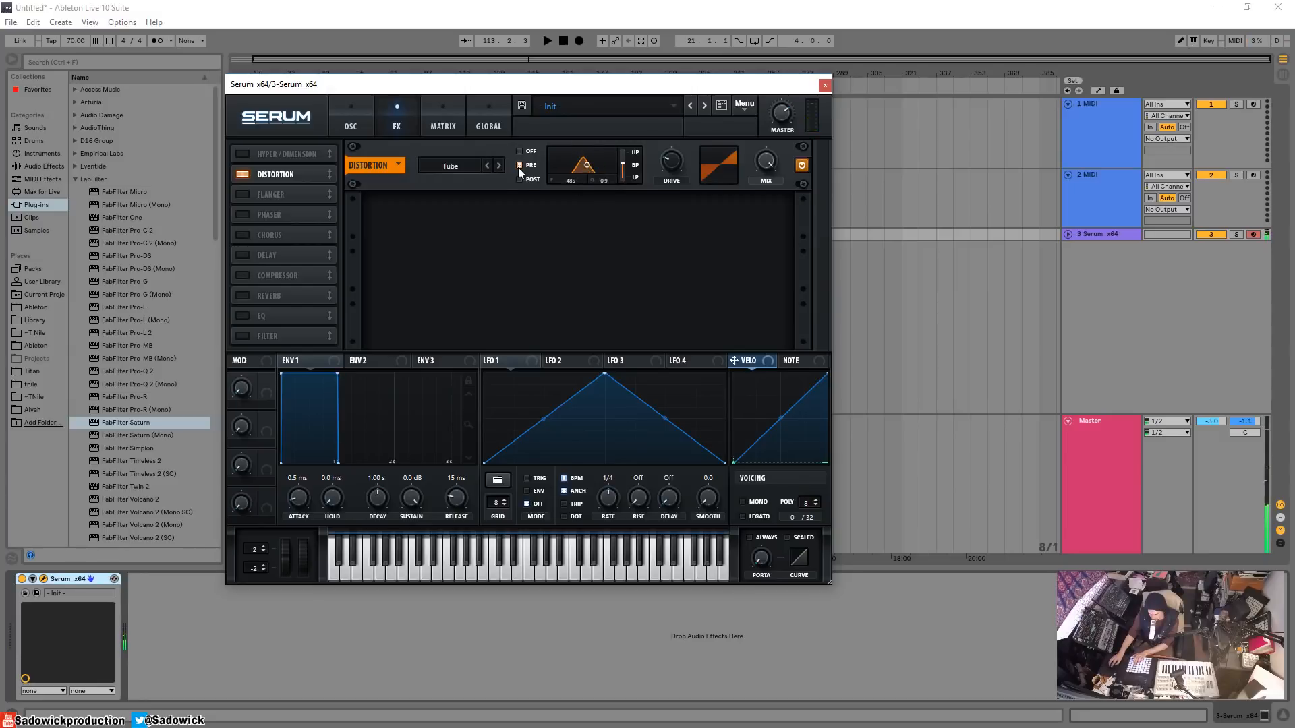
left_click(459, 164)
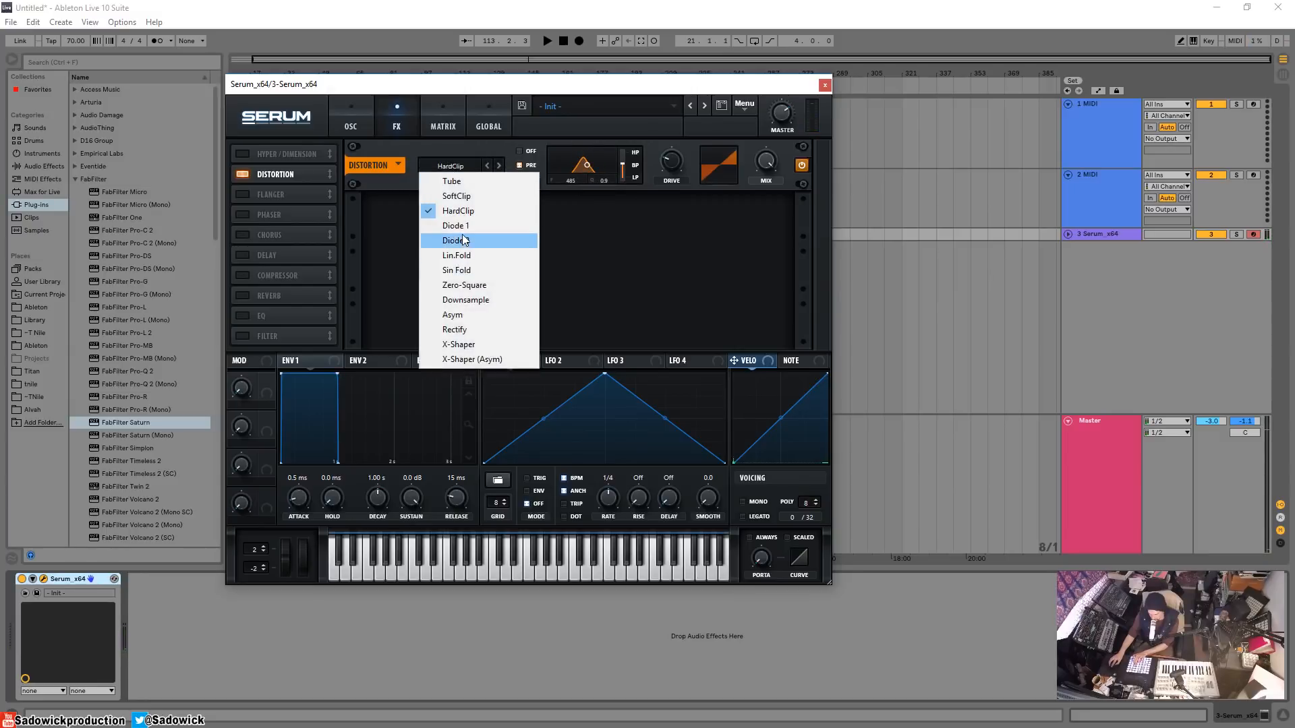
left_click(456, 240)
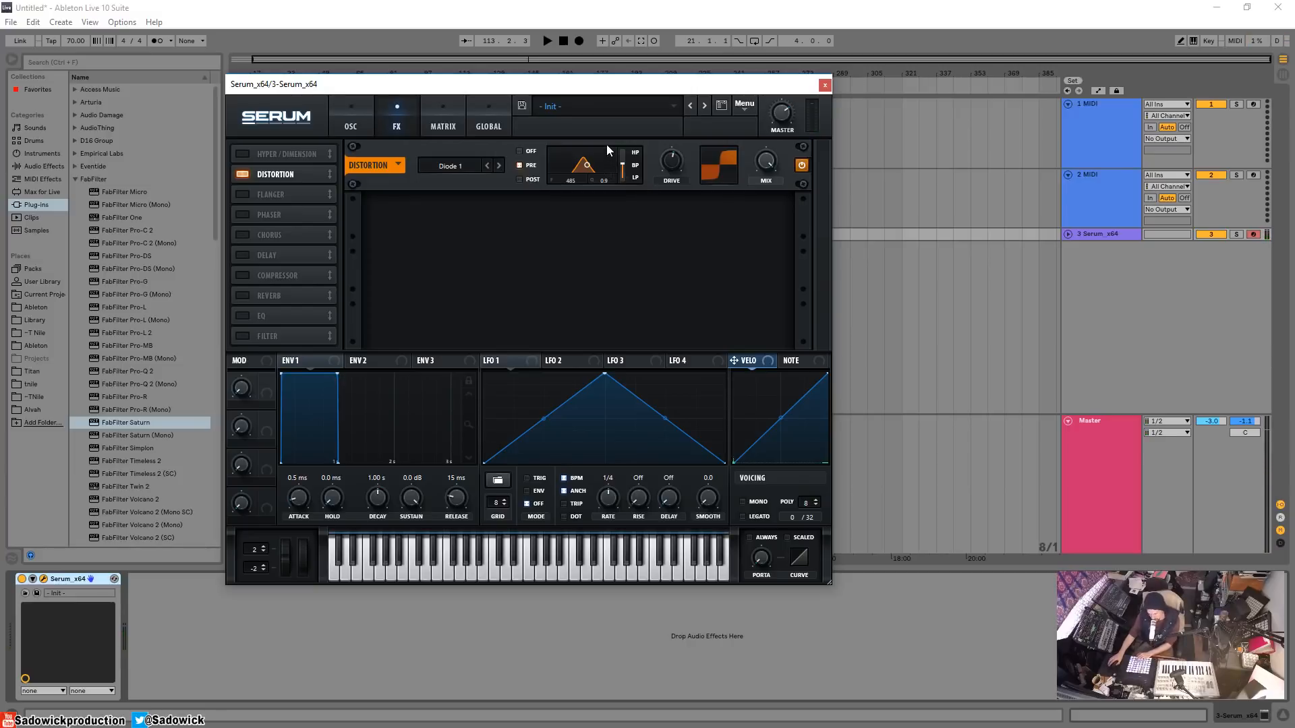
mouse_move(631, 163)
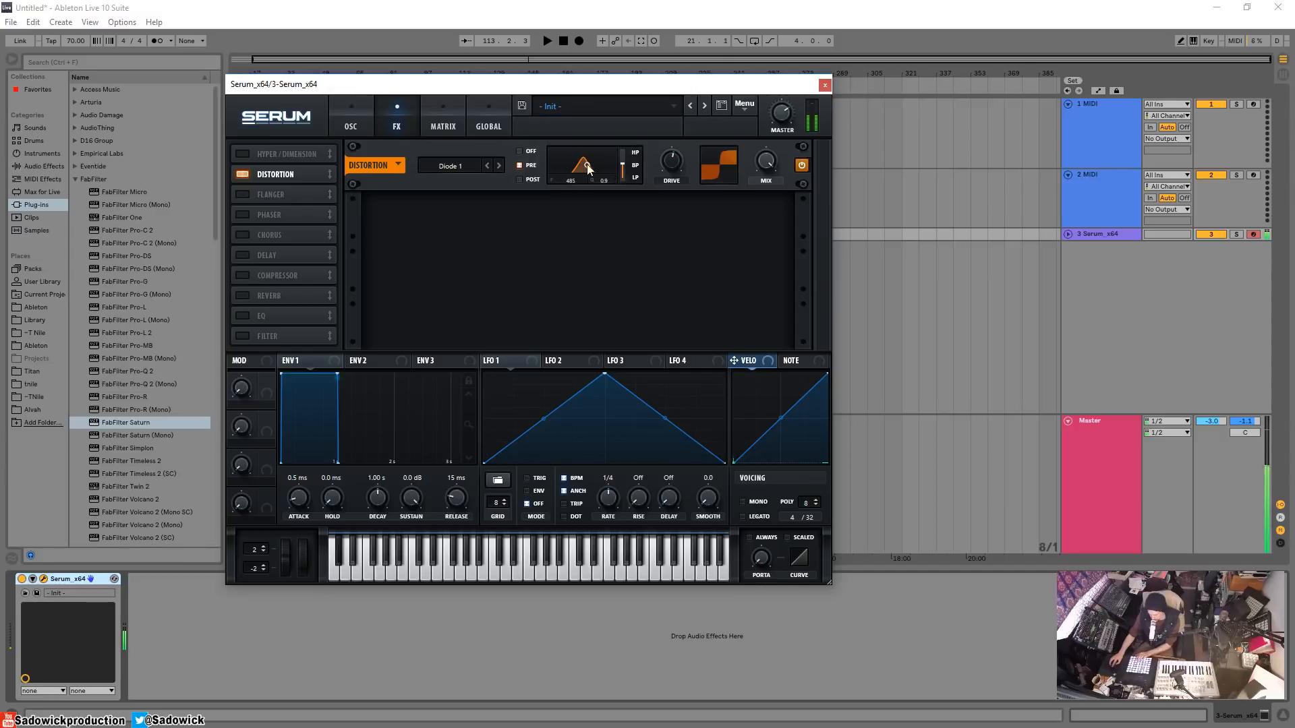
left_click_drag(586, 165, 579, 156)
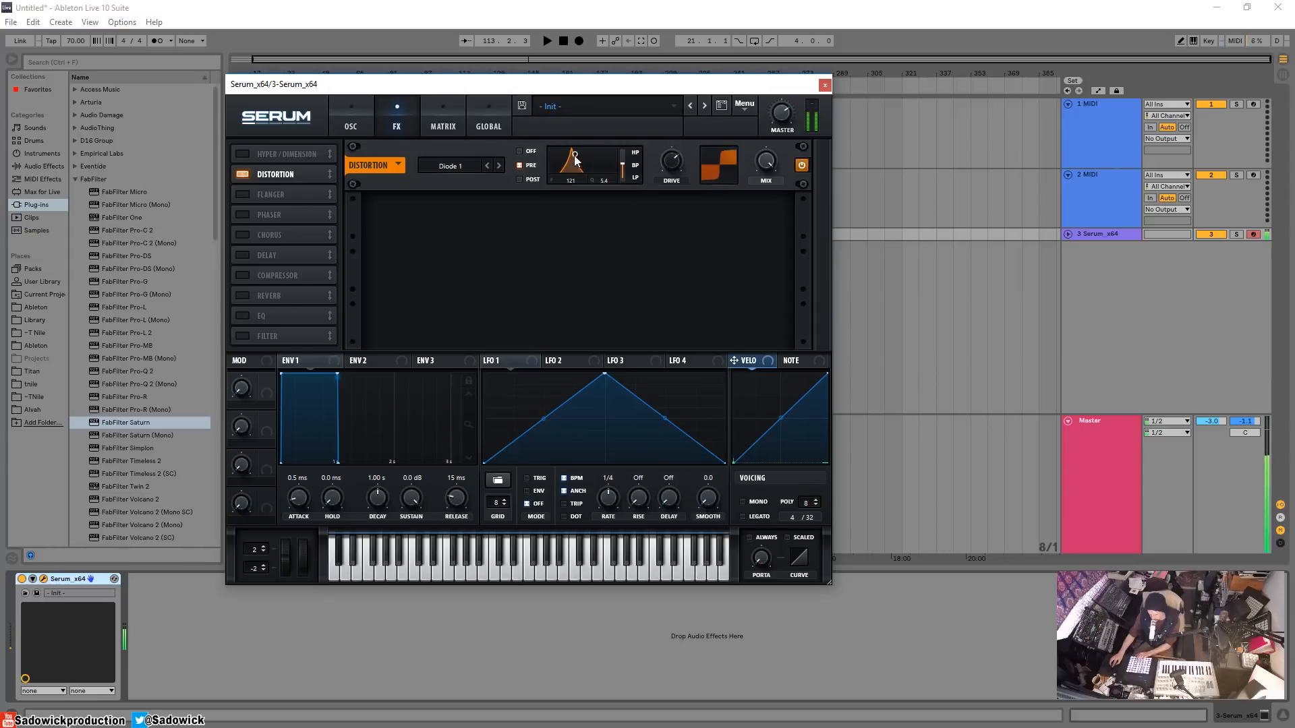
left_click_drag(575, 159, 578, 153)
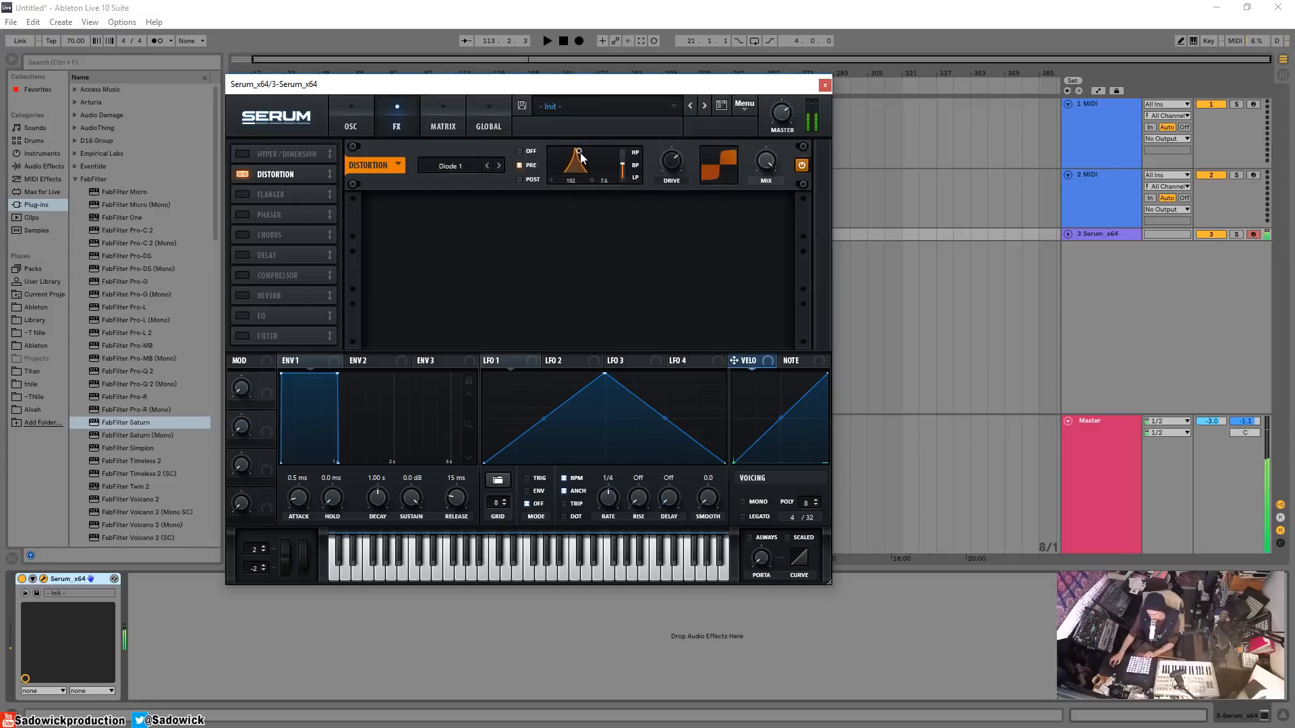
left_click_drag(579, 153, 574, 161)
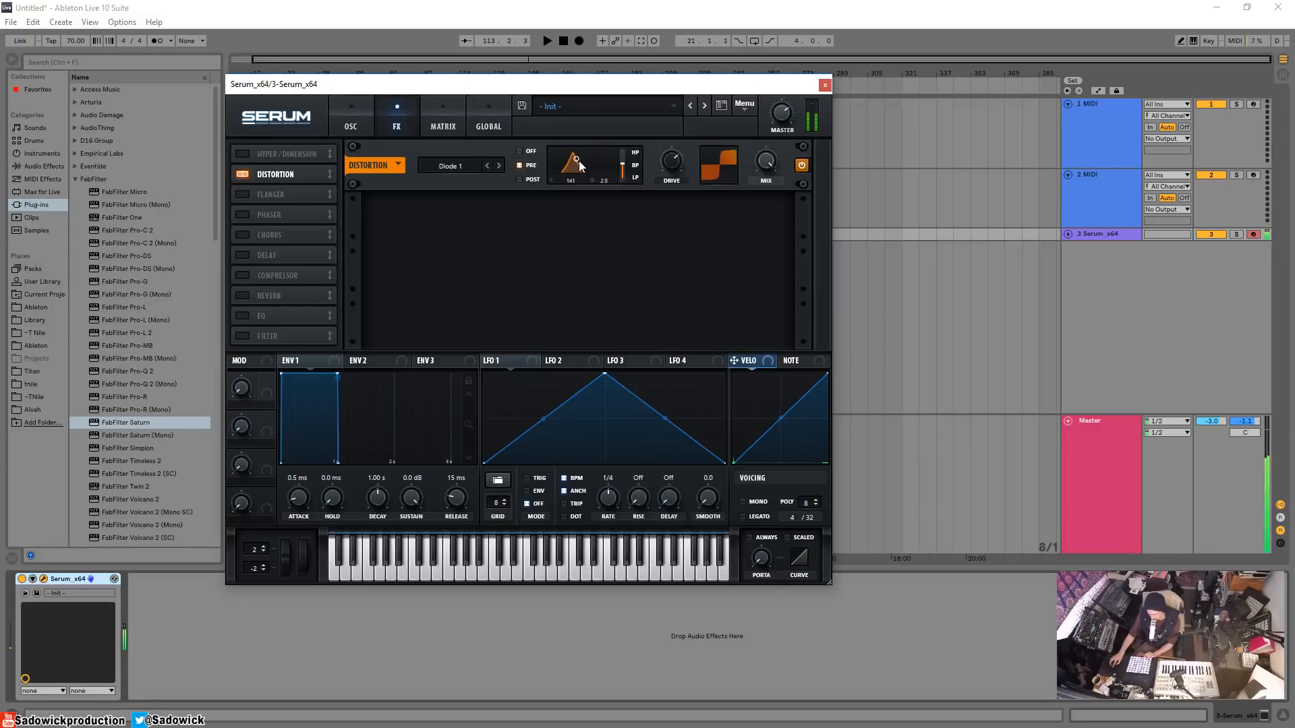
Step: Refine the pre-filter node until its frequency and narrow resonance width settle
left_click_drag(574, 161, 575, 152)
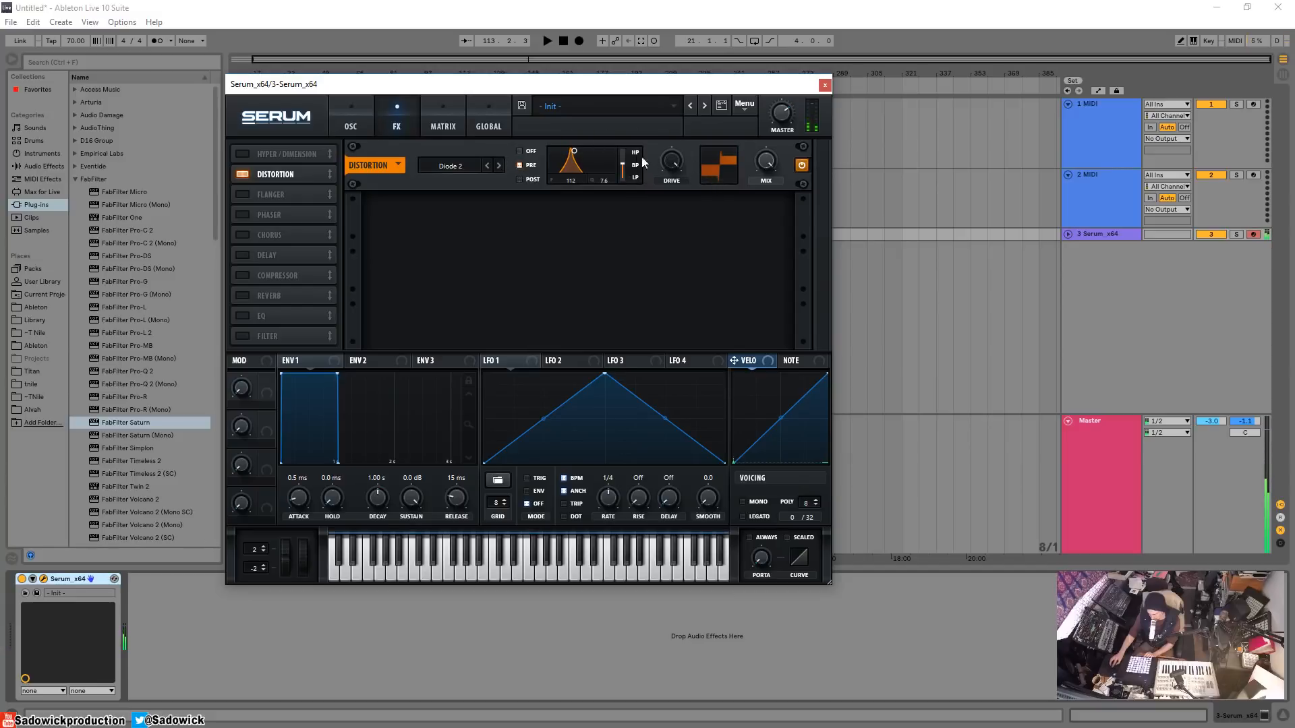
left_click_drag(578, 161, 583, 153)
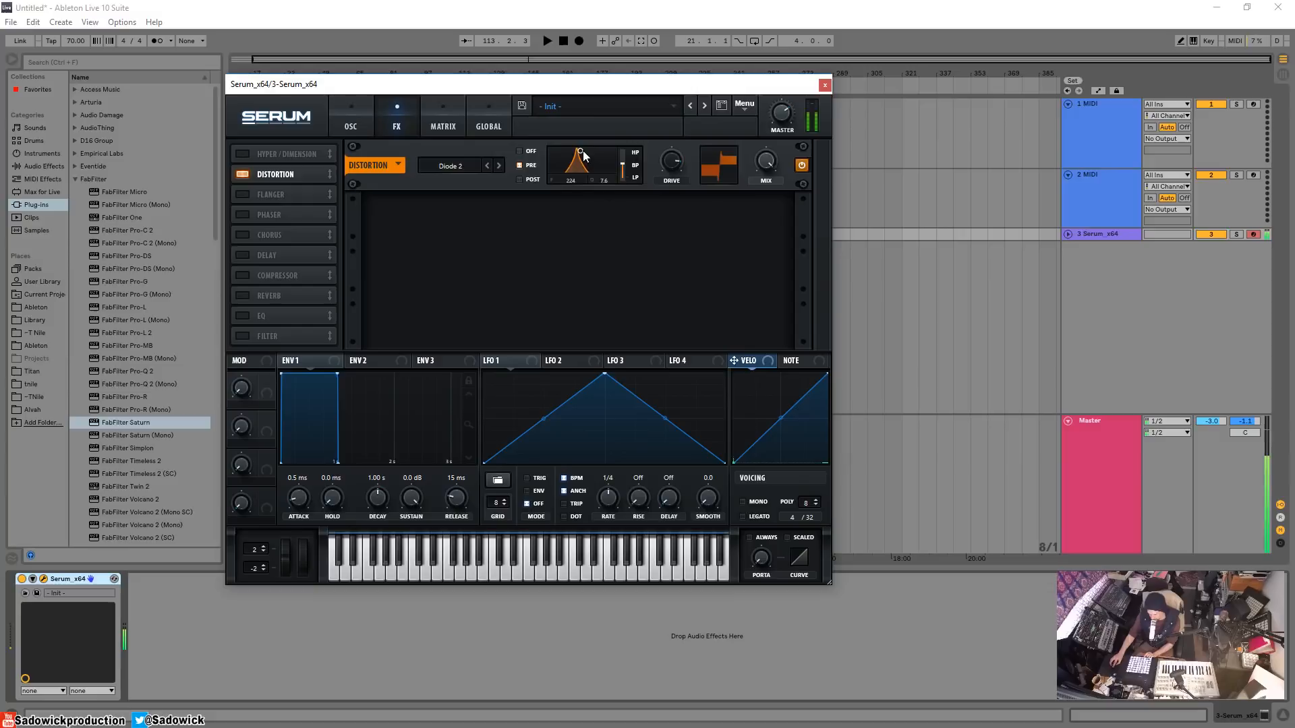
left_click_drag(578, 152, 574, 174)
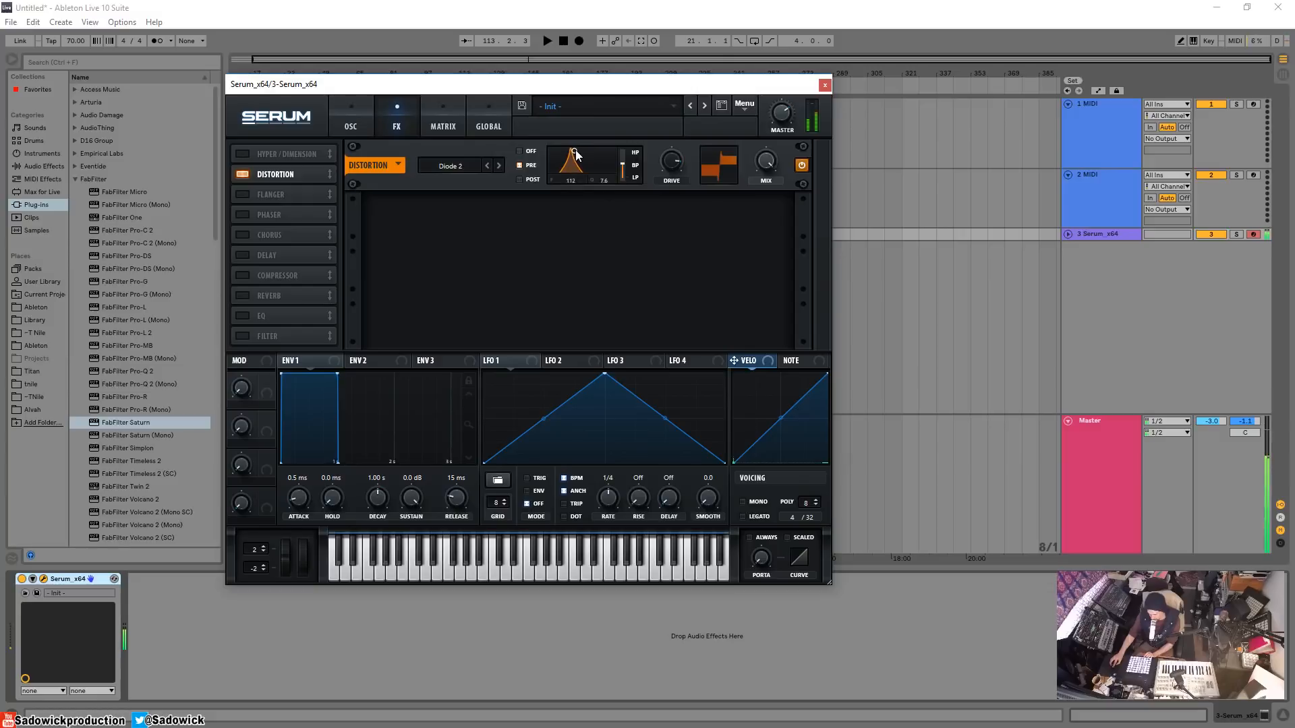
left_click_drag(569, 157, 572, 152)
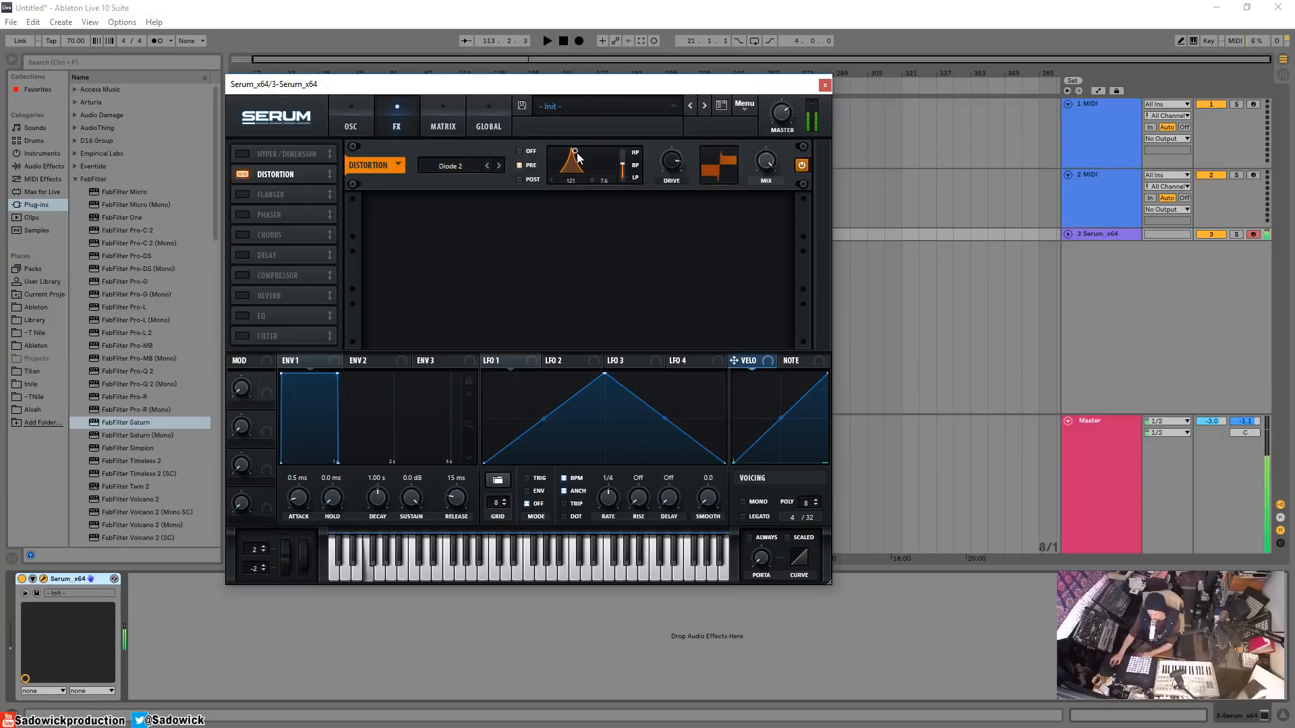
left_click_drag(576, 157, 576, 151)
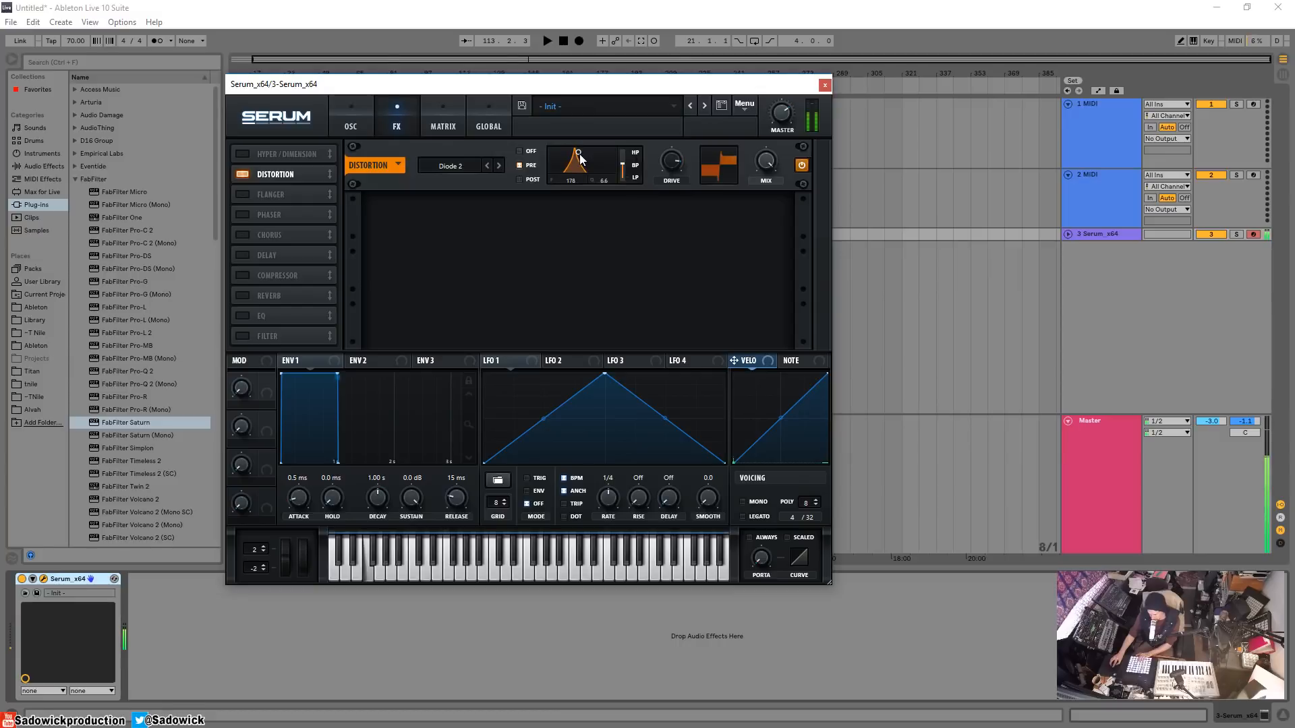
left_click_drag(576, 160, 576, 170)
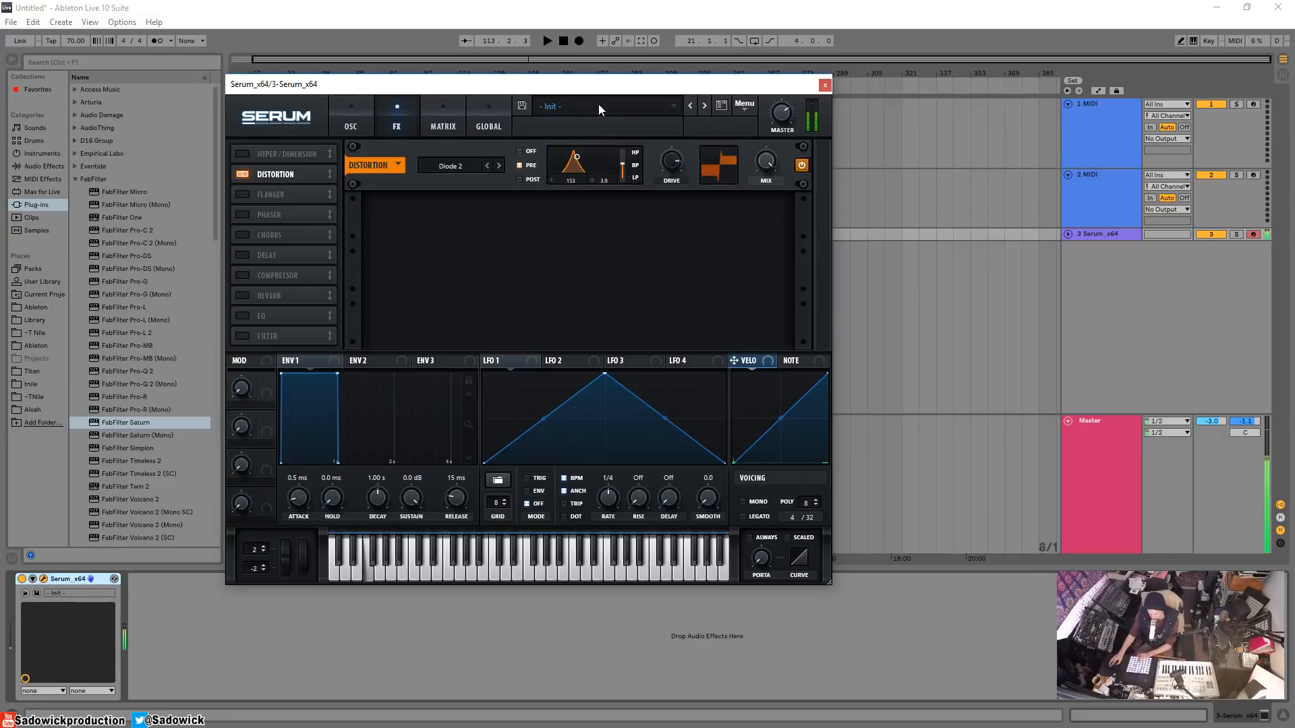
left_click_drag(575, 160, 578, 156)
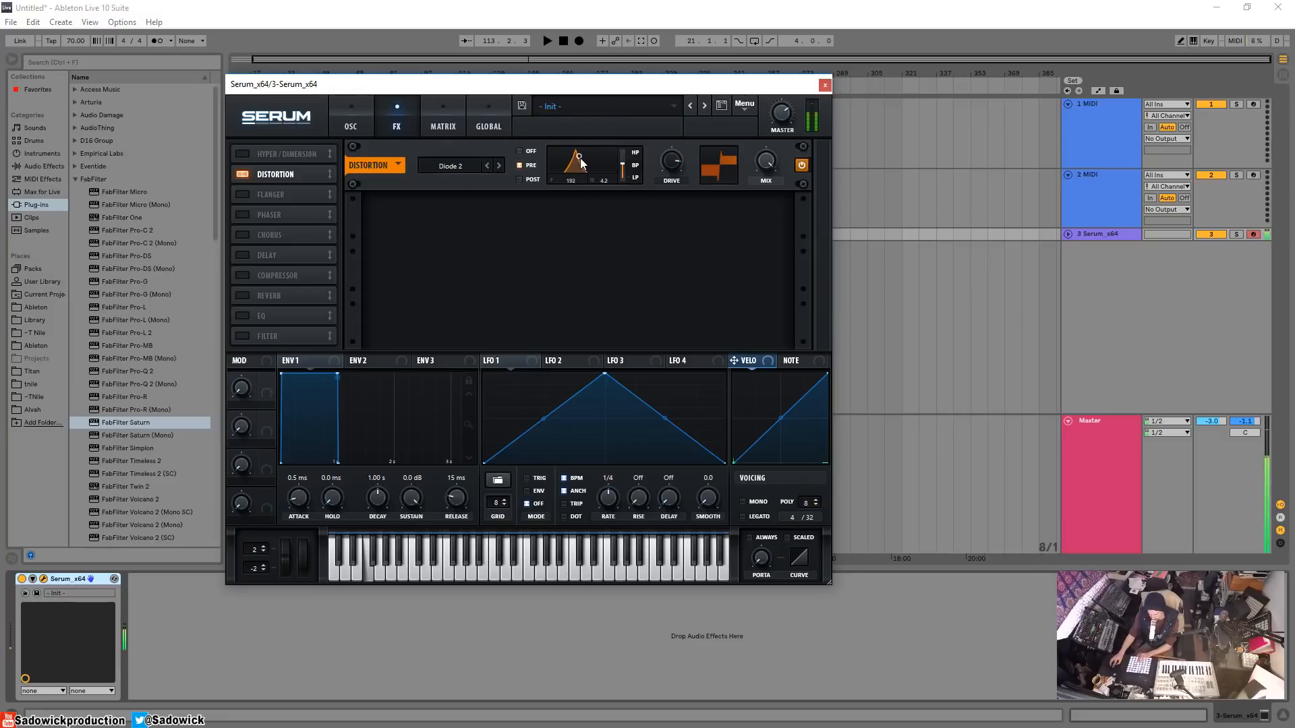
left_click_drag(579, 157, 576, 153)
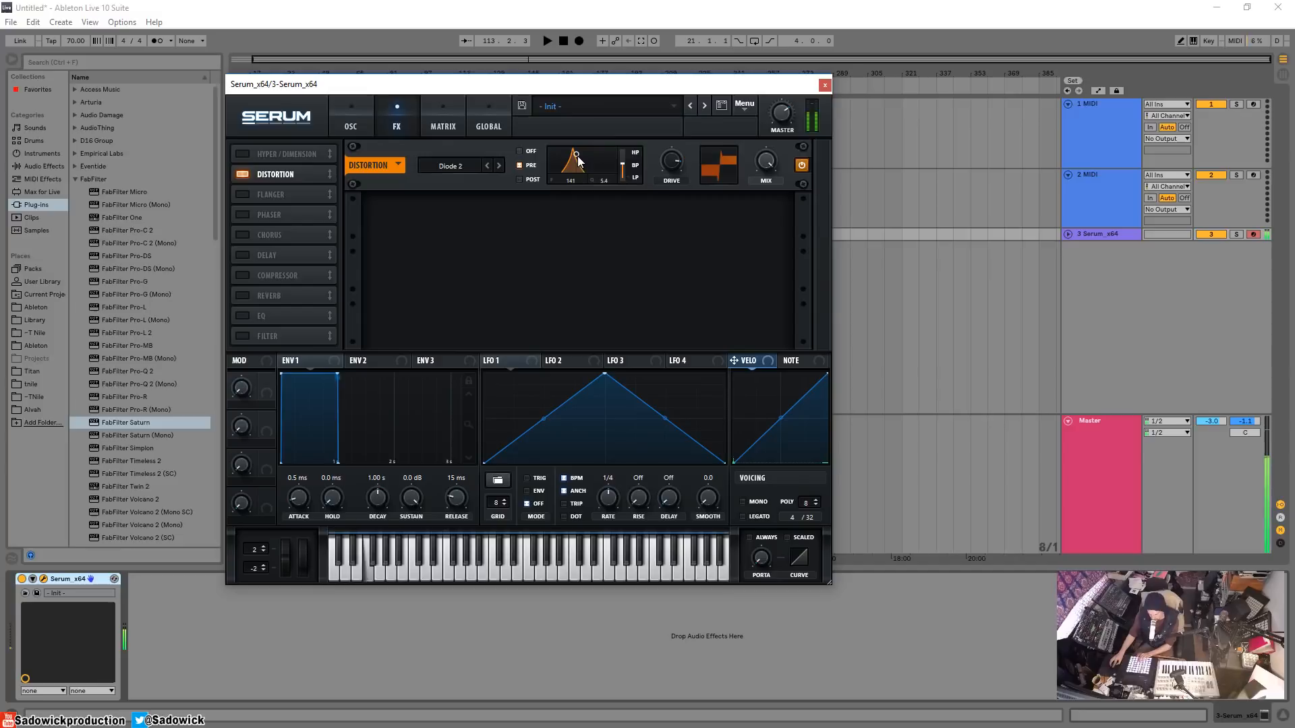
Step: Reduce OSC A's unison Detune to about 0.11 and return to the FX section
left_click(350, 116)
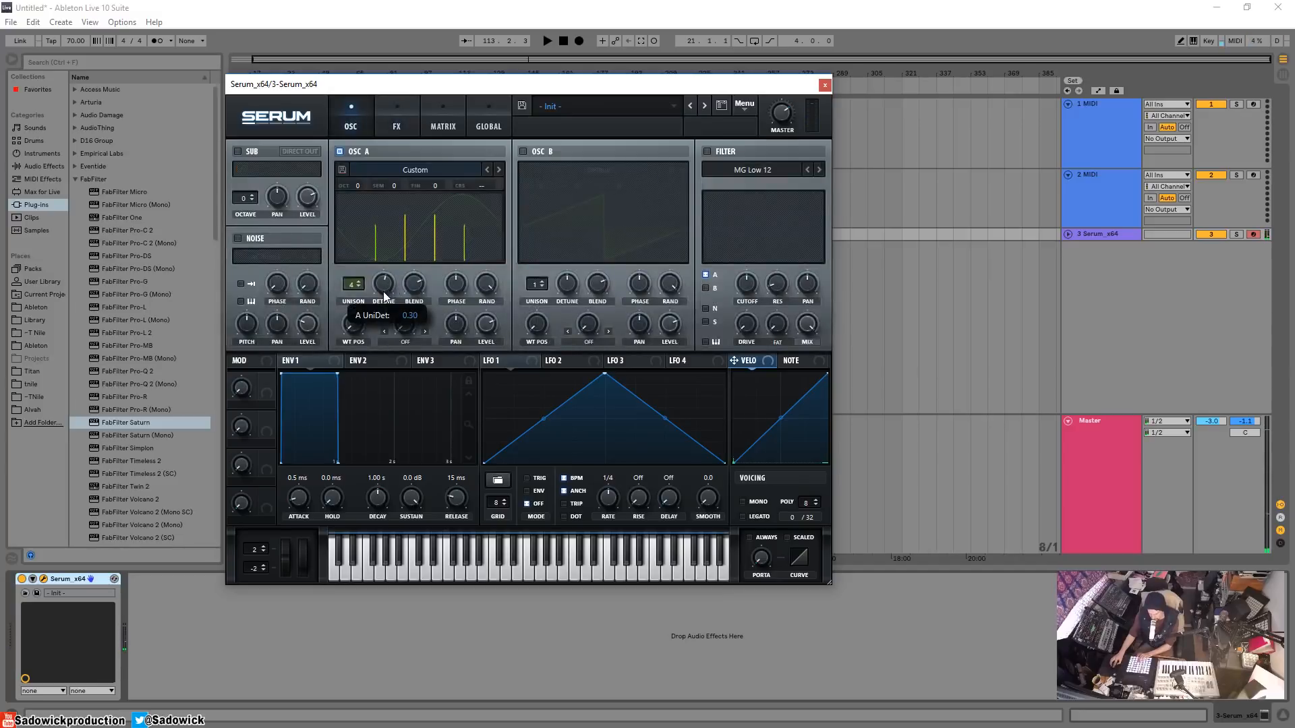
left_click_drag(381, 285, 382, 297)
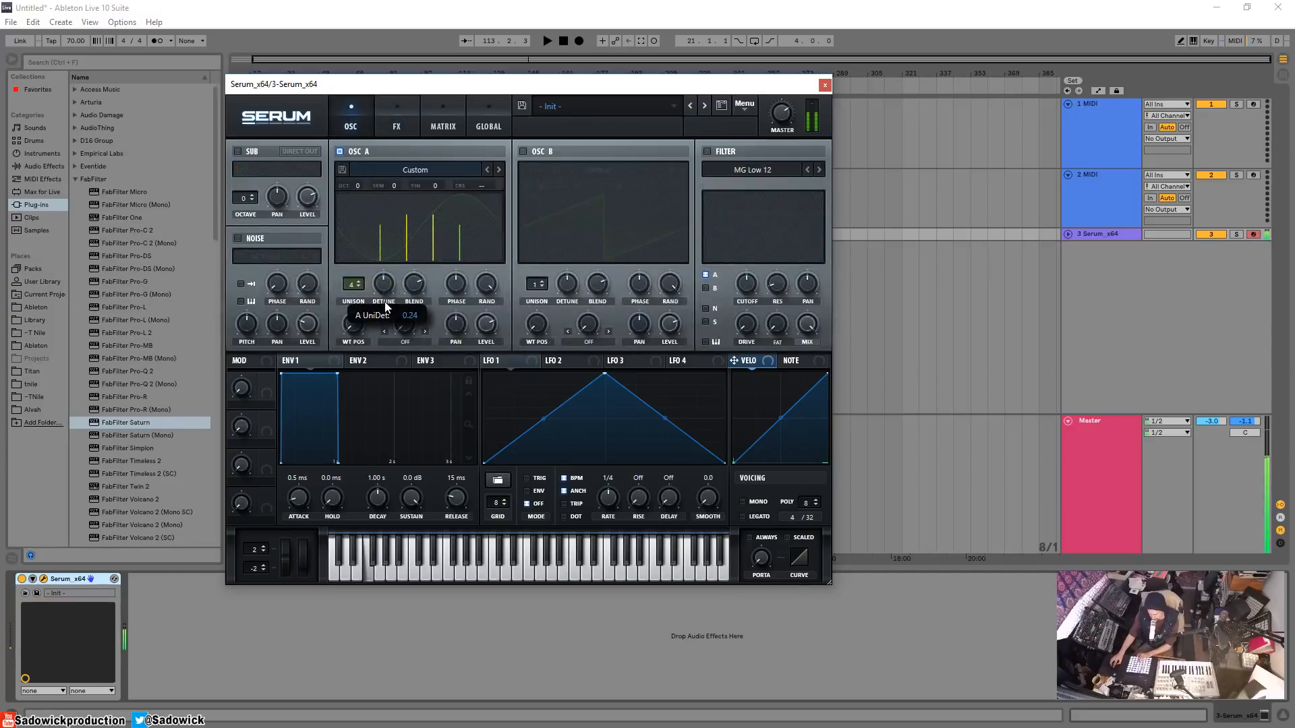
left_click_drag(382, 284, 382, 323)
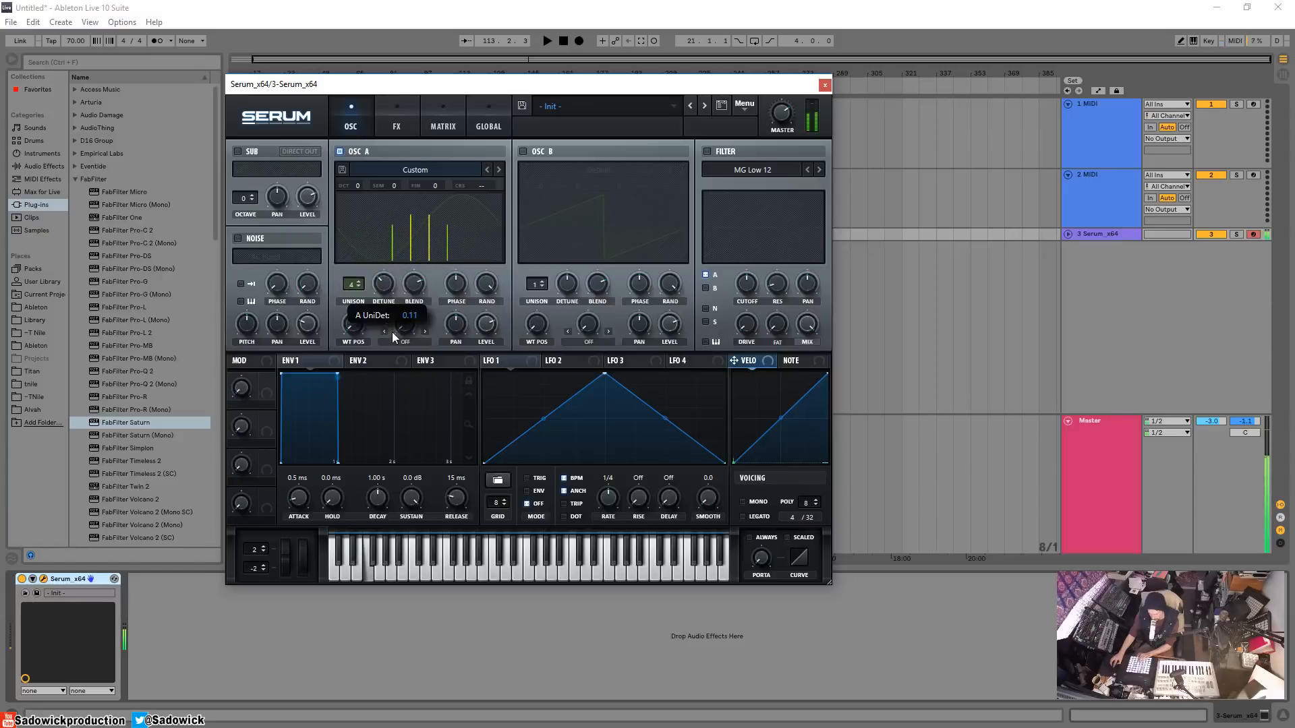
left_click_drag(381, 322, 381, 330)
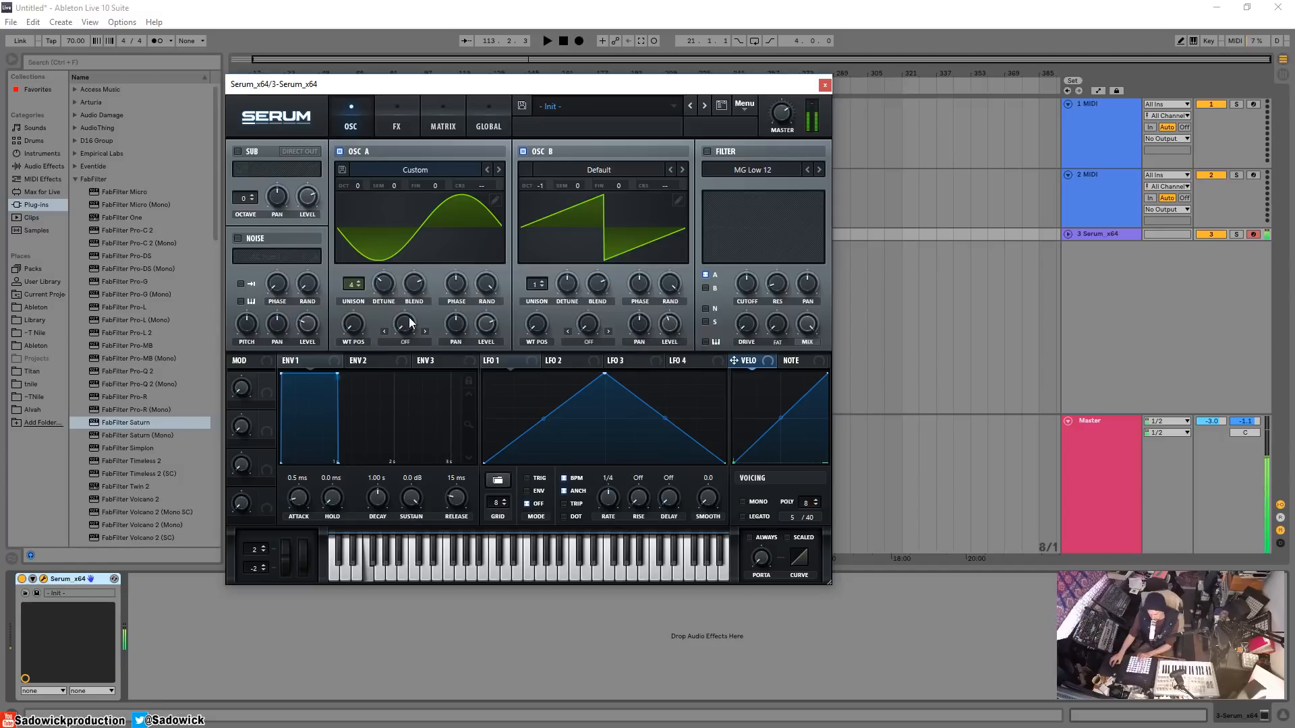
mouse_move(689, 332)
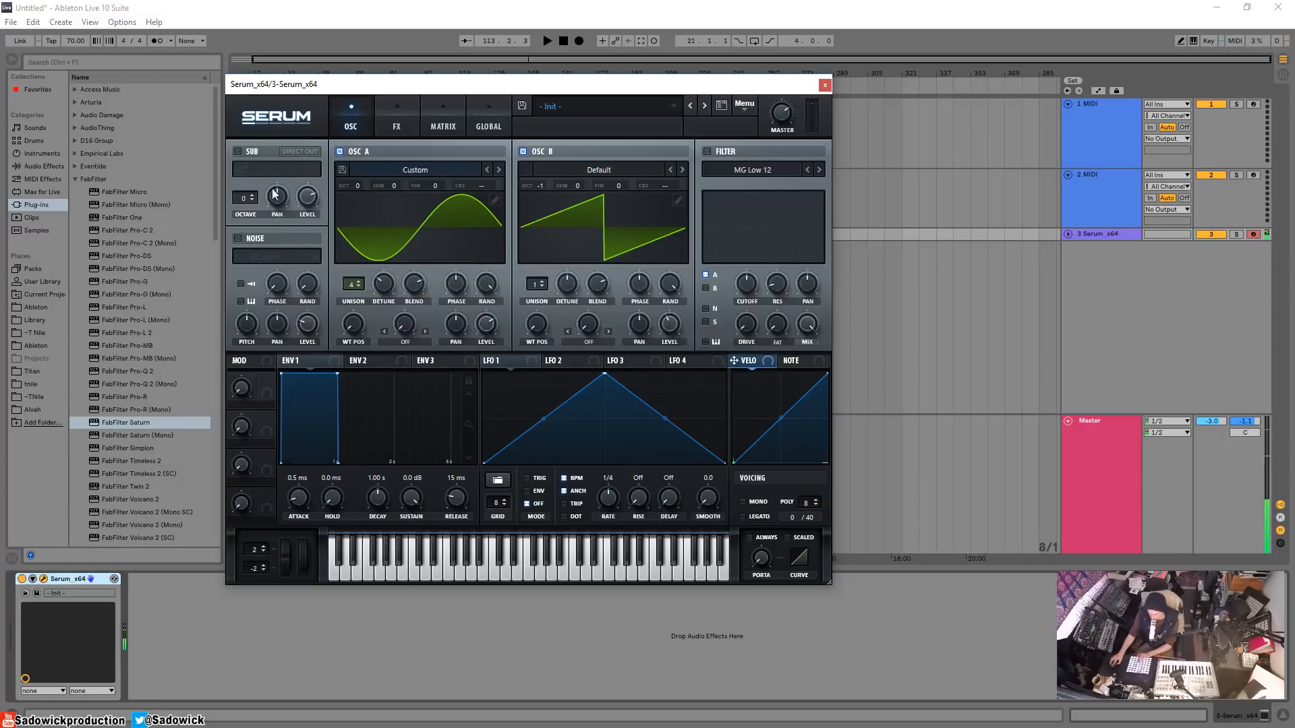
left_click(397, 127)
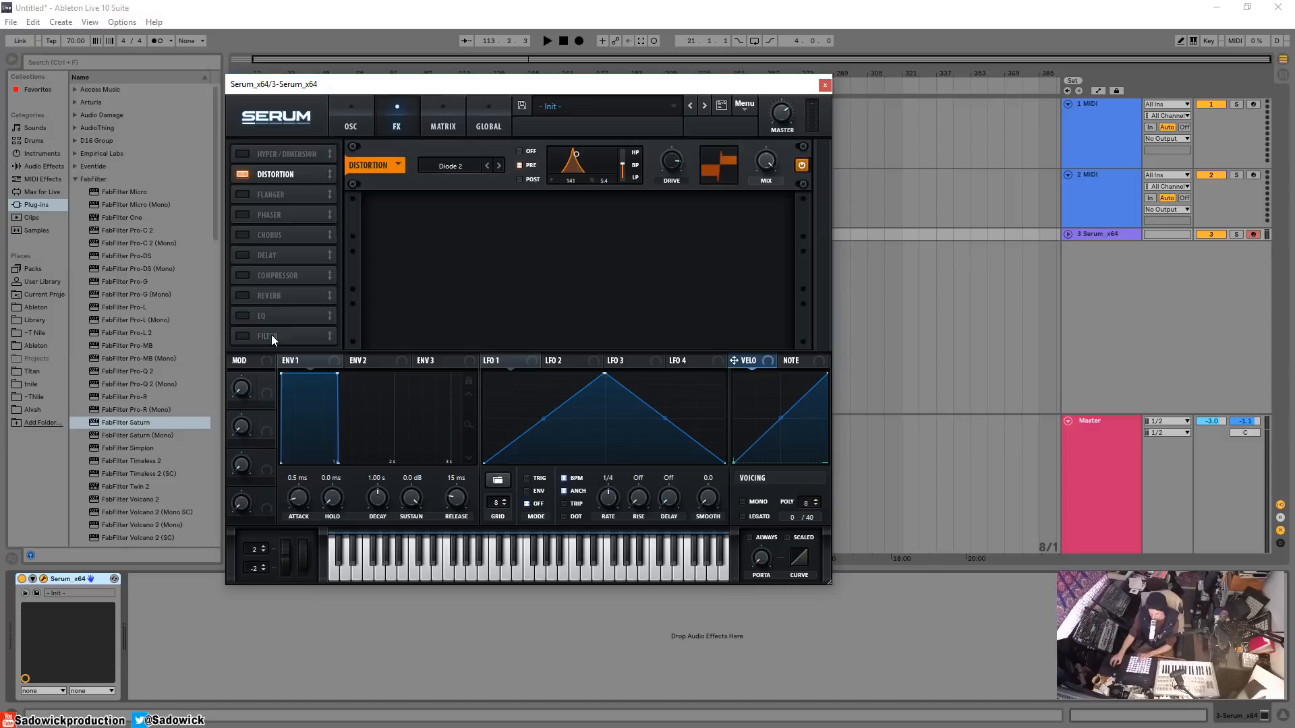
Step: Enable the Filter module (MG Low 6) after the distortion, lowering its cutoff to around 96 Hz
left_click(238, 334)
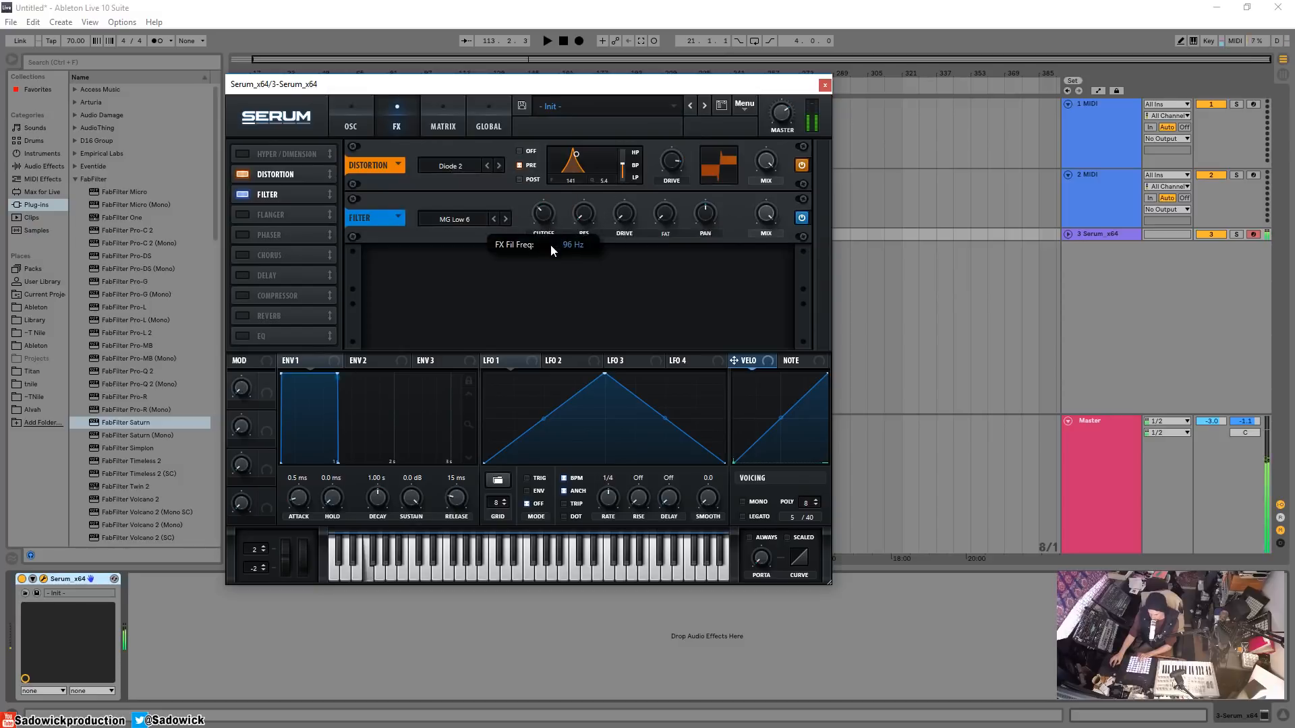
mouse_move(615, 221)
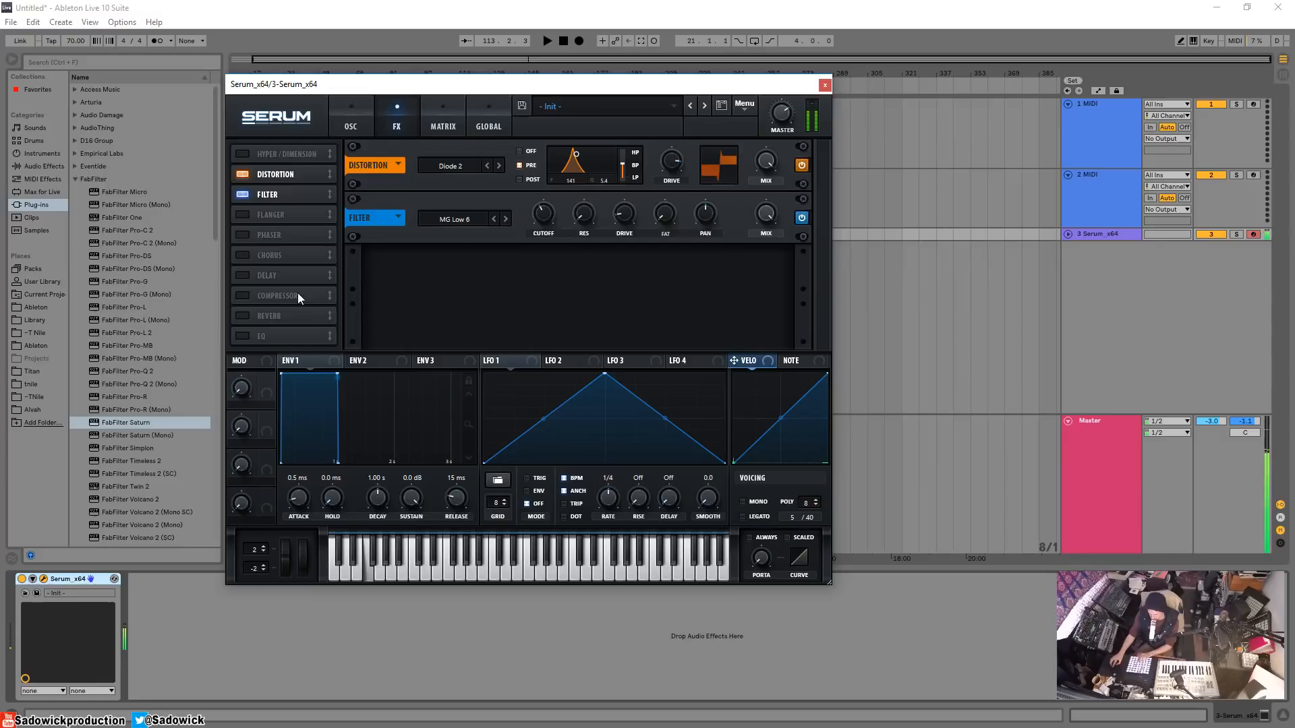
mouse_move(238, 240)
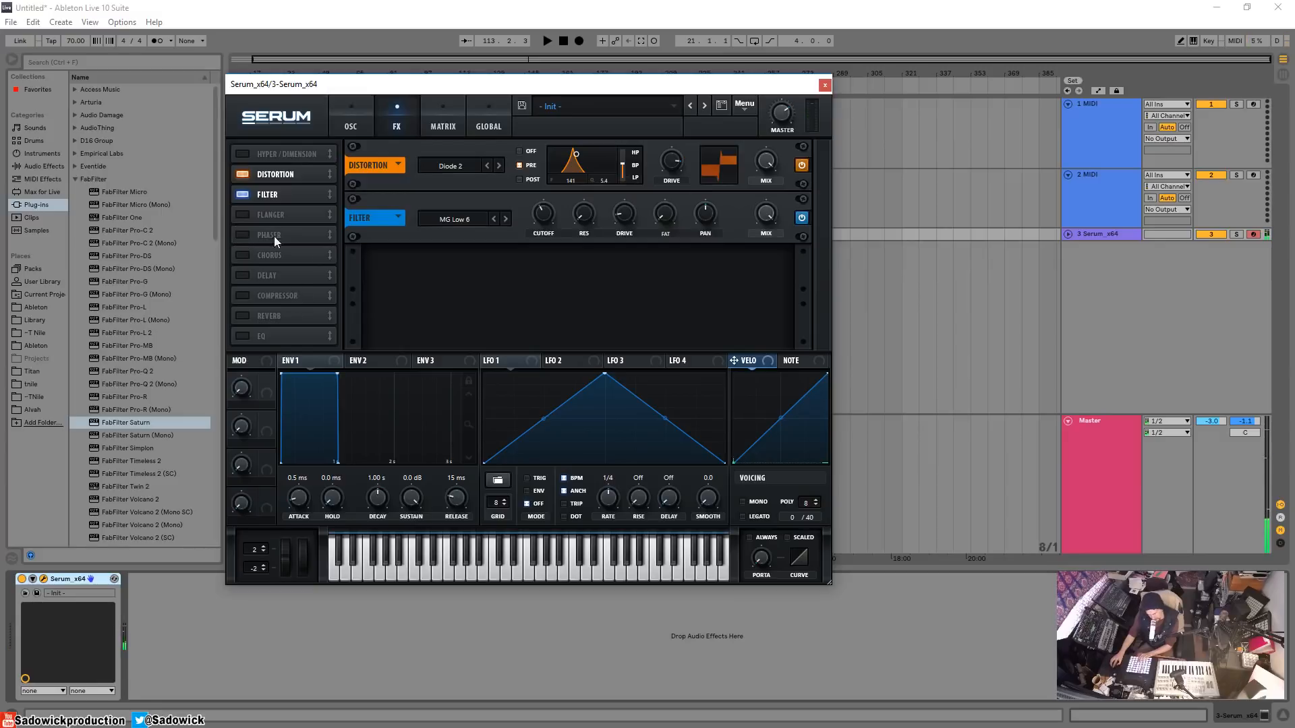
Step: Enable the Reverb module in Plate mode with its Mix at about 47%
left_click(240, 316)
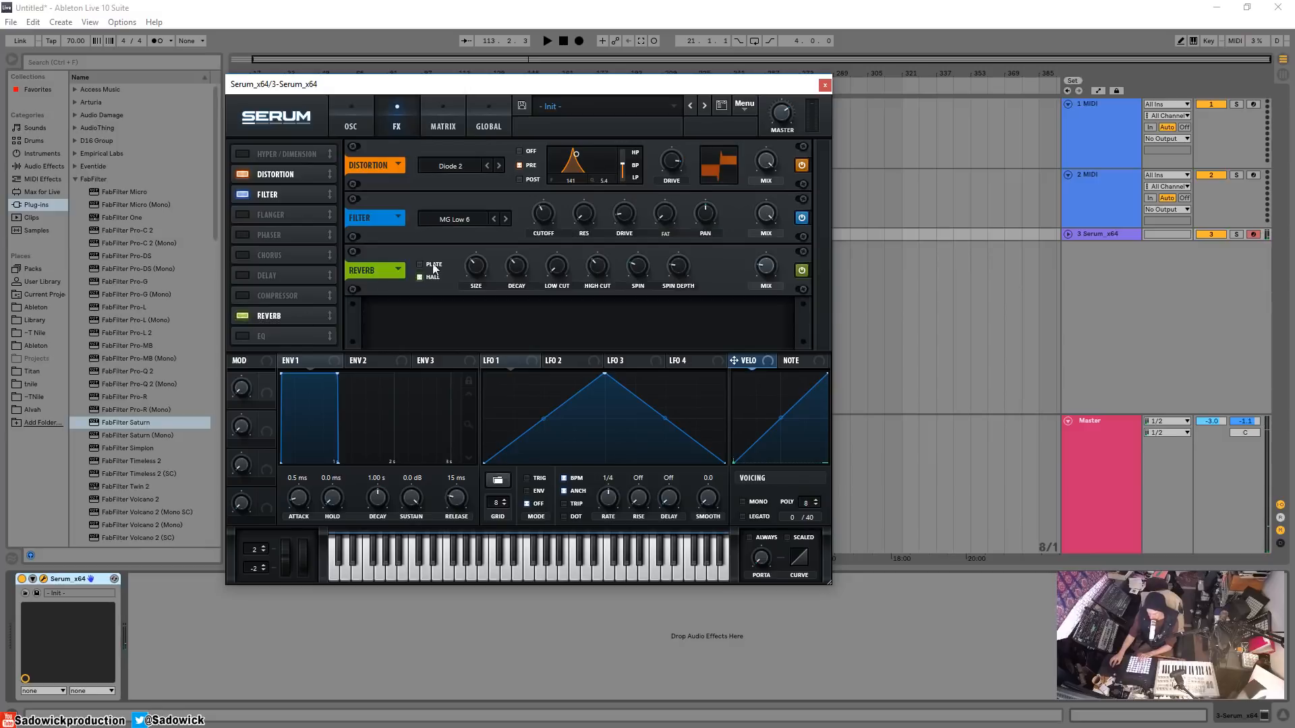
left_click(419, 264)
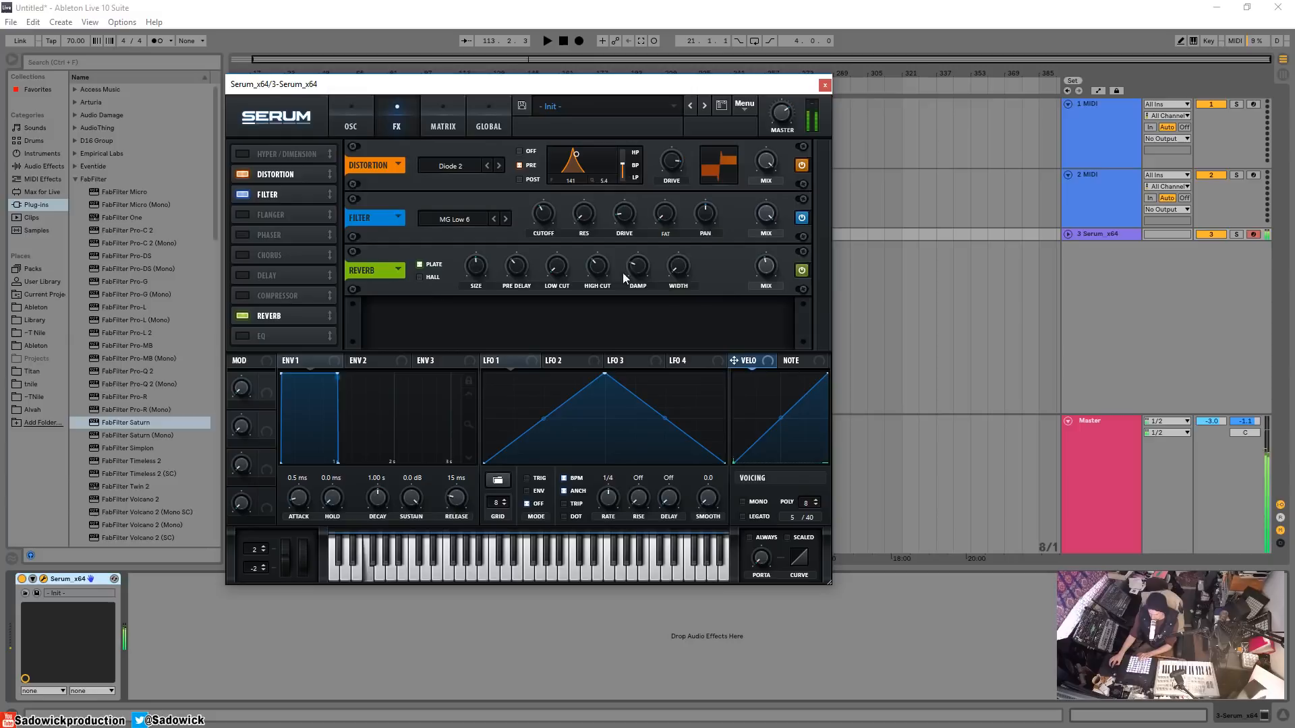
mouse_move(515, 267)
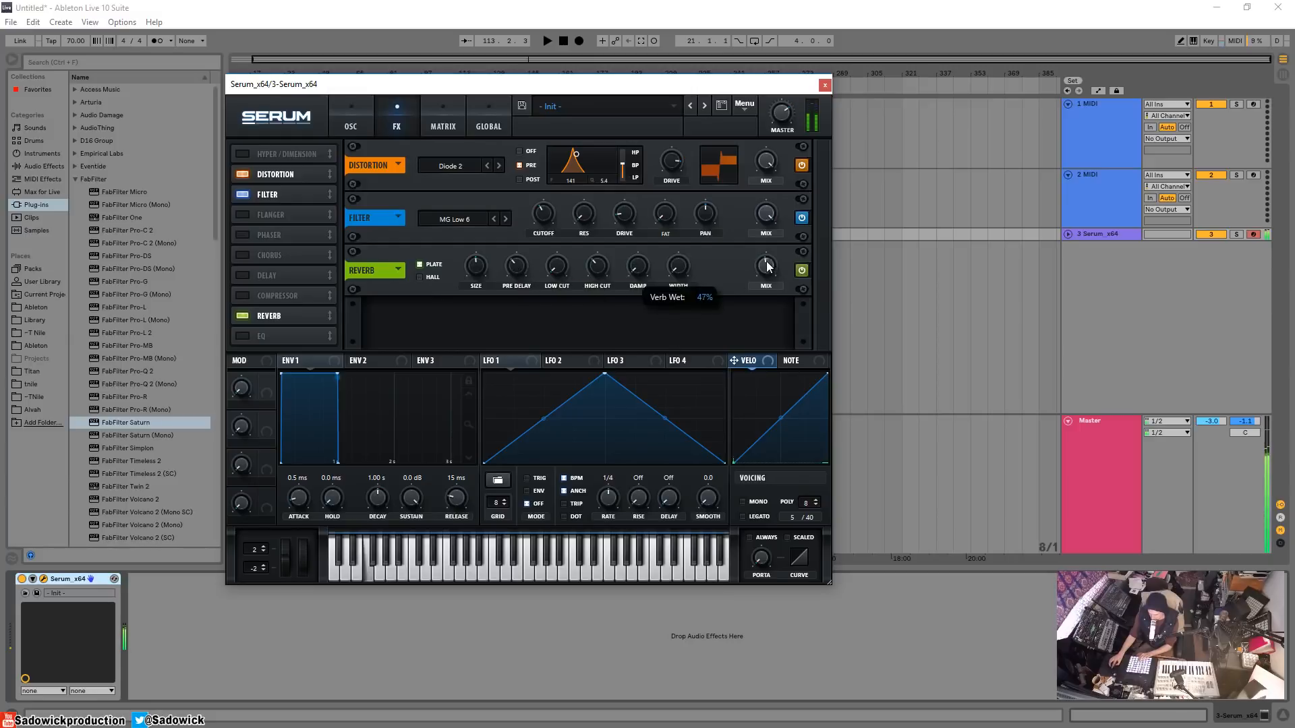
left_click_drag(763, 266, 767, 274)
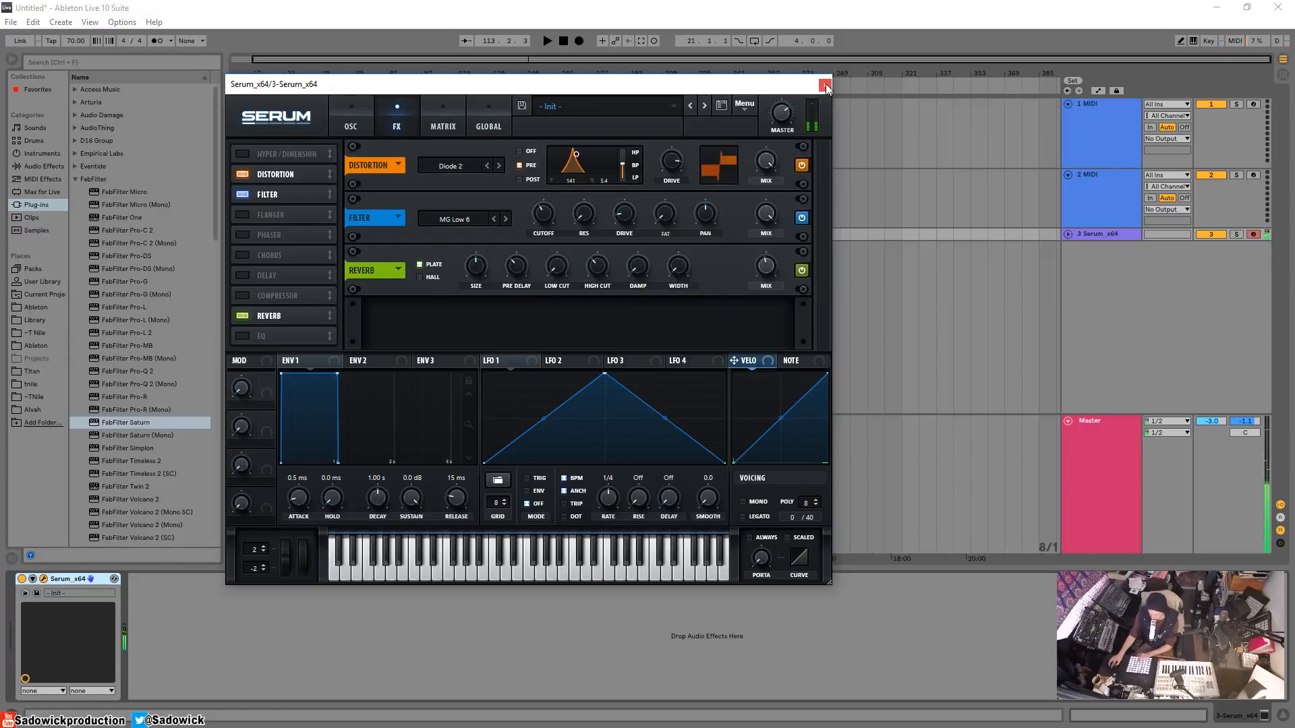
Step: Close Serum and load FabFilter Saturn on the track with the Lead Amp saturation style
left_click(825, 85)
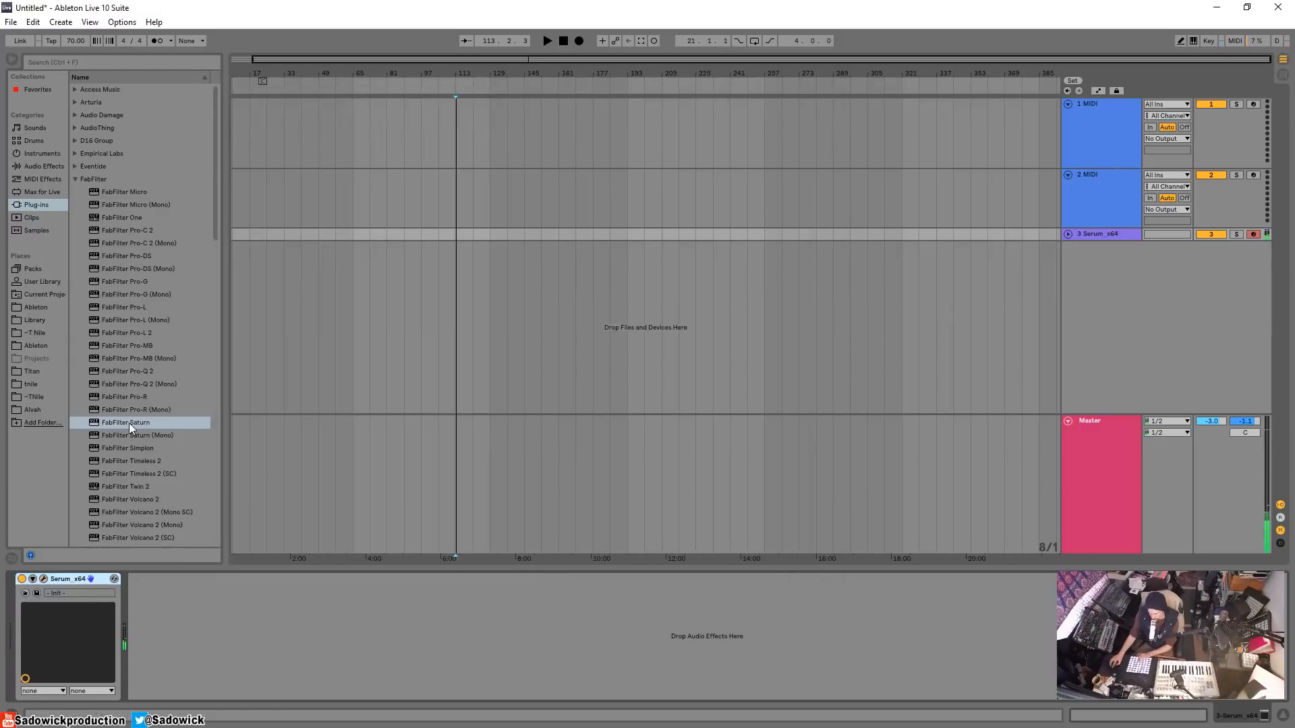
double_click(126, 422)
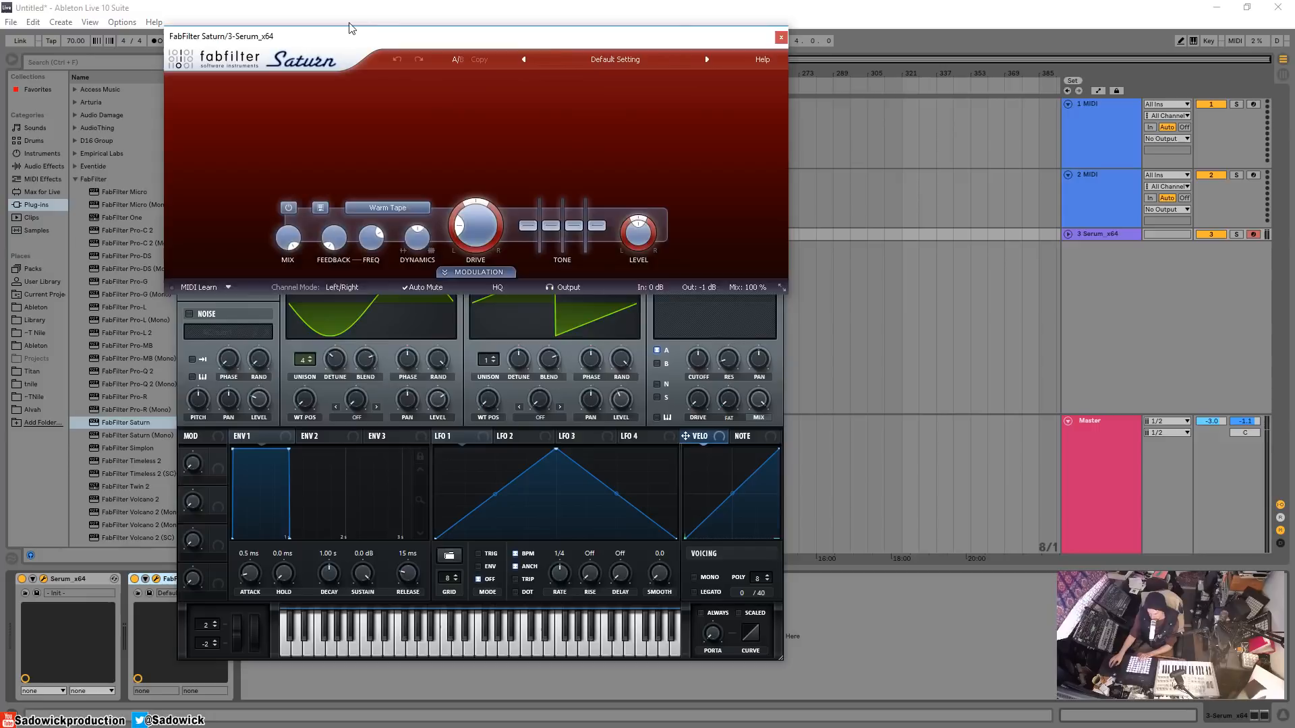
mouse_move(337, 72)
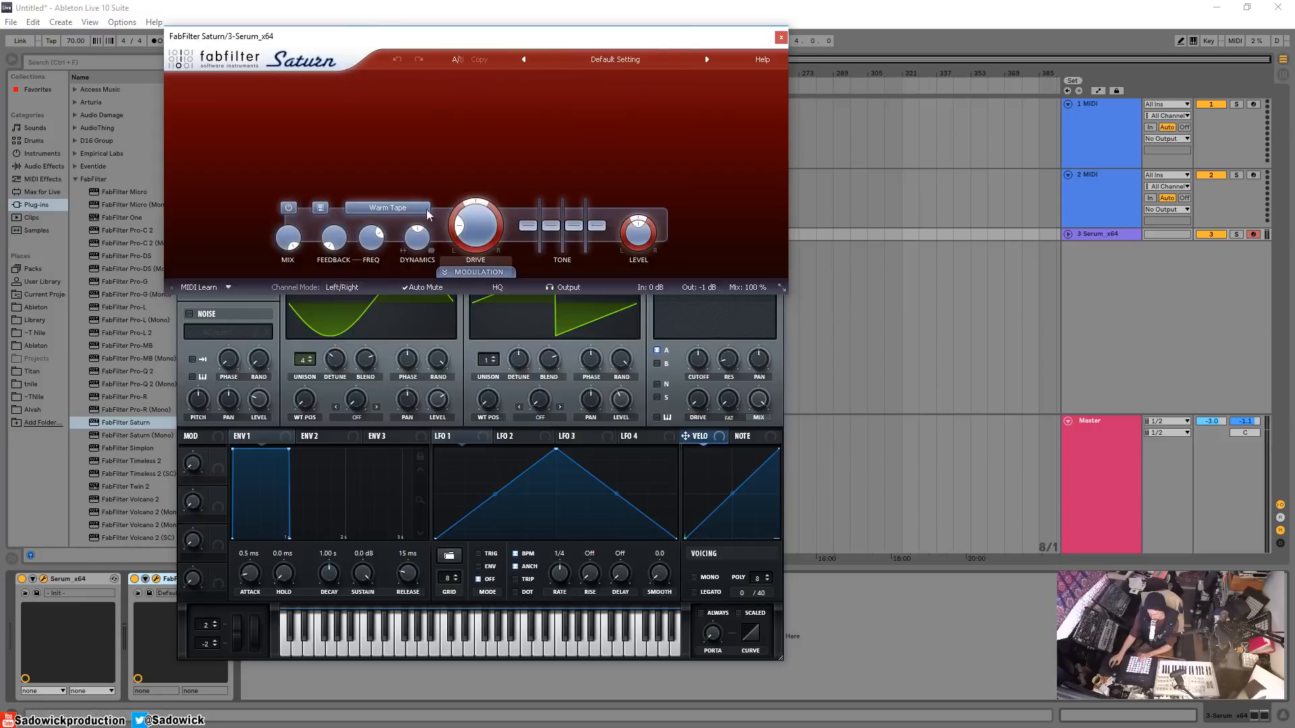
left_click(387, 207)
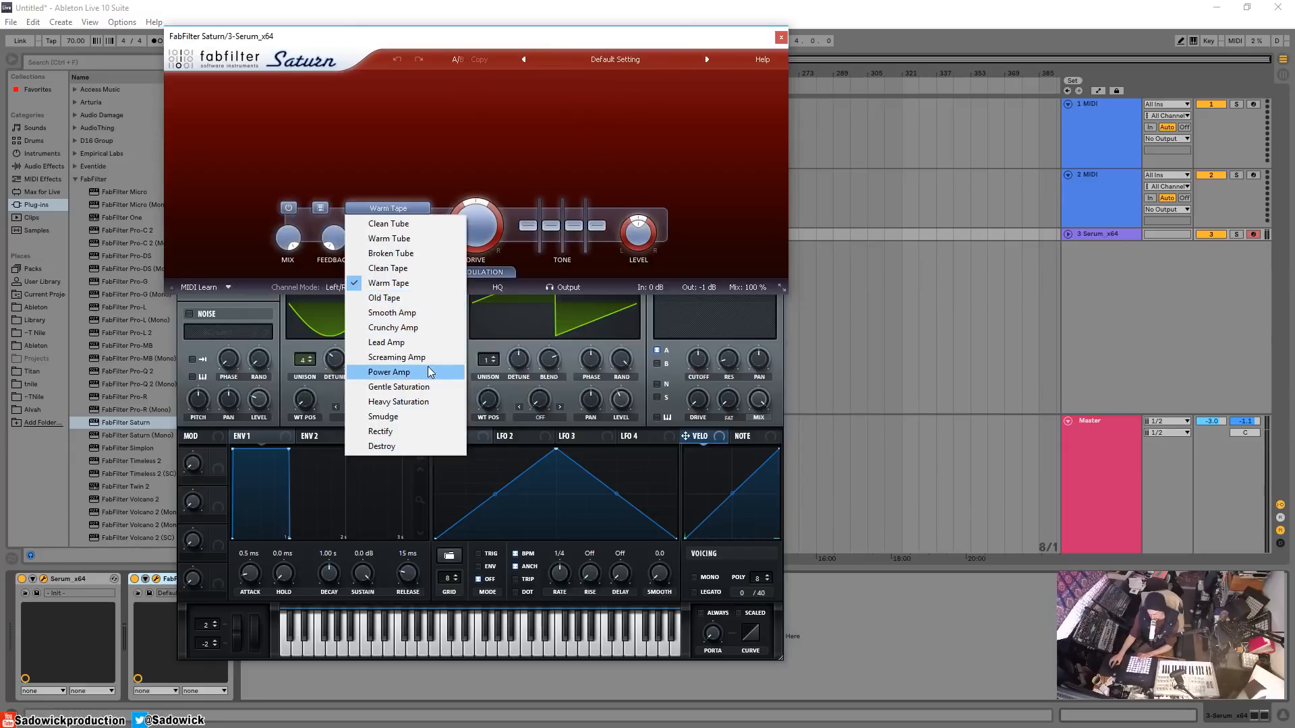
left_click(386, 342)
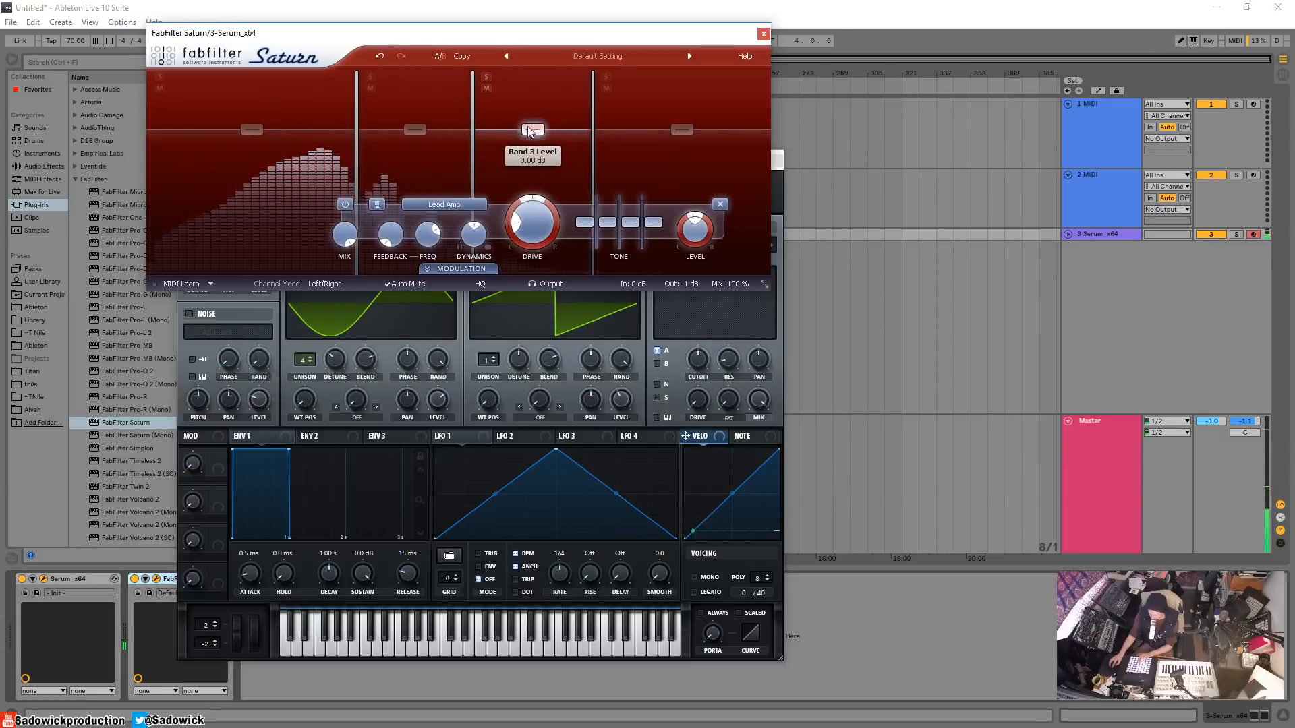
Step: Boost Saturn's third band, move its crossover to about 2.7 kHz, and close the plugin
left_click_drag(531, 130, 531, 118)
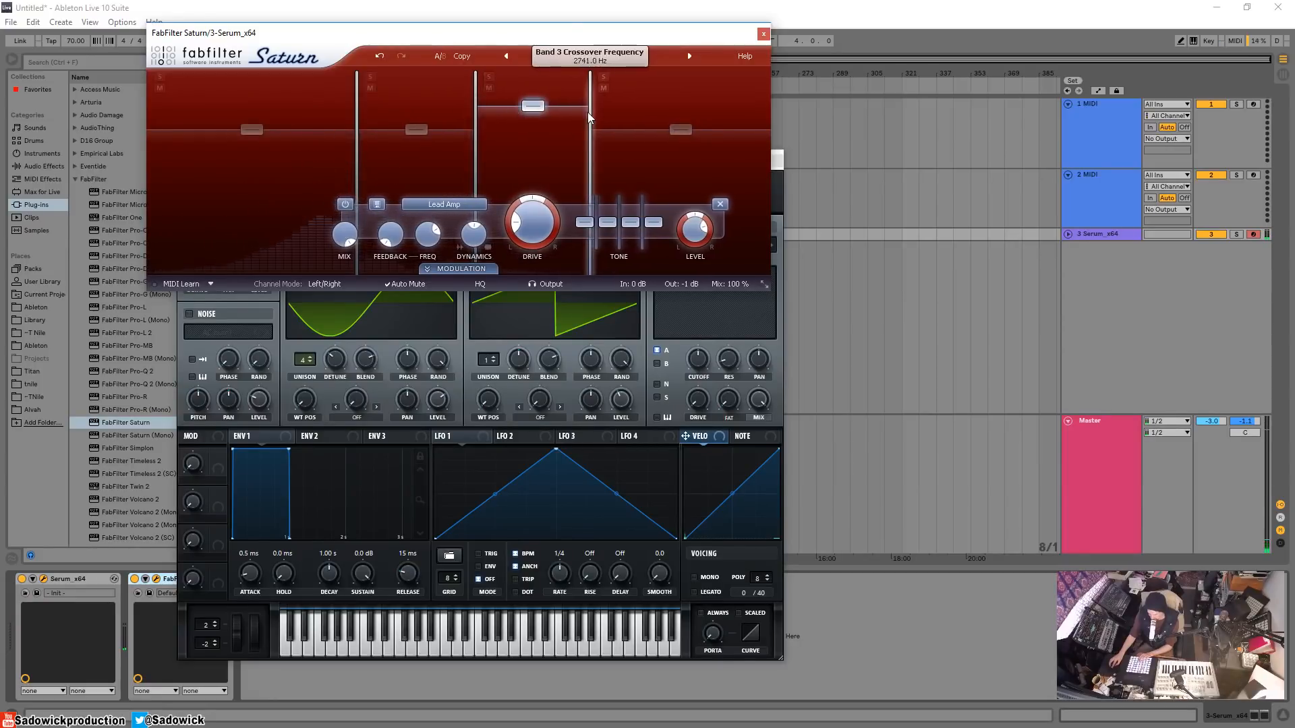
left_click_drag(531, 105, 531, 101)
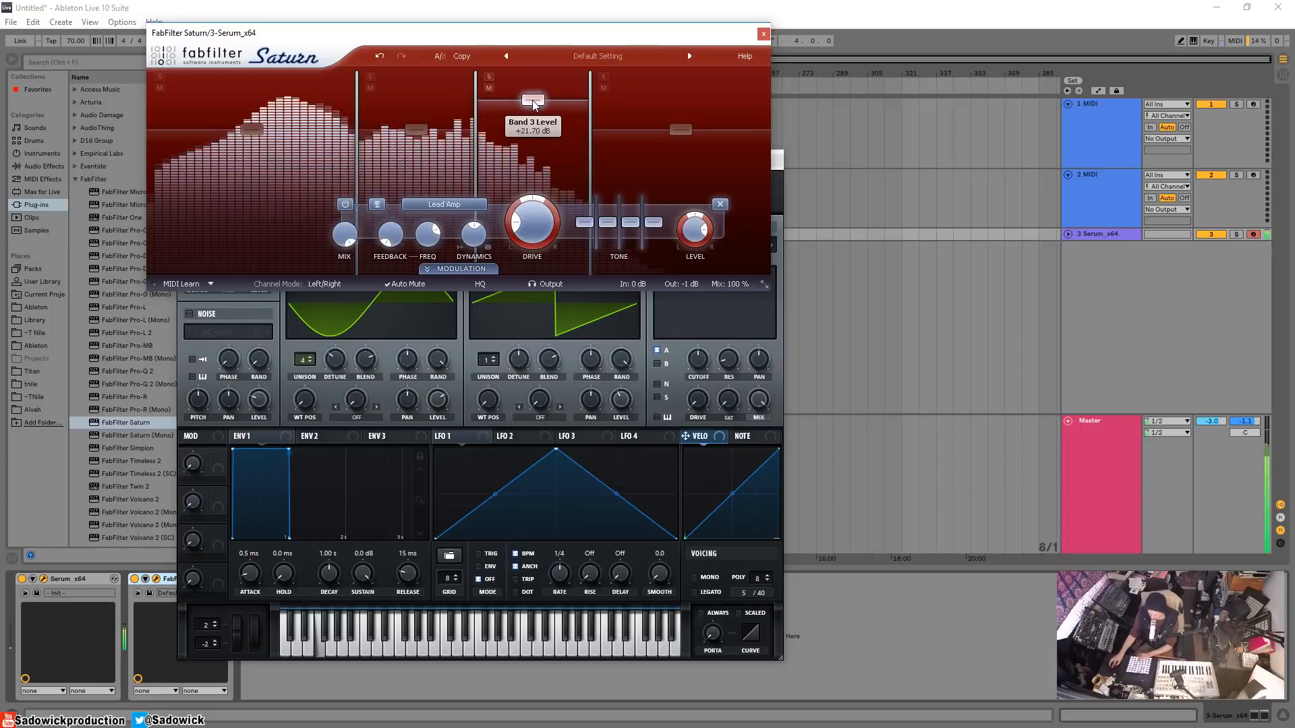
left_click(763, 34)
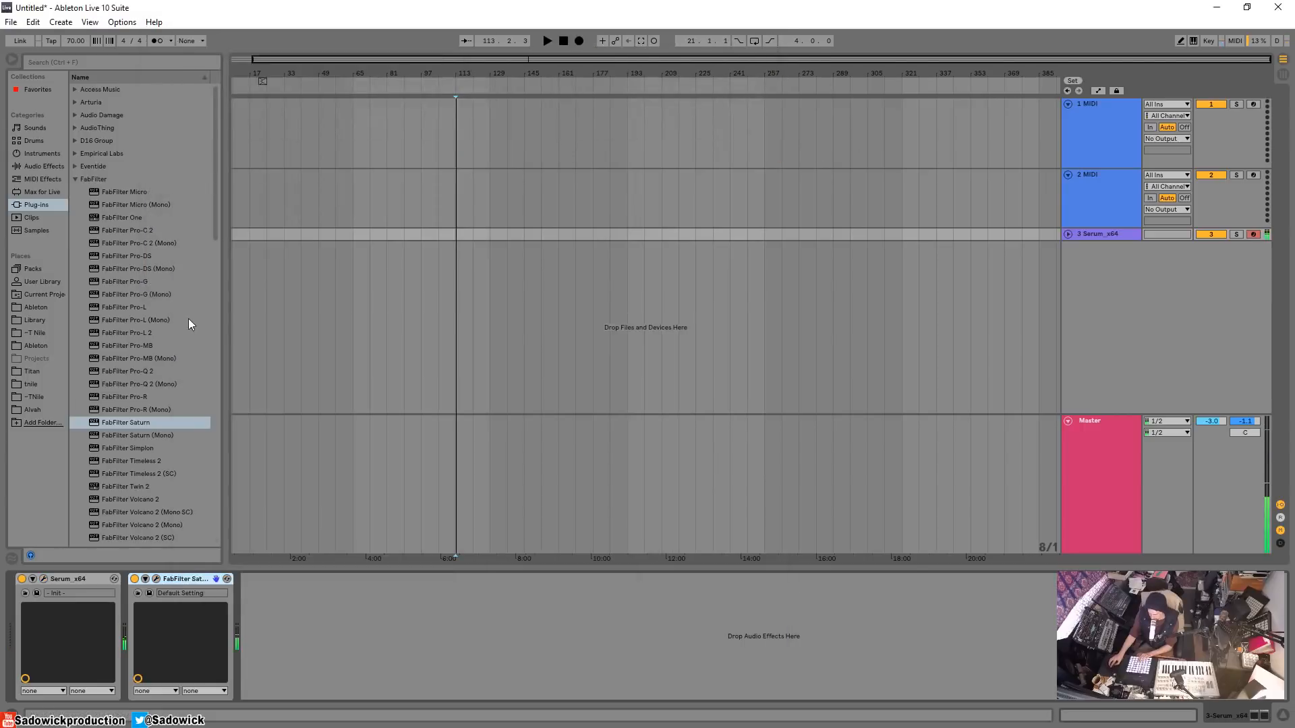
mouse_move(189, 399)
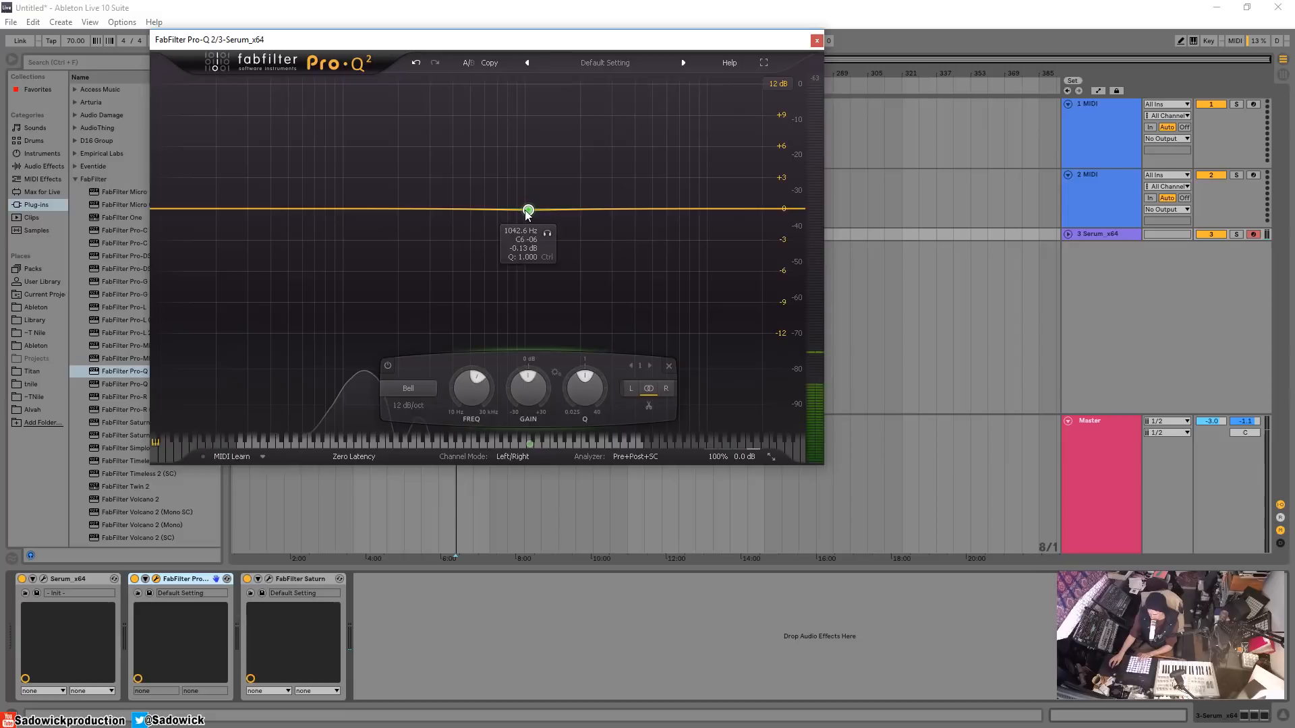
Step: Create a narrow bell boost near 3.9 kHz, raise it to about +27 dB on a 30 dB display range, and close the windows
left_click_drag(527, 210, 631, 143)
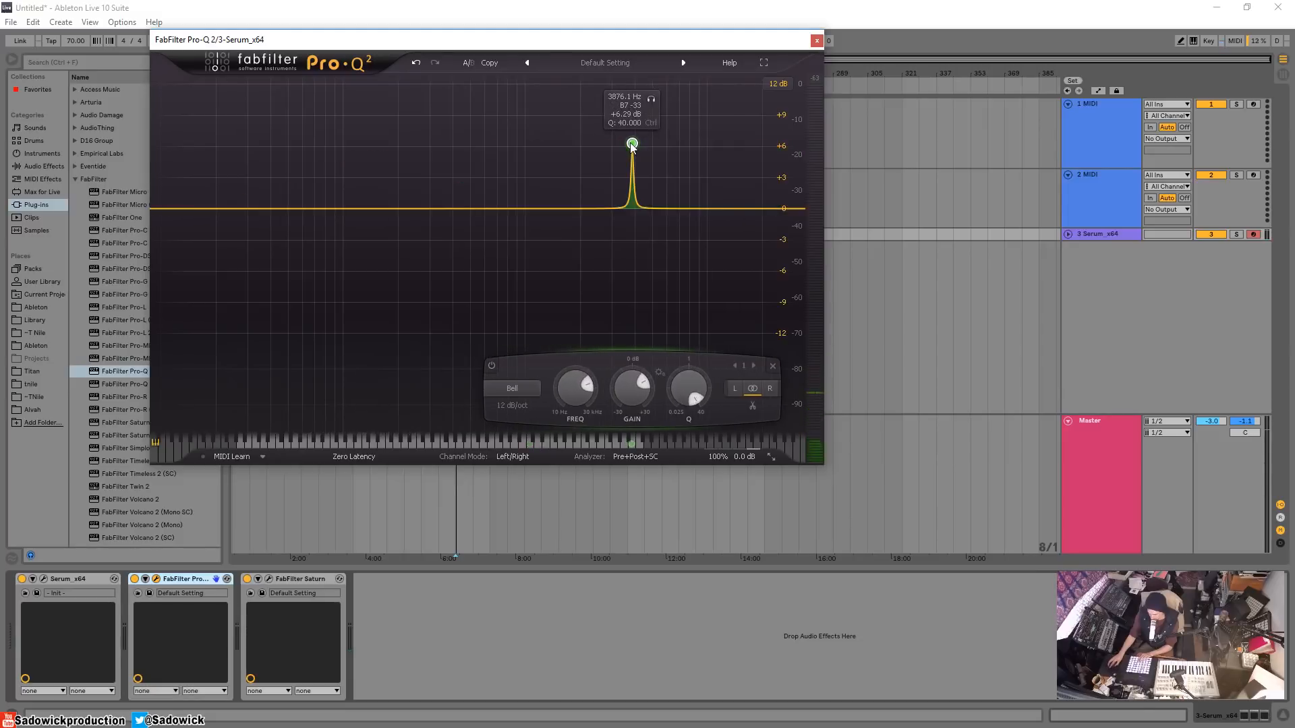
left_click_drag(631, 144, 635, 144)
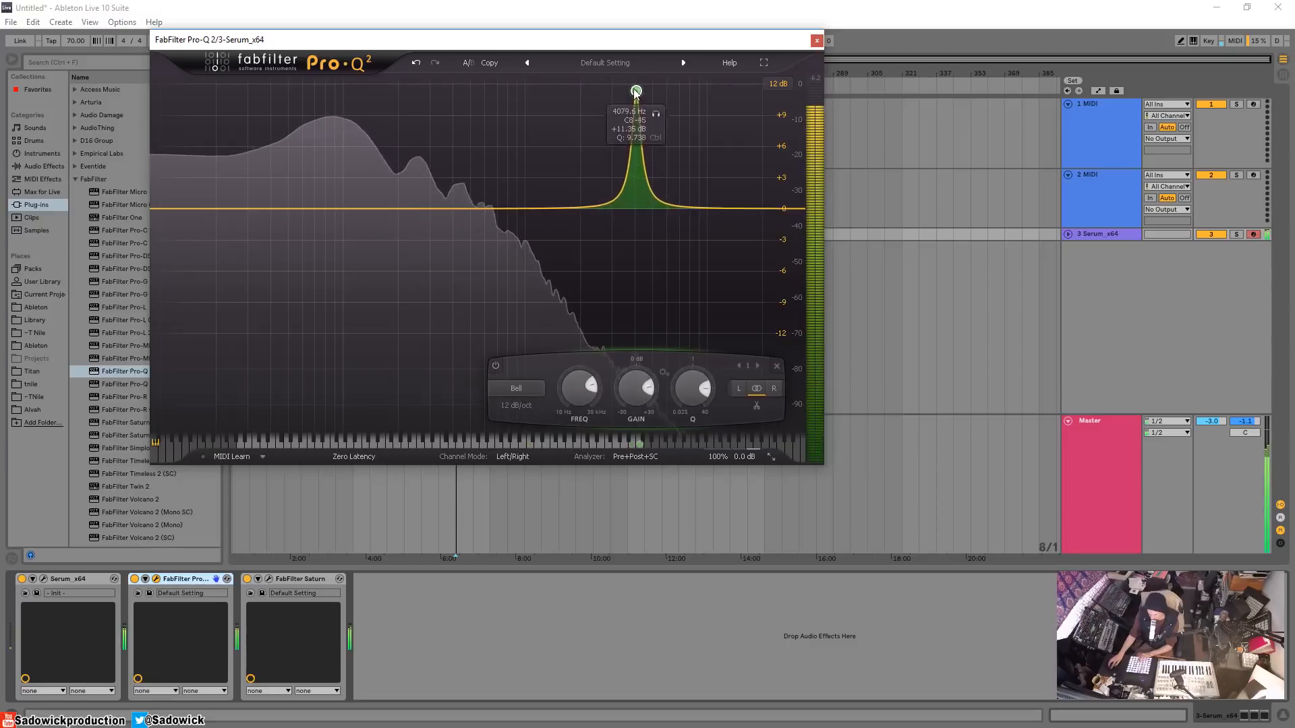
left_click(777, 83)
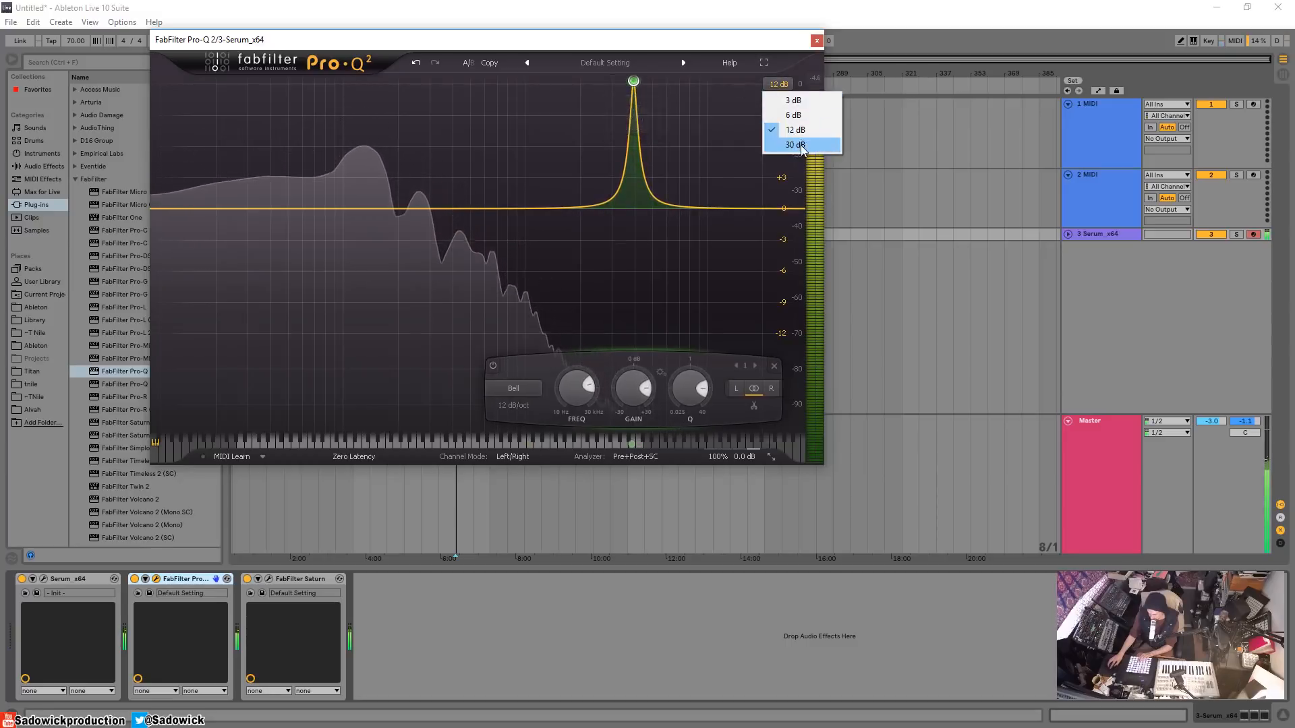
left_click(794, 145)
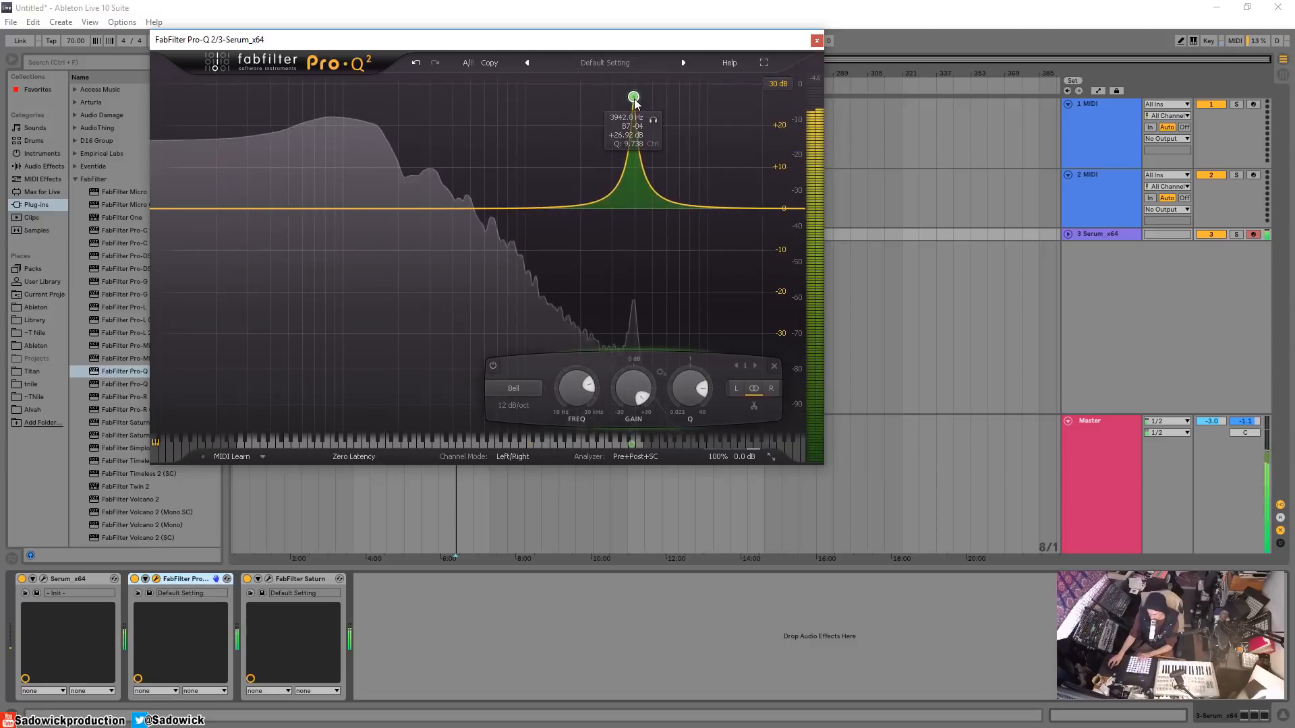
left_click_drag(634, 97, 635, 84)
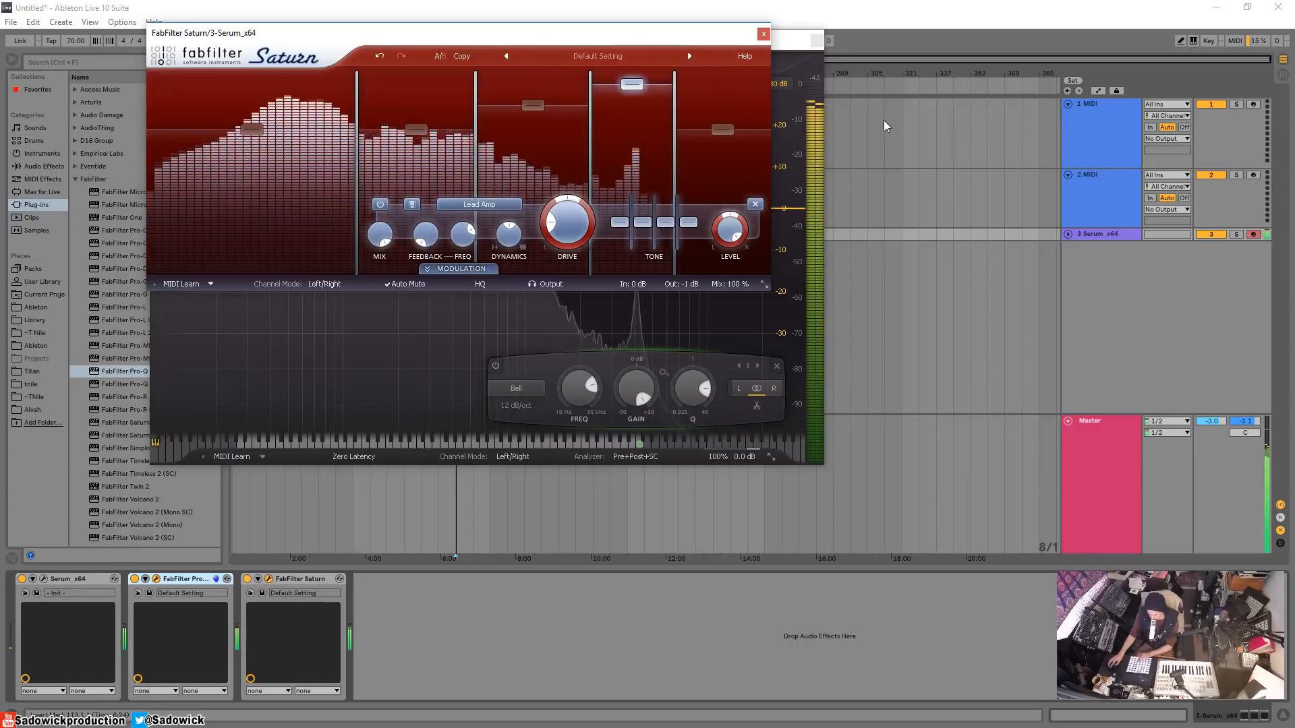
left_click(761, 34)
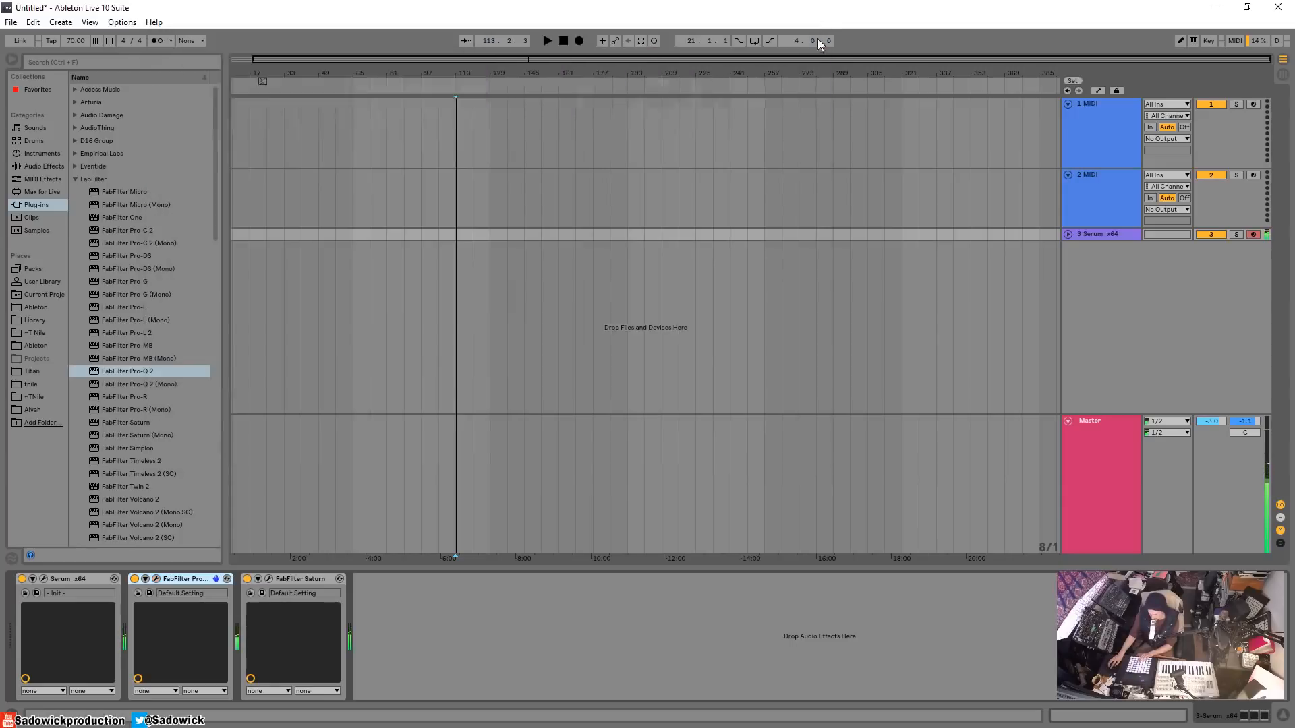
Step: In the Pro-Q 2 after Saturn, cut about 9 dB at 1 kHz, boost near 49 Hz, and close it
double_click(127, 370)
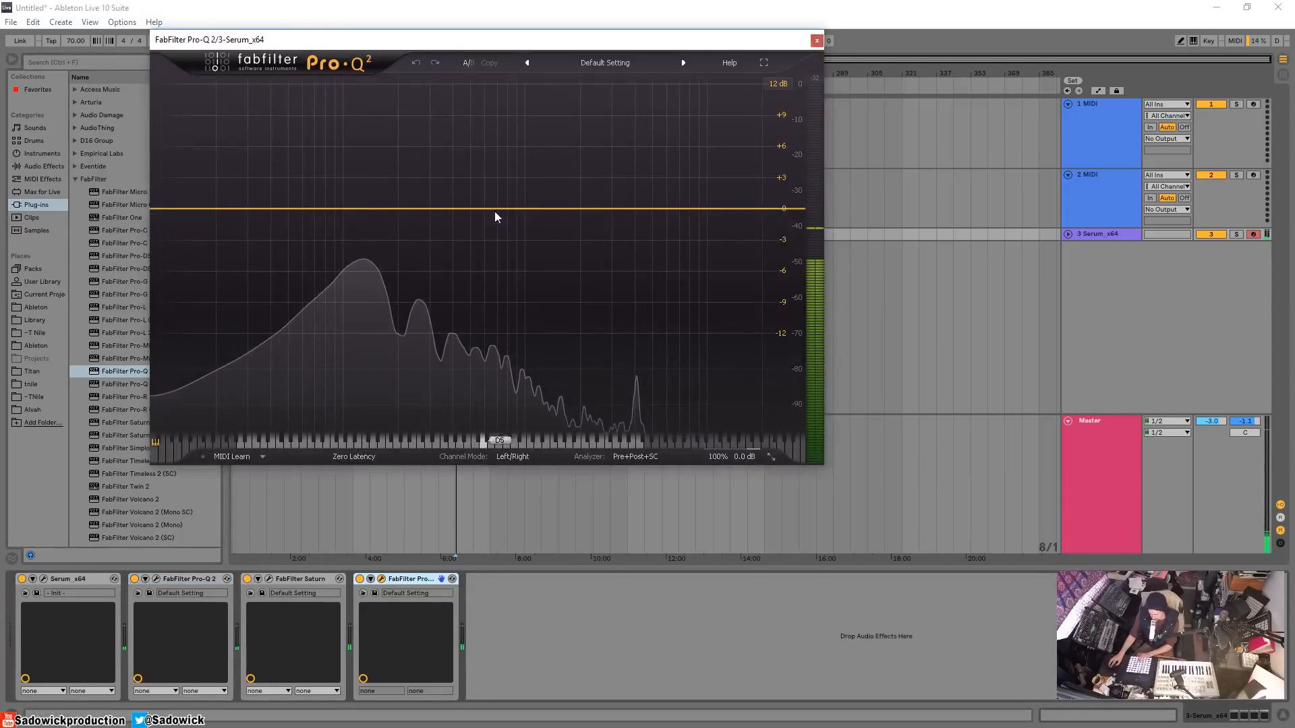
left_click_drag(495, 217, 529, 293)
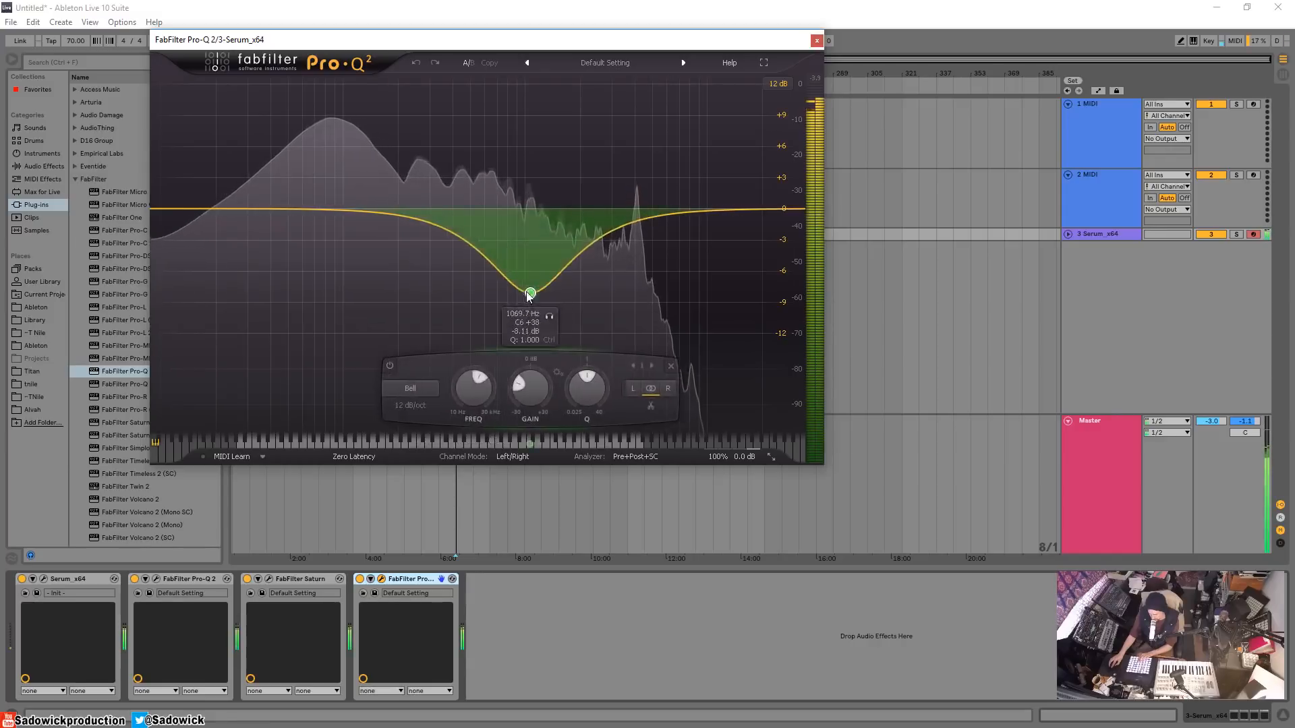
left_click_drag(528, 293, 508, 310)
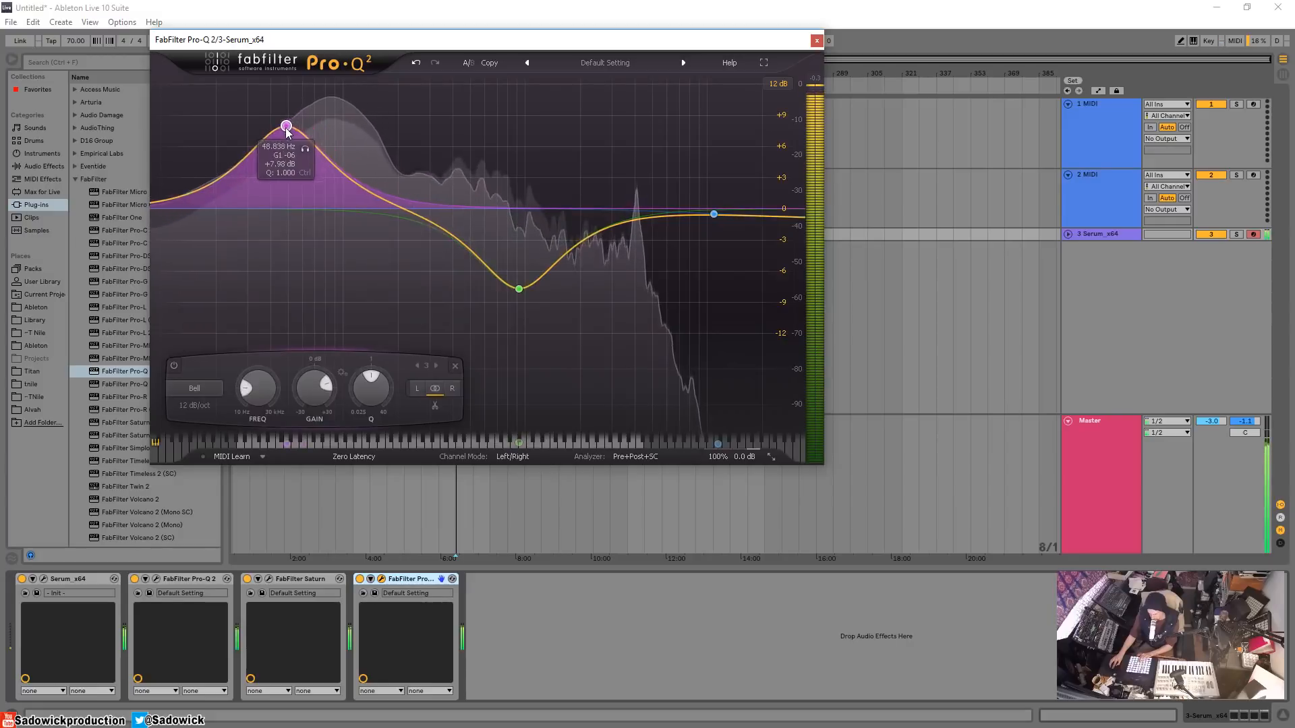
left_click(816, 40)
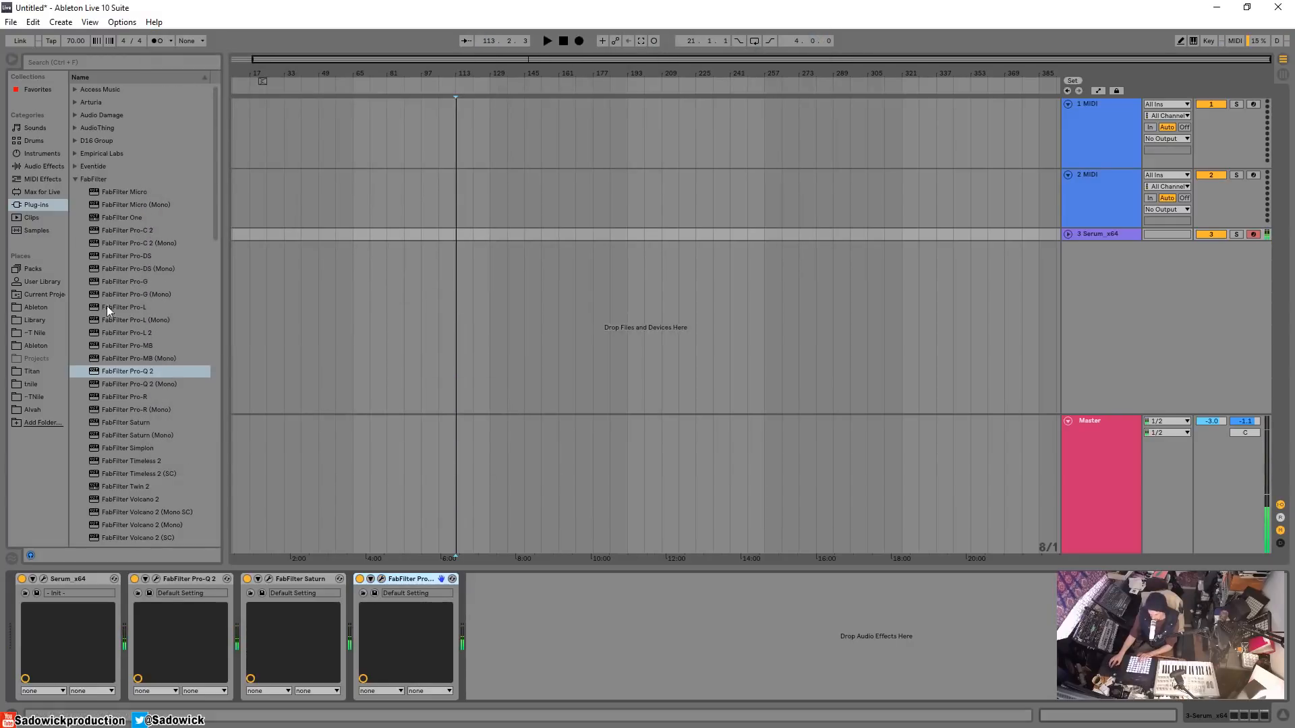
Step: Add Pro-R with a 2.5 s reverb, raise its decay rate near 2 kHz, and close it
double_click(124, 396)
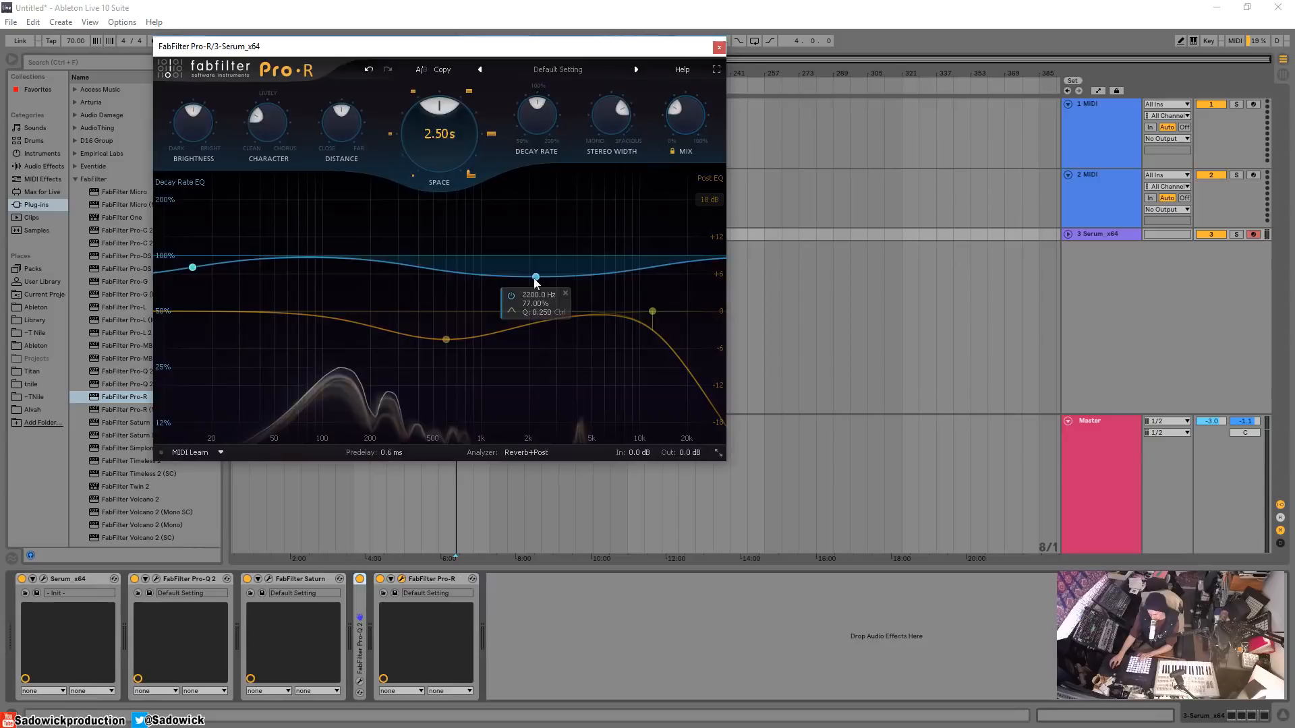
left_click_drag(535, 275, 548, 264)
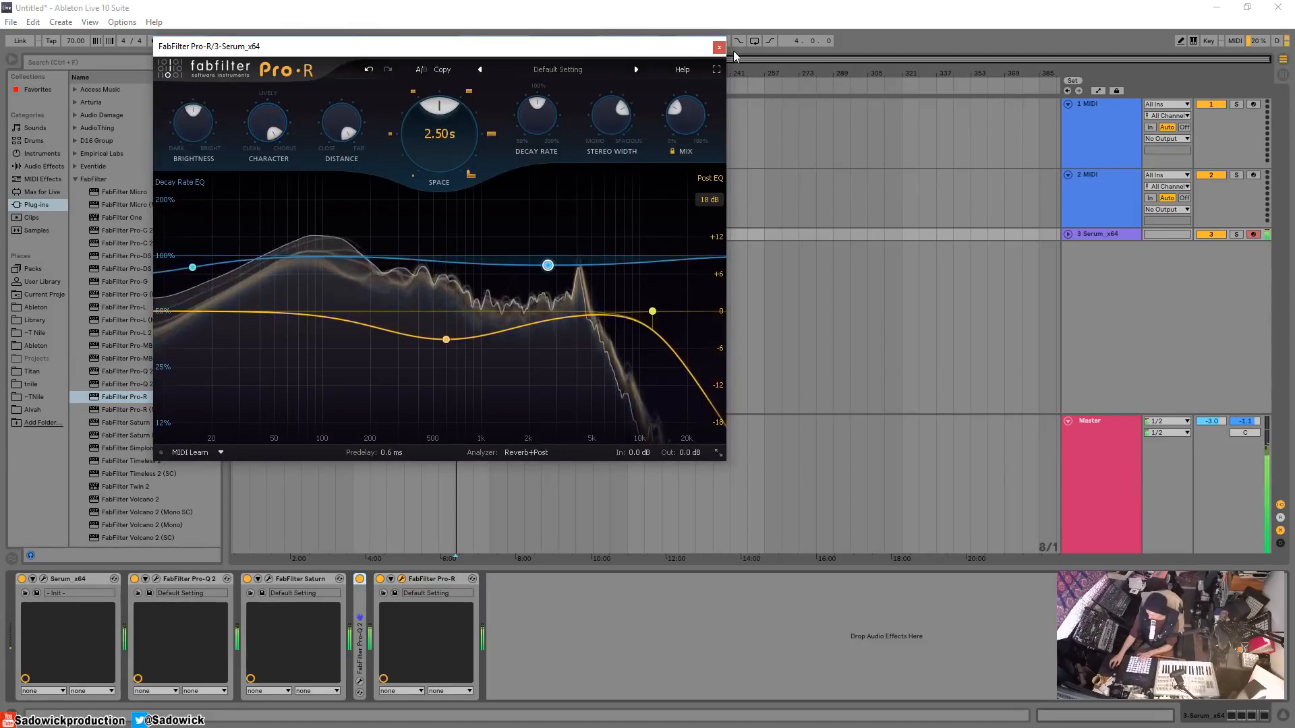
left_click(717, 47)
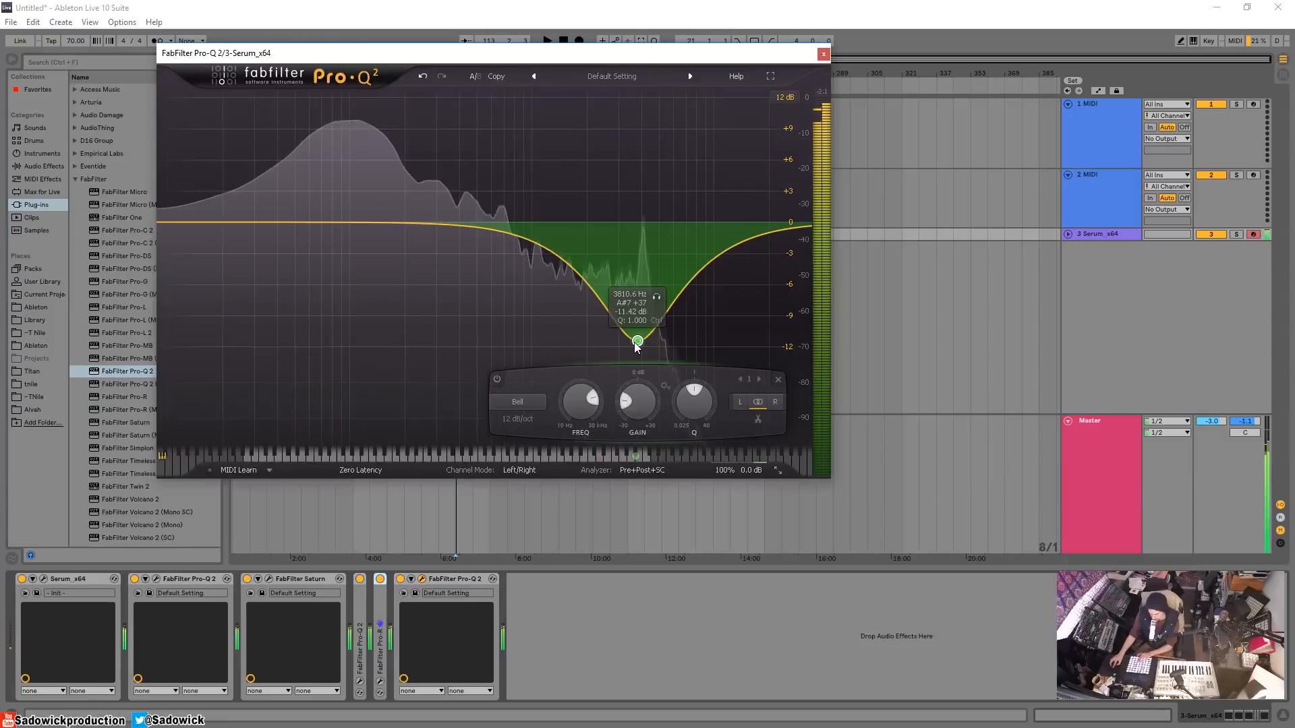
Step: Carve a wide upper-mid cut and a second dip of about 7 dB near 1.1 kHz
left_click_drag(635, 339, 679, 283)
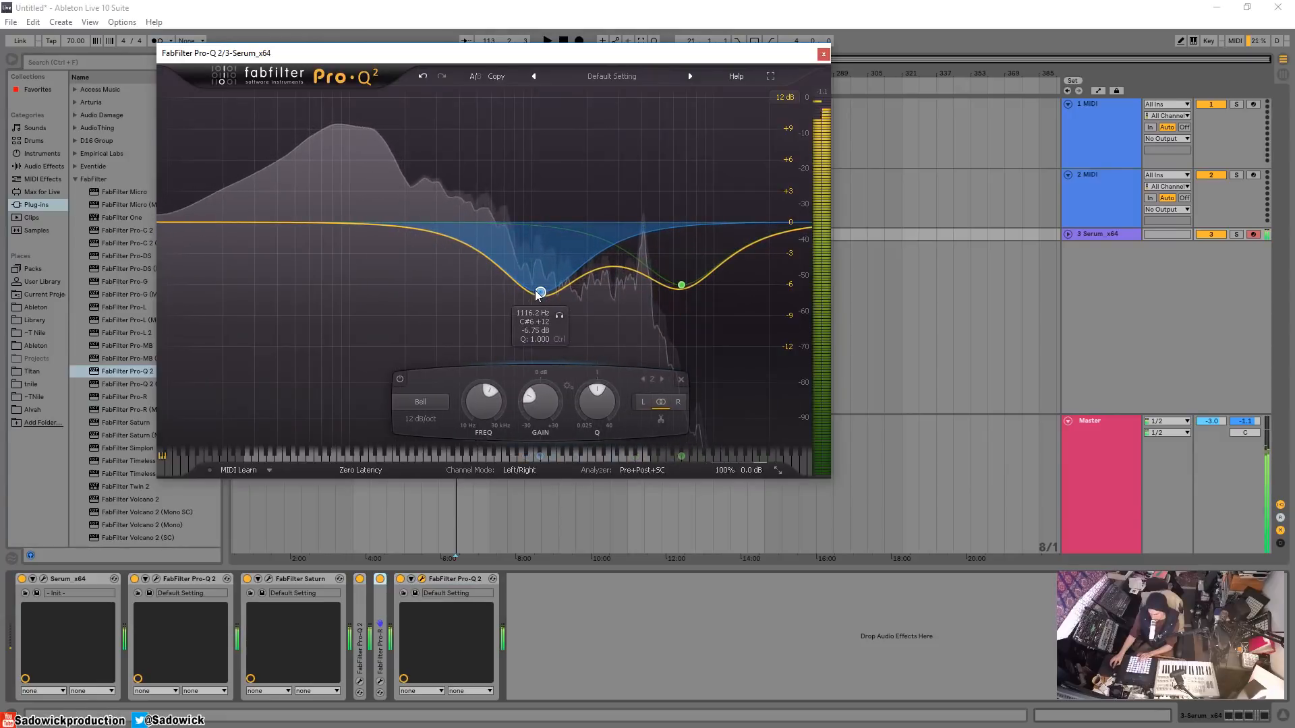
left_click_drag(539, 291, 540, 284)
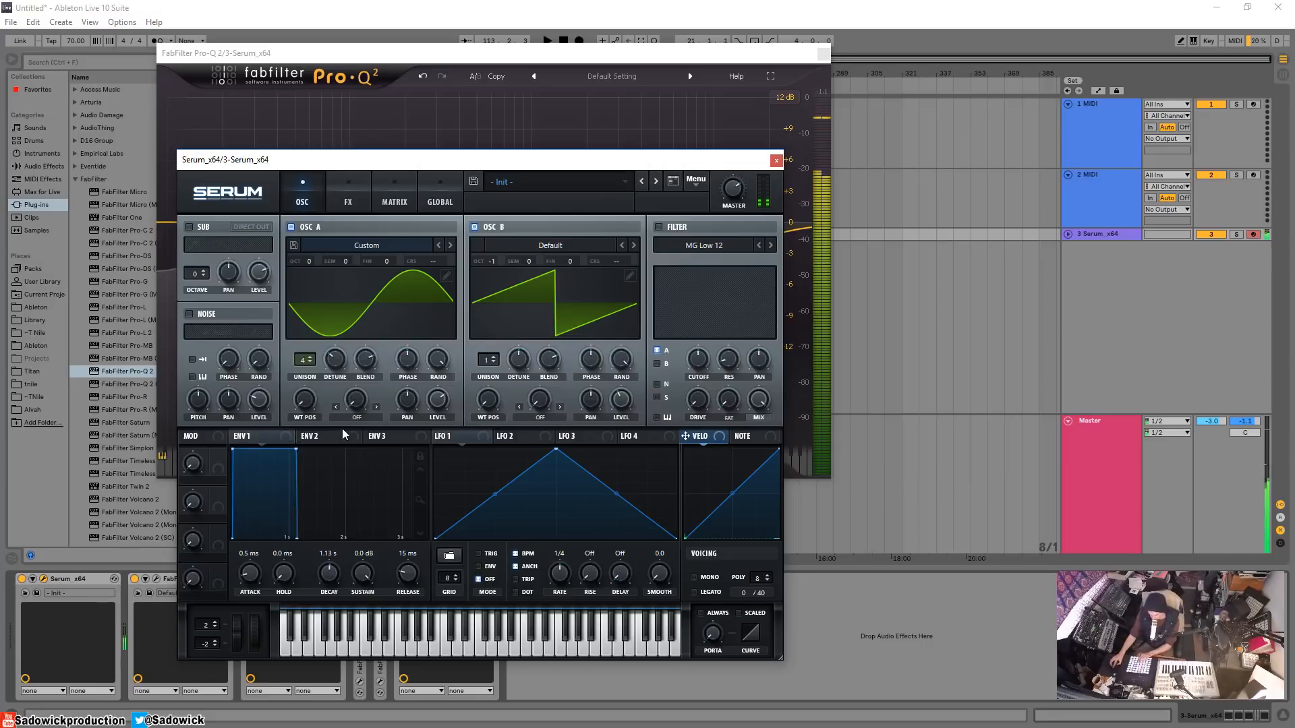
mouse_move(402, 232)
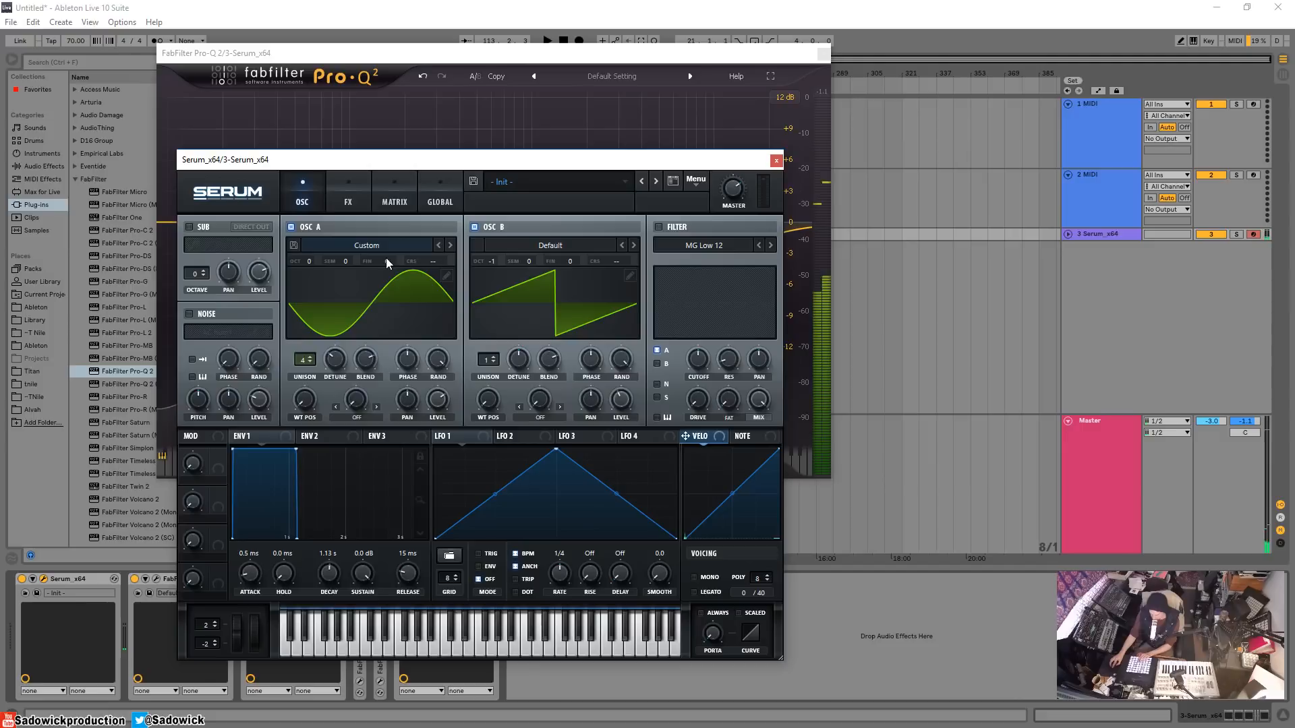
Step: Set OSC A fine tune to -43 cents and OSC B to -27 cents, then close Serum
left_click_drag(386, 260, 385, 281)
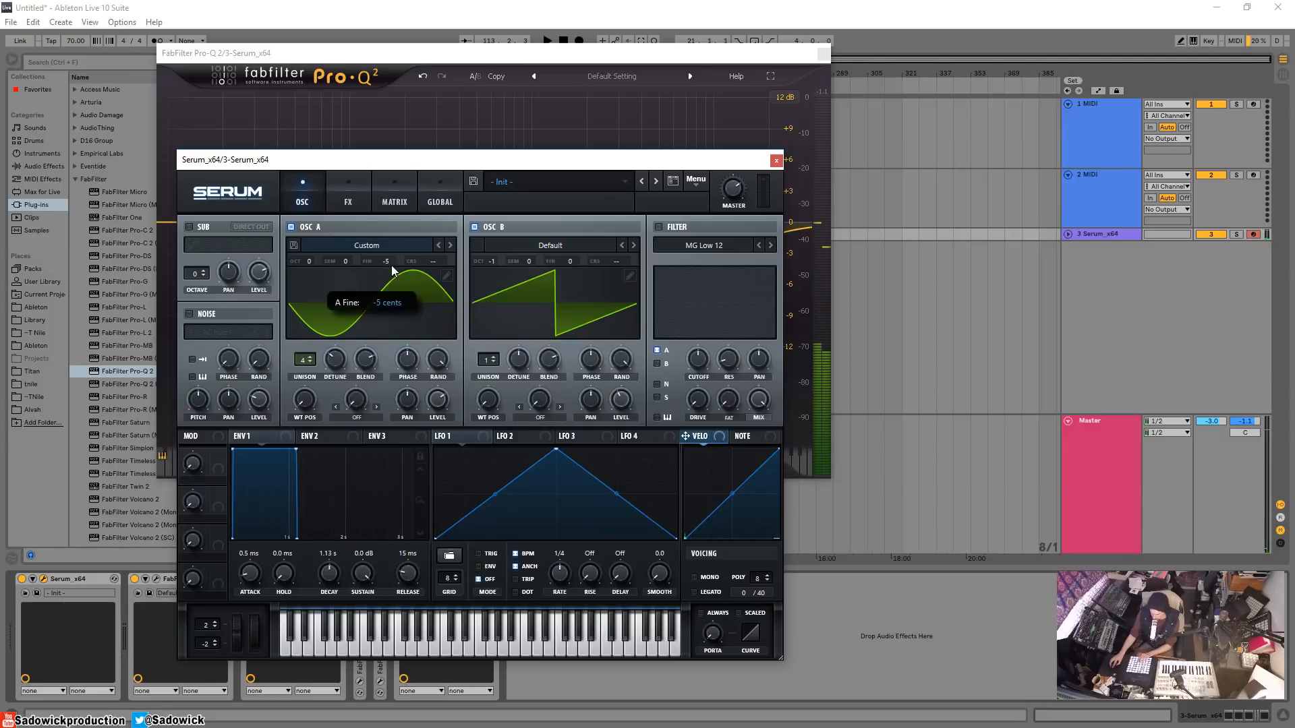
left_click_drag(385, 260, 385, 280)
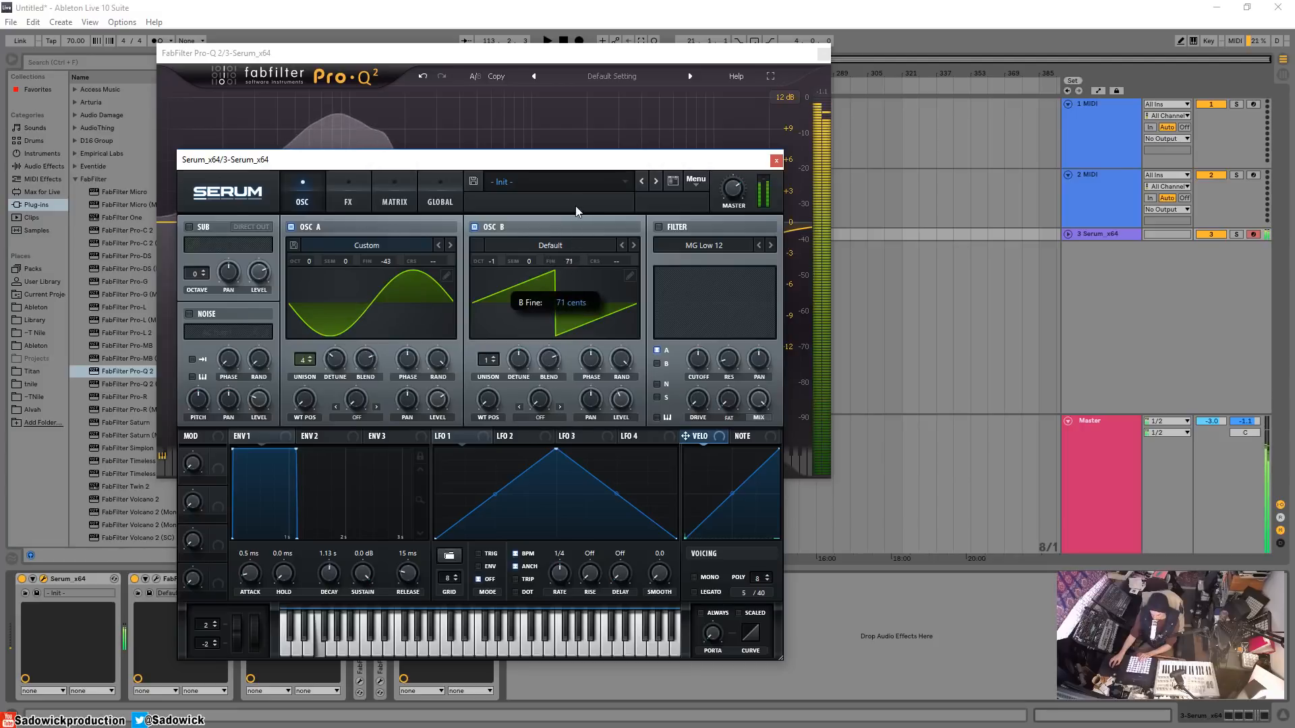
left_click_drag(568, 261, 567, 306)
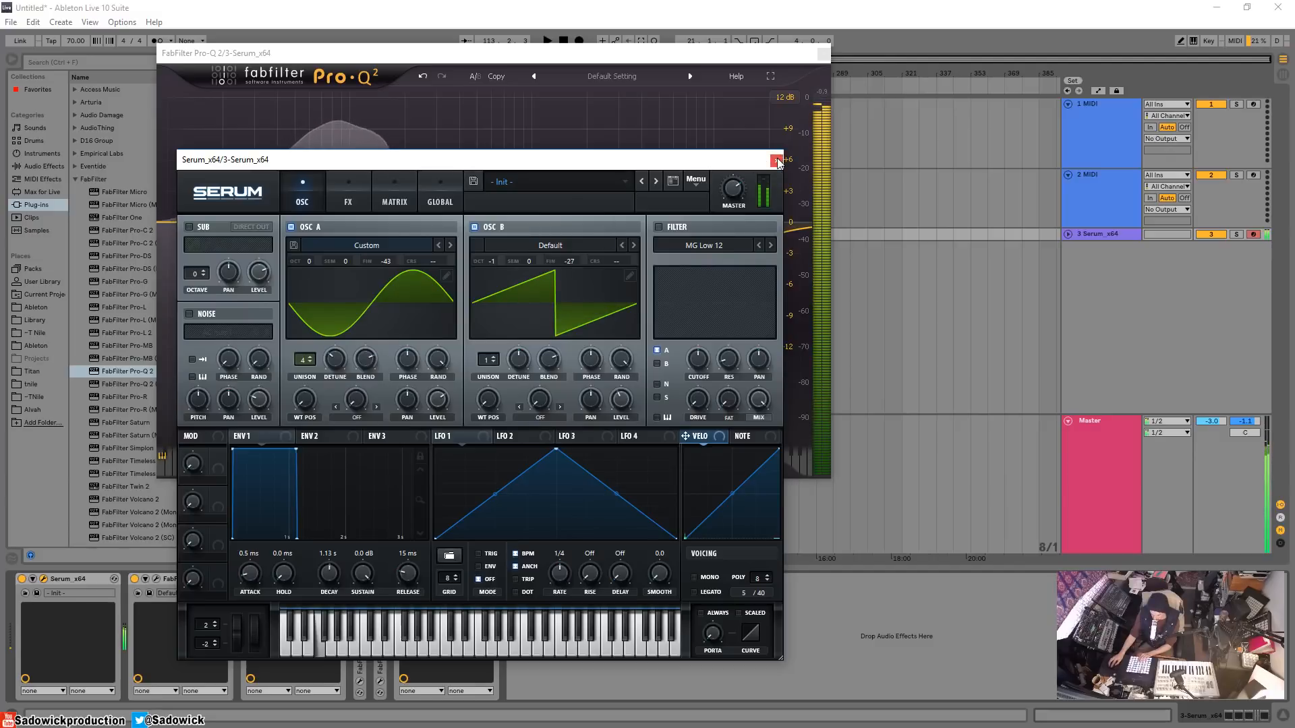
left_click(774, 160)
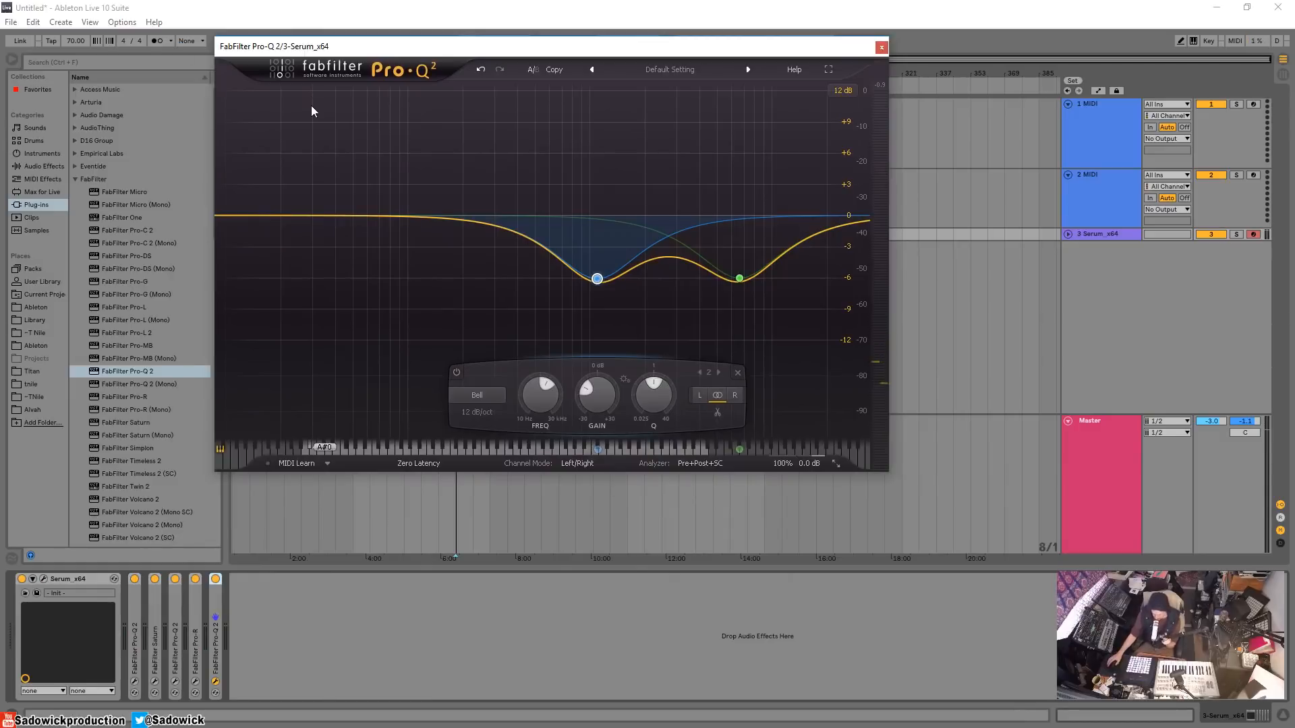
mouse_move(49, 534)
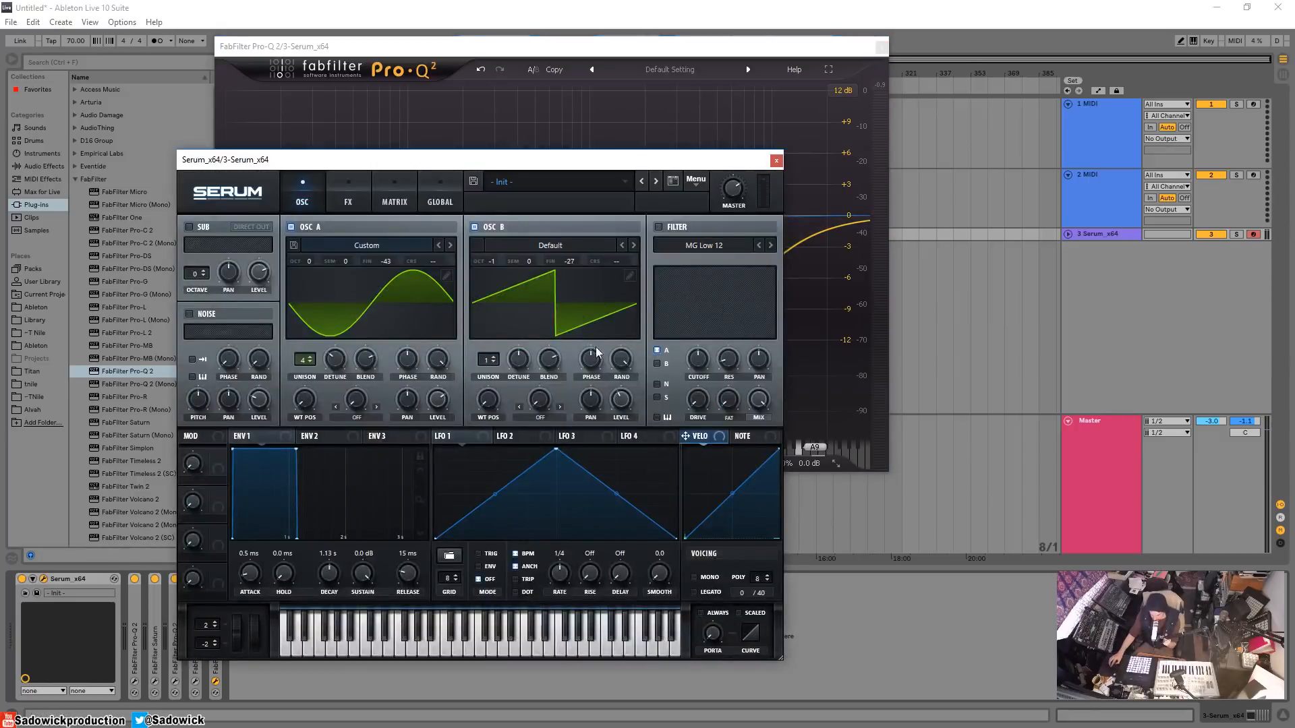
Step: Review Serum's FX rack, then close the Pro-Q 2 and Saturn windows leaving the arrangement
left_click(346, 191)
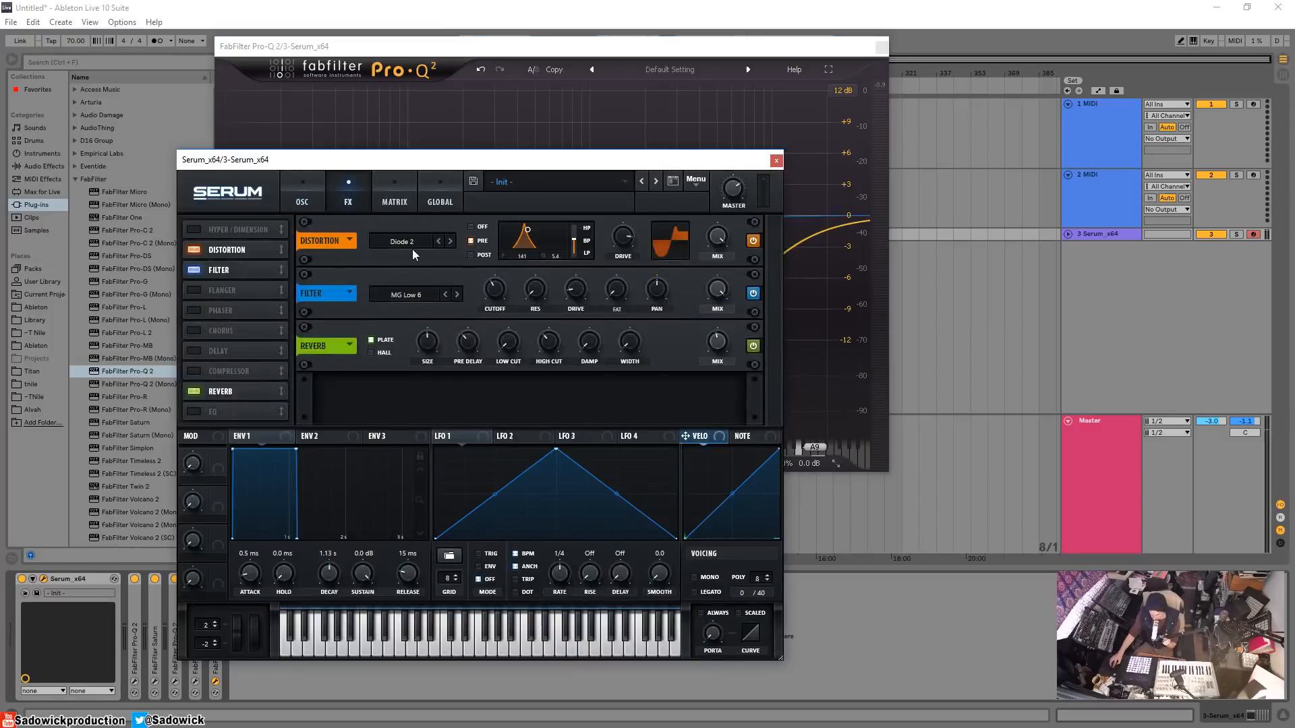
mouse_move(576, 291)
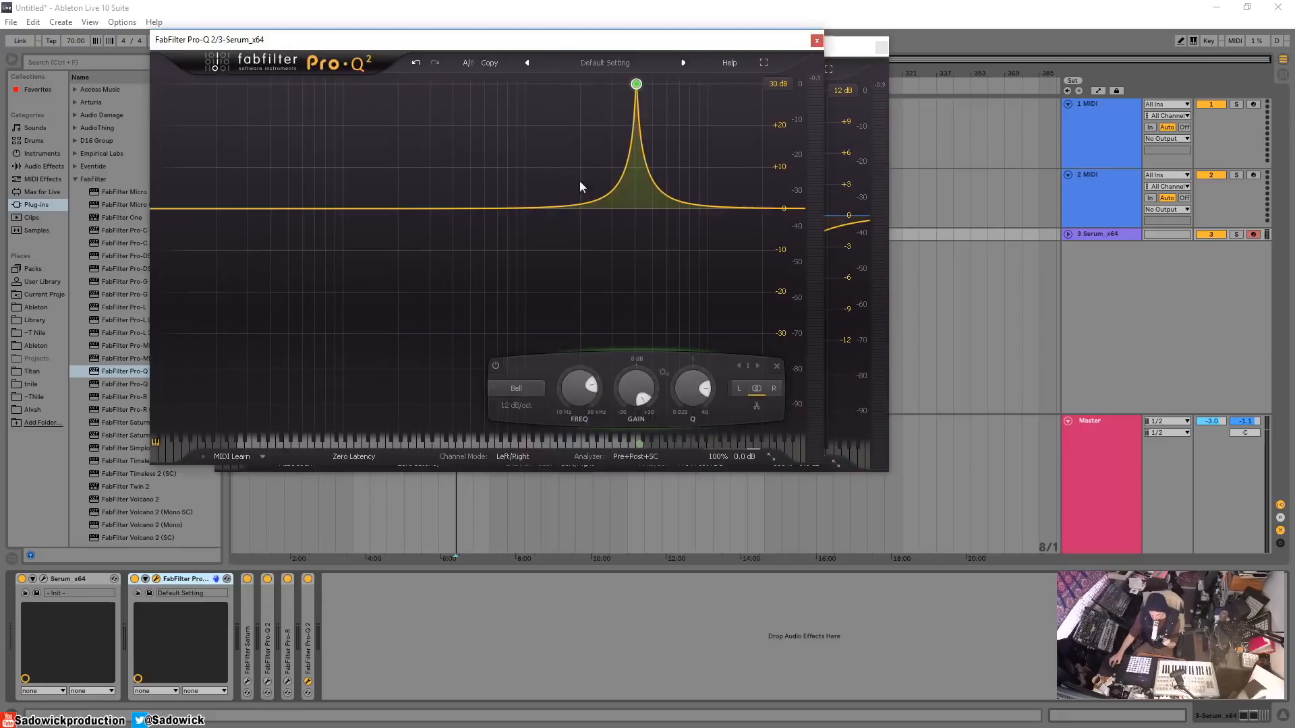
left_click(818, 40)
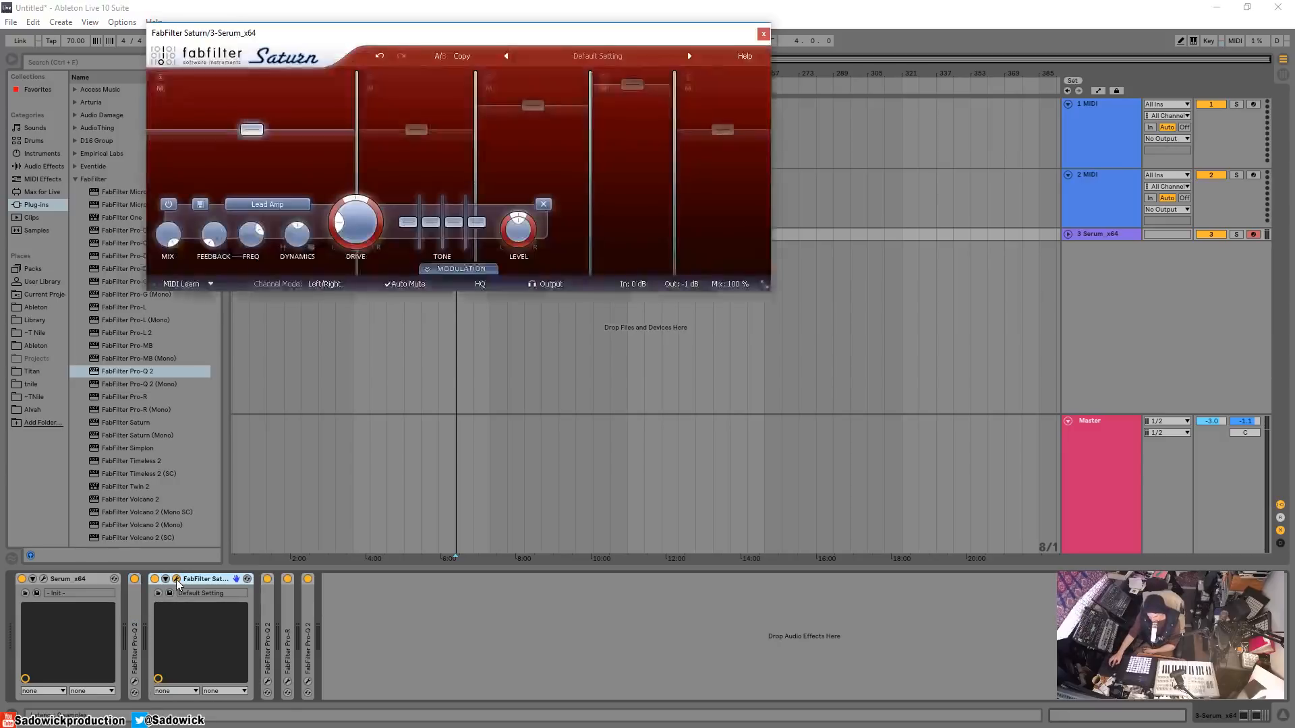
left_click(762, 35)
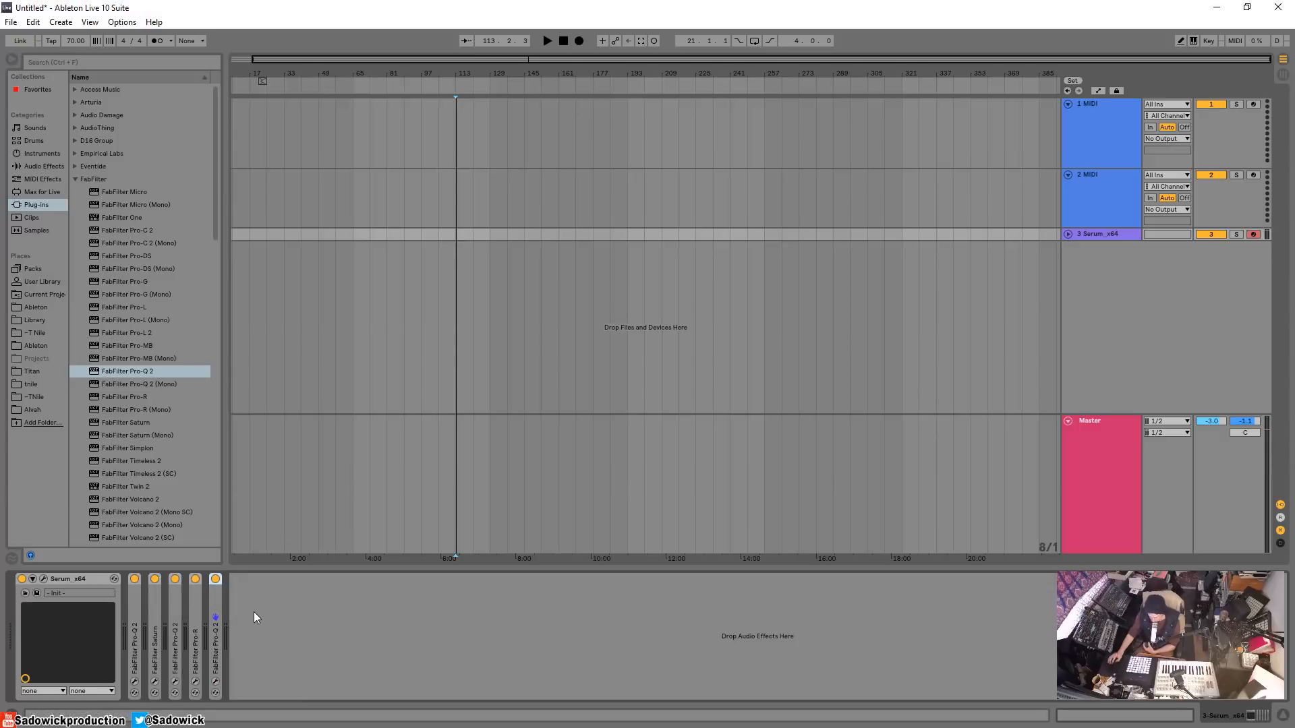
mouse_move(251, 590)
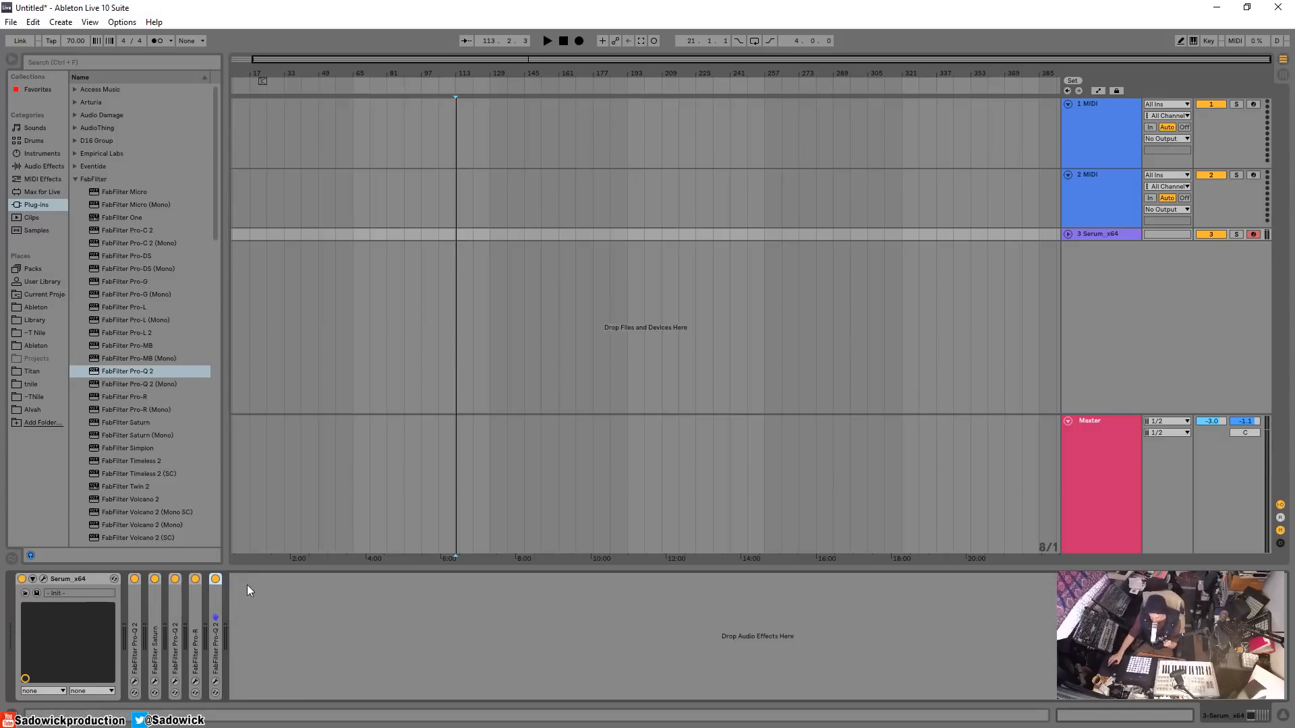